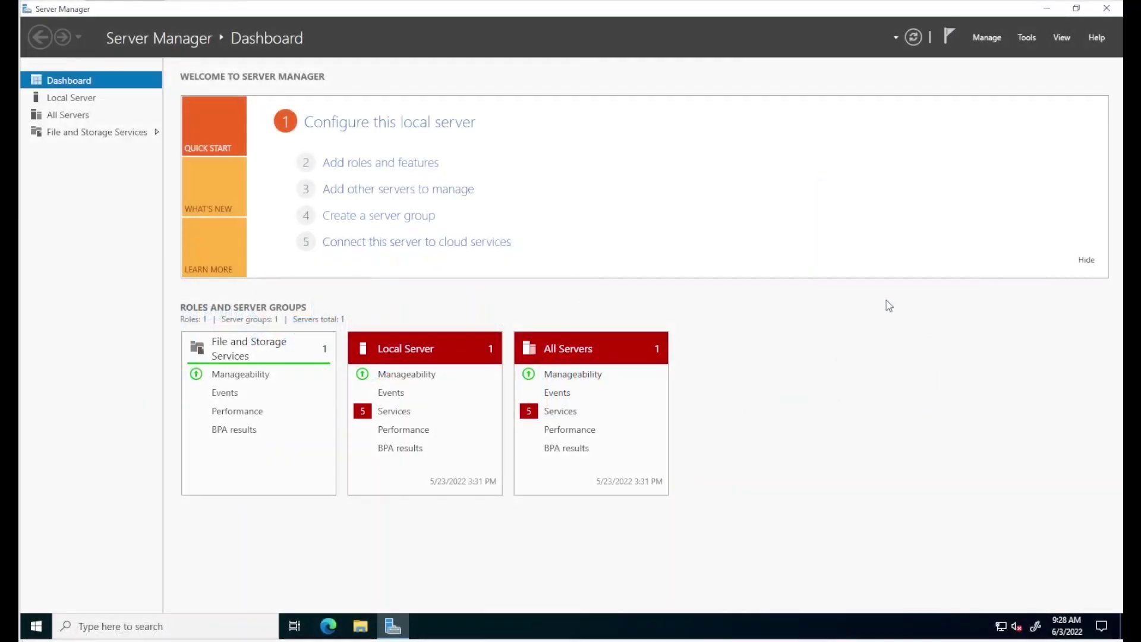
Check the Containers feature in Server Manager's Add Roles and Features wizard, then cancel it
click(987, 37)
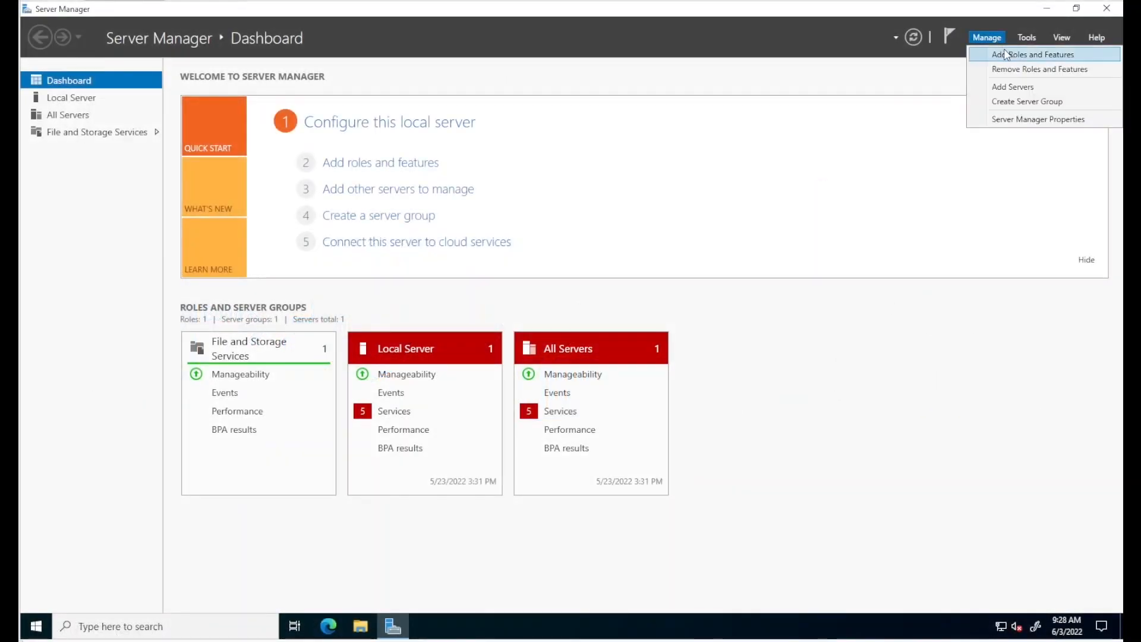
click(1031, 54)
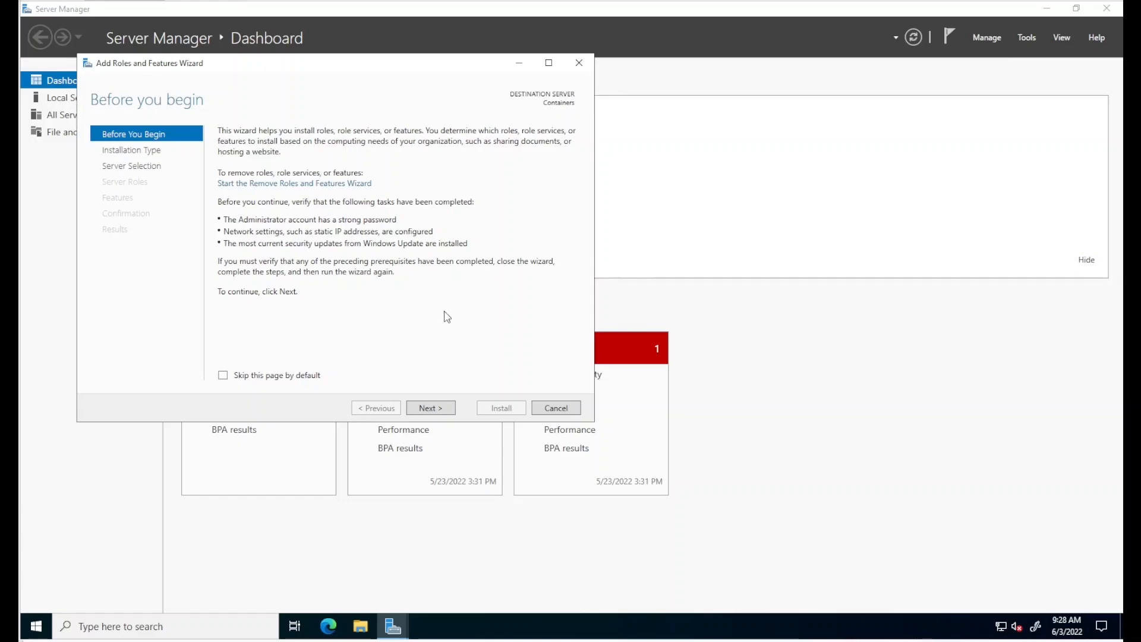
click(431, 408)
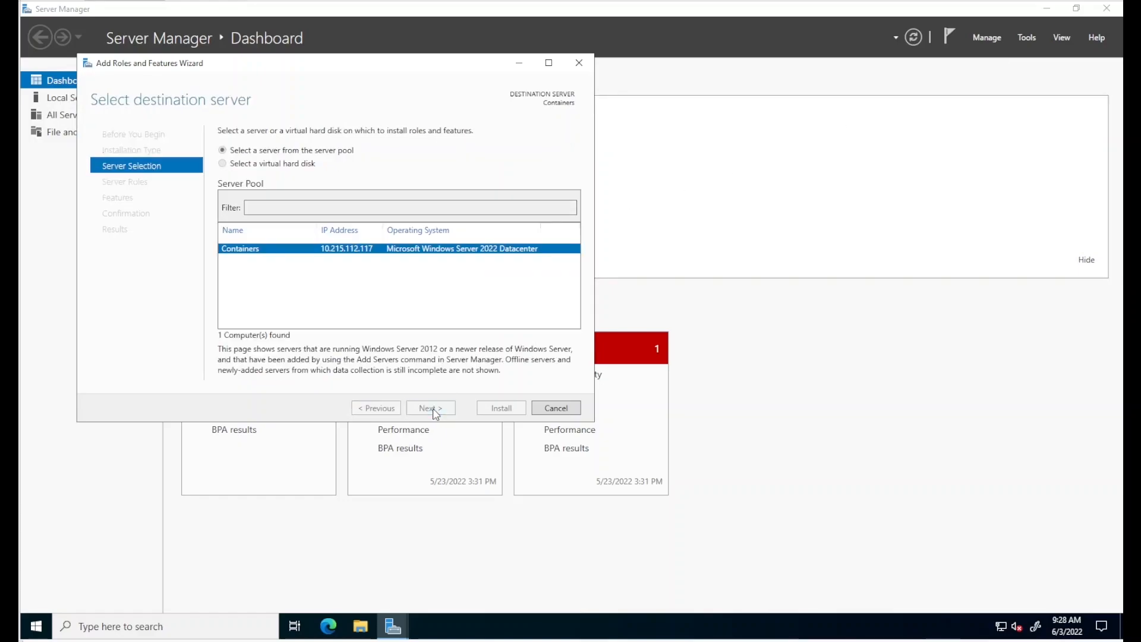
click(430, 408)
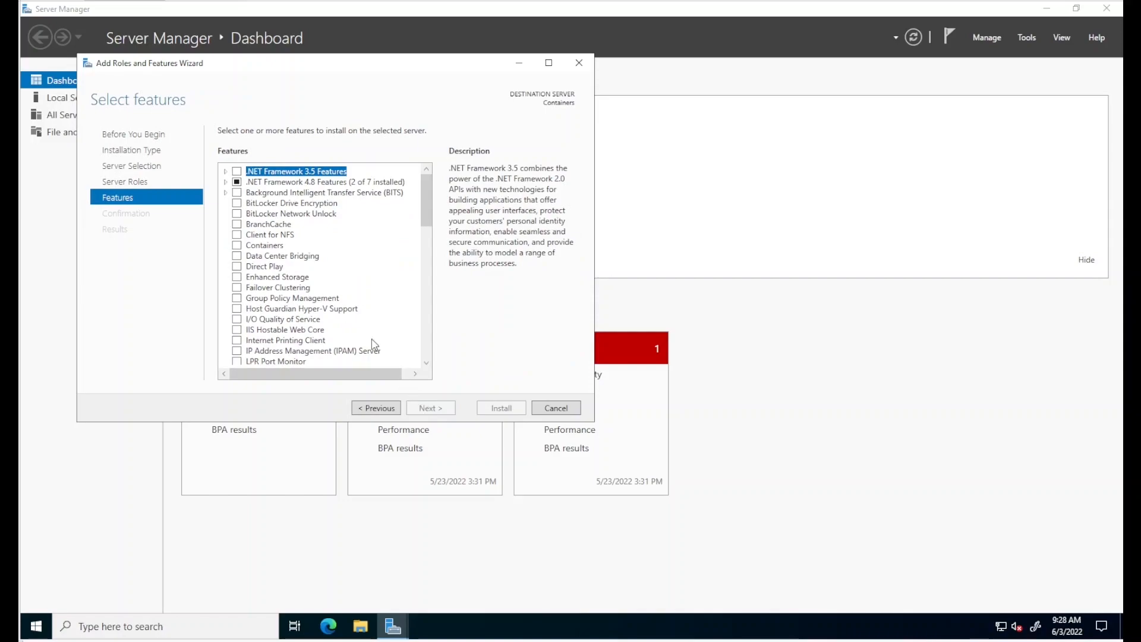
click(264, 245)
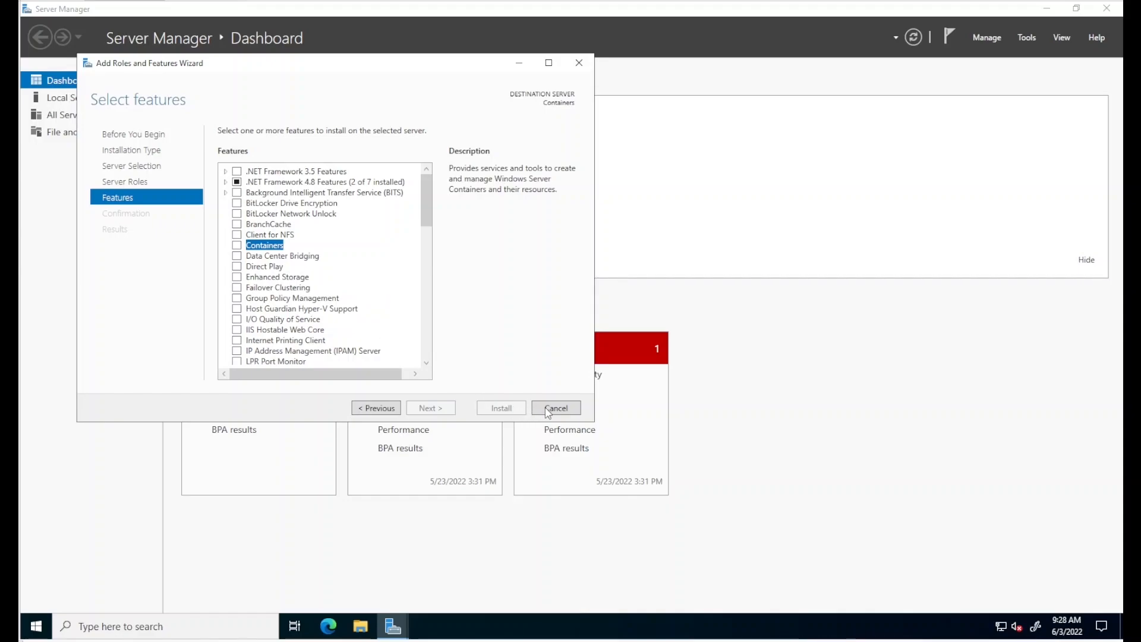
click(556, 408)
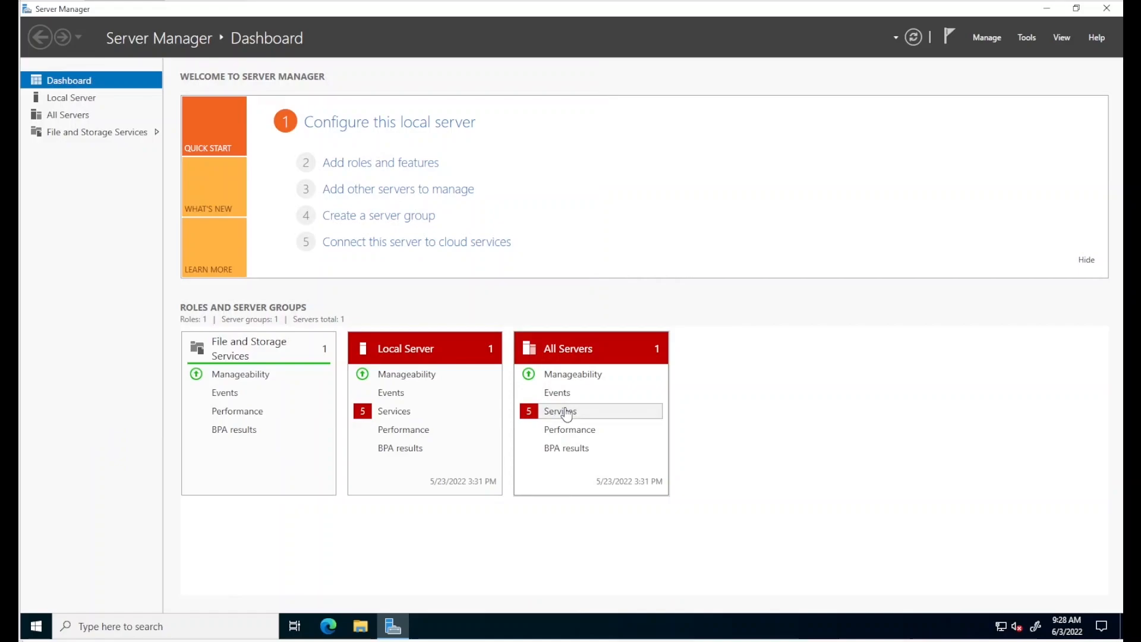
In PowerShell, install DockerMsftProvider from PSGallery with -Force, accepting the NuGet provider prompt
click(35, 627)
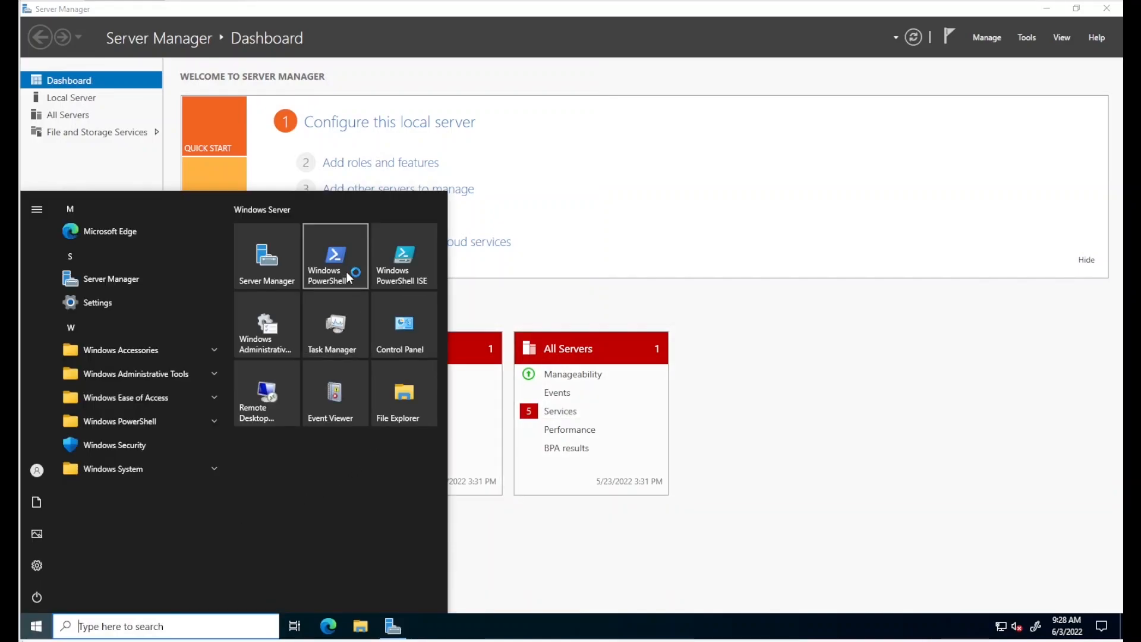
click(335, 255)
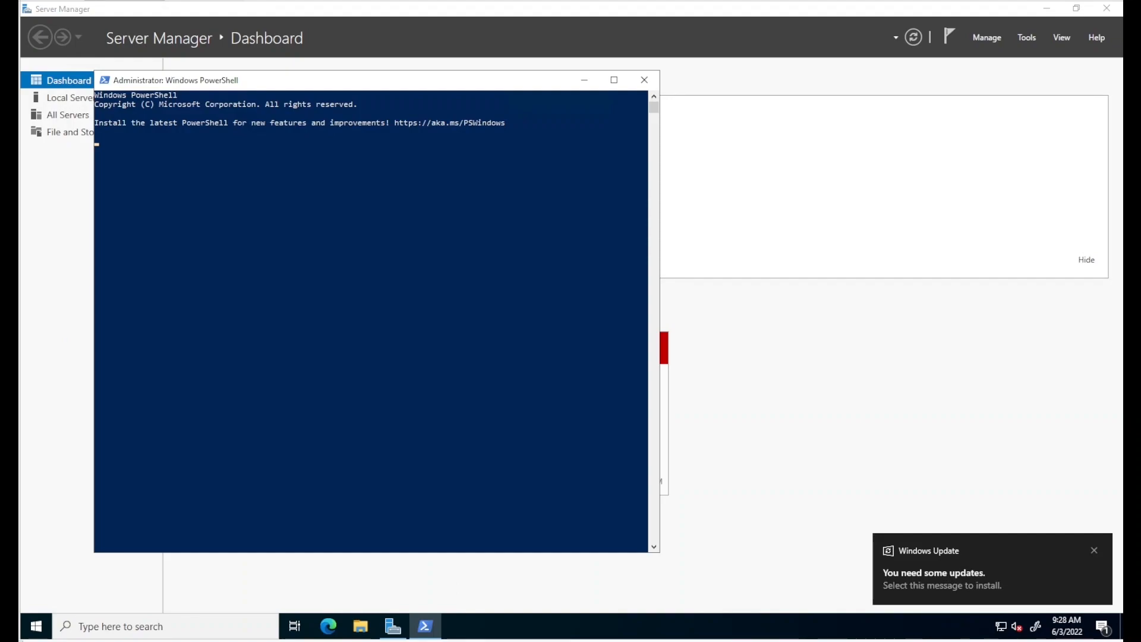
text(Install-Module -Name DockerMsftProvider -Repository PSGallery -Force)
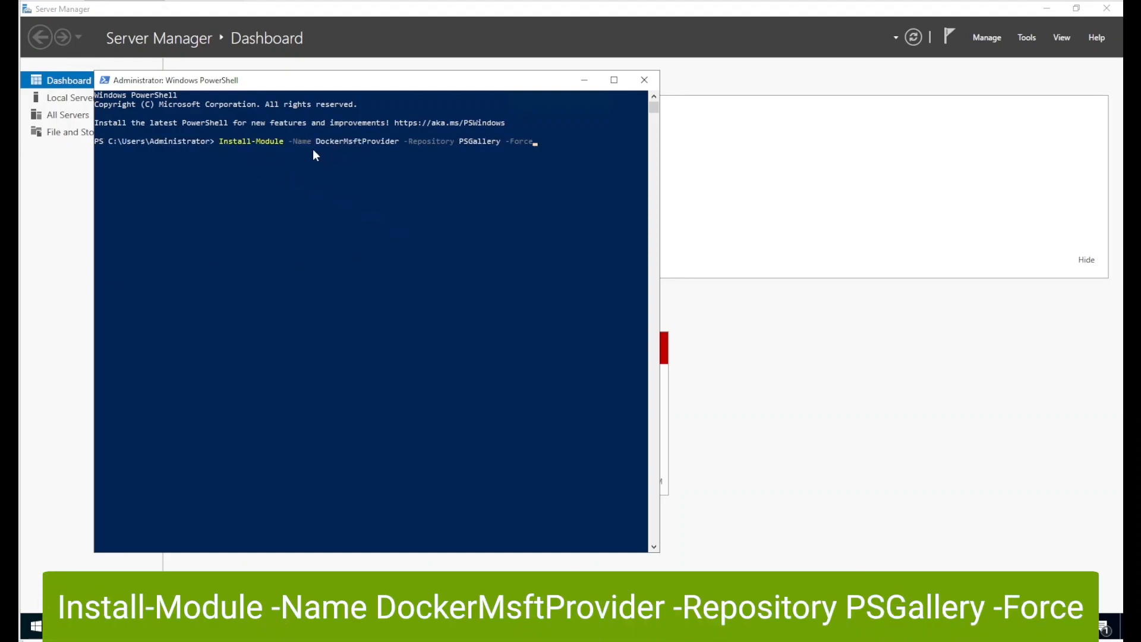
mouse_move(458, 154)
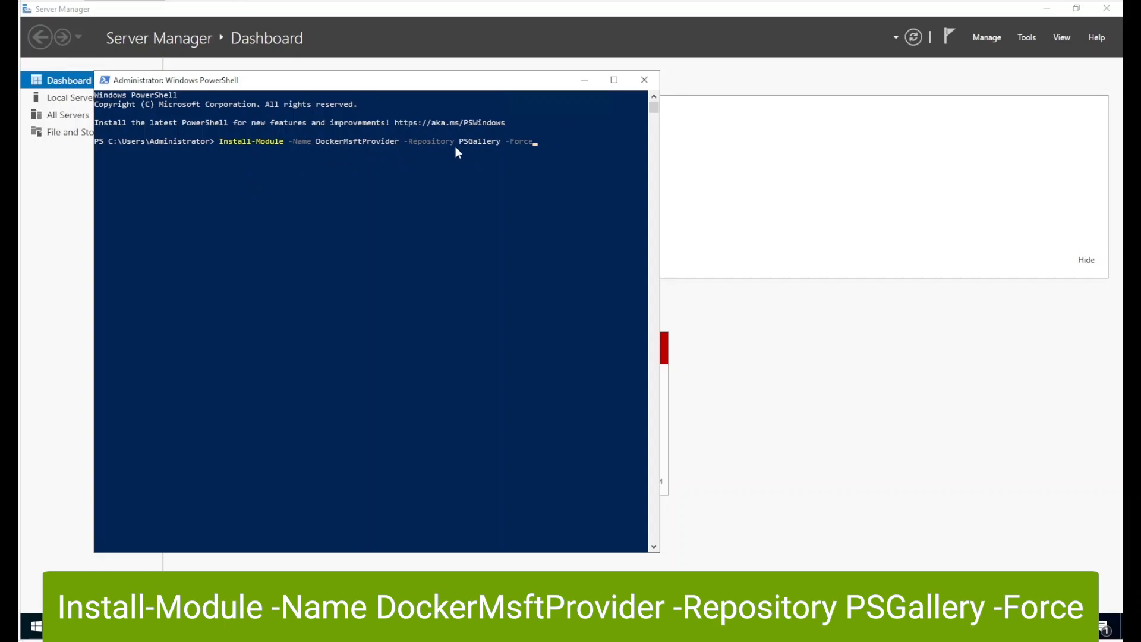
mouse_move(498, 154)
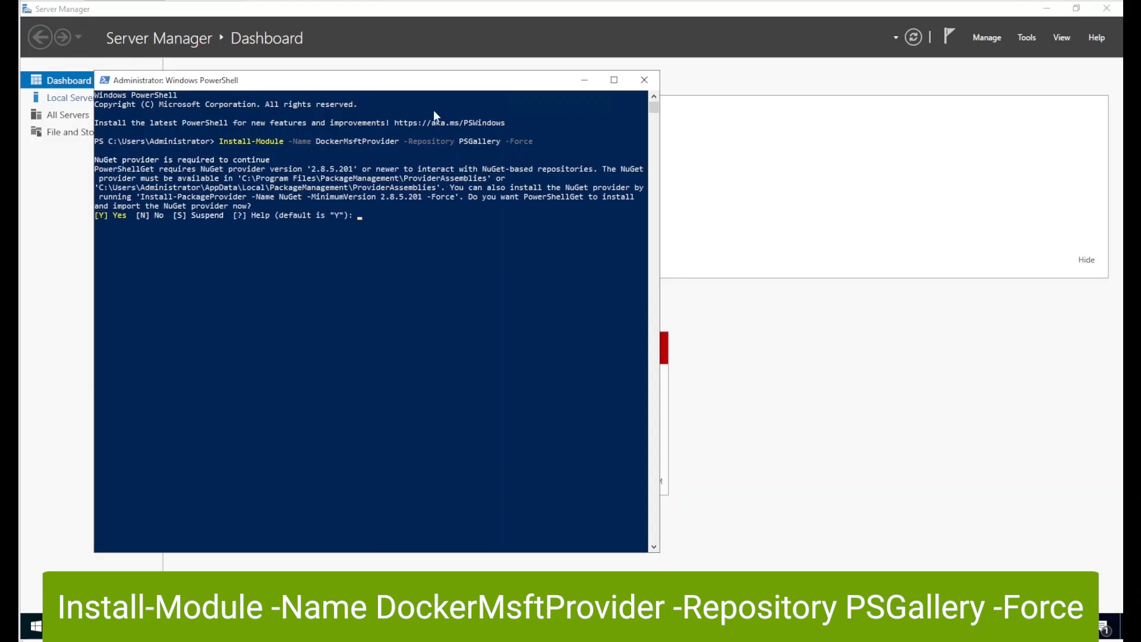
mouse_move(429, 89)
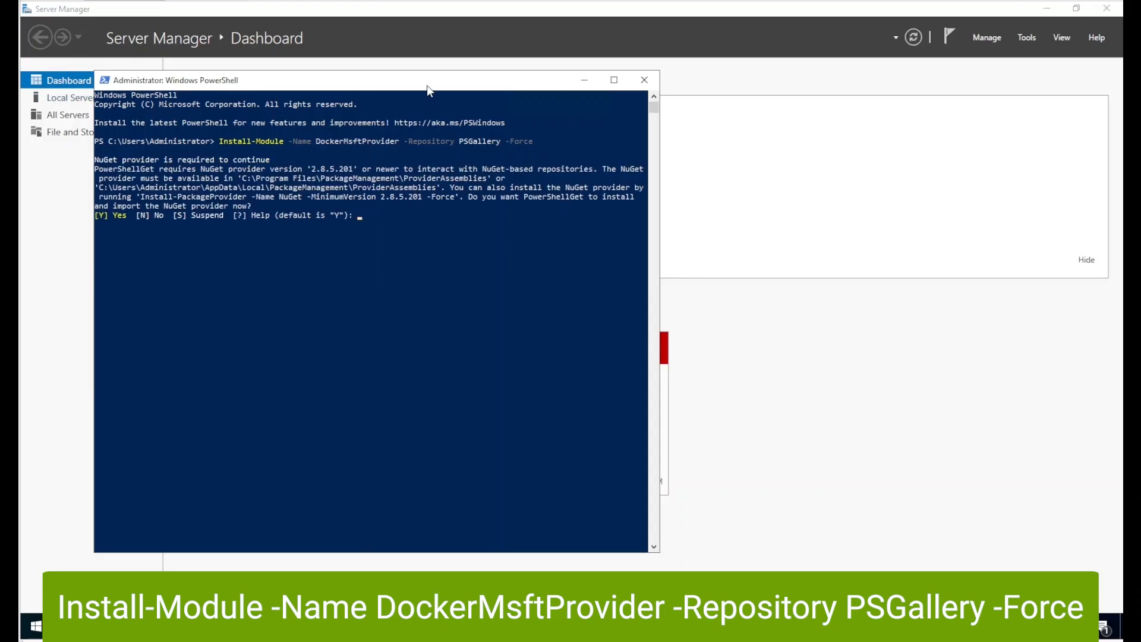
text(y)
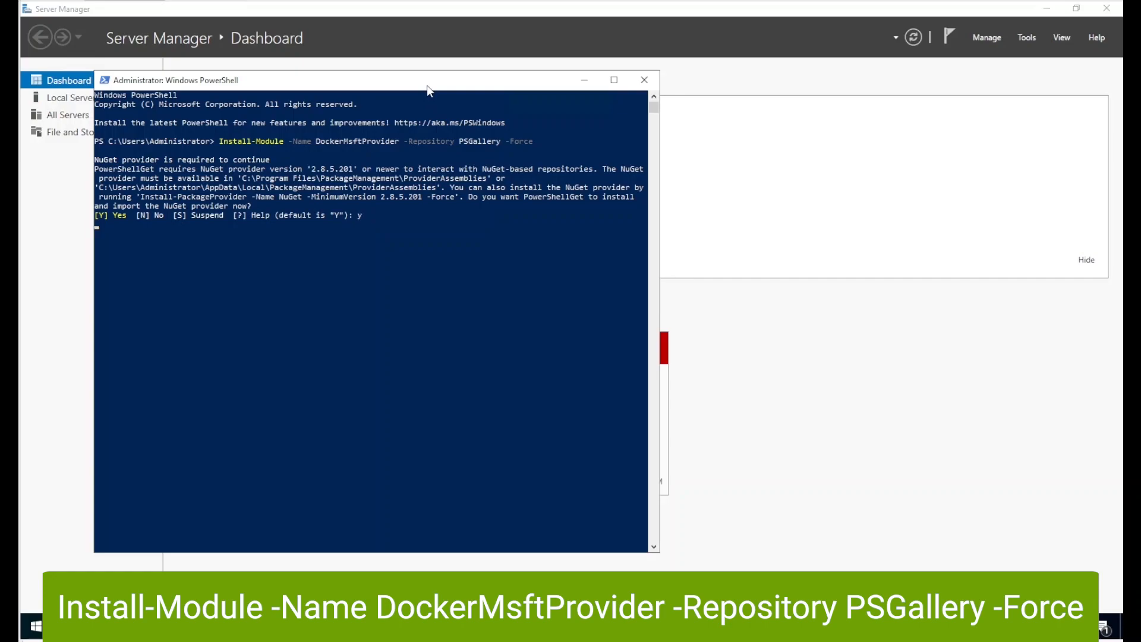
key(enter)
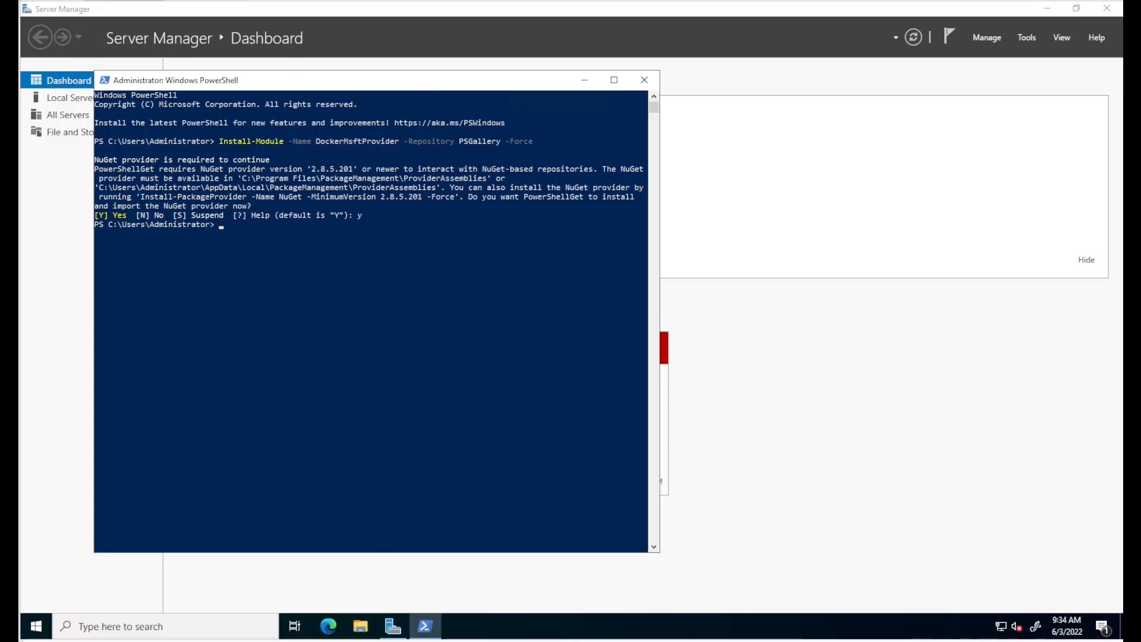
Install the docker package via DockerMsftProvider, trust the source, and run Restart-Computer
text(Install-Package -Name docker -ProviderName DockerMsftProvider)
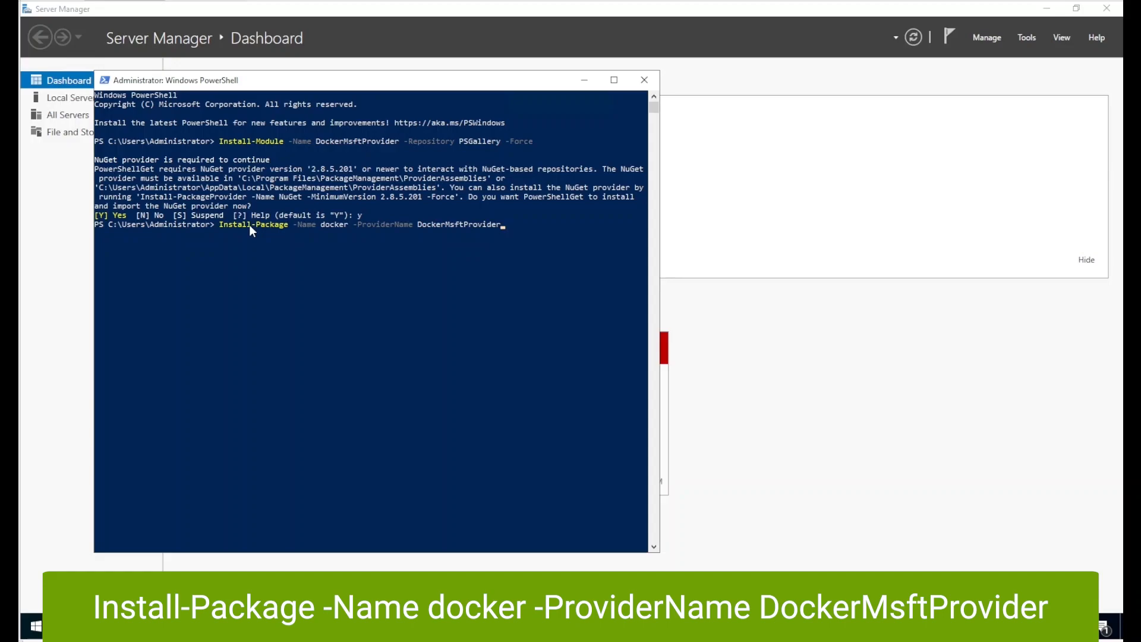
key(Enter)
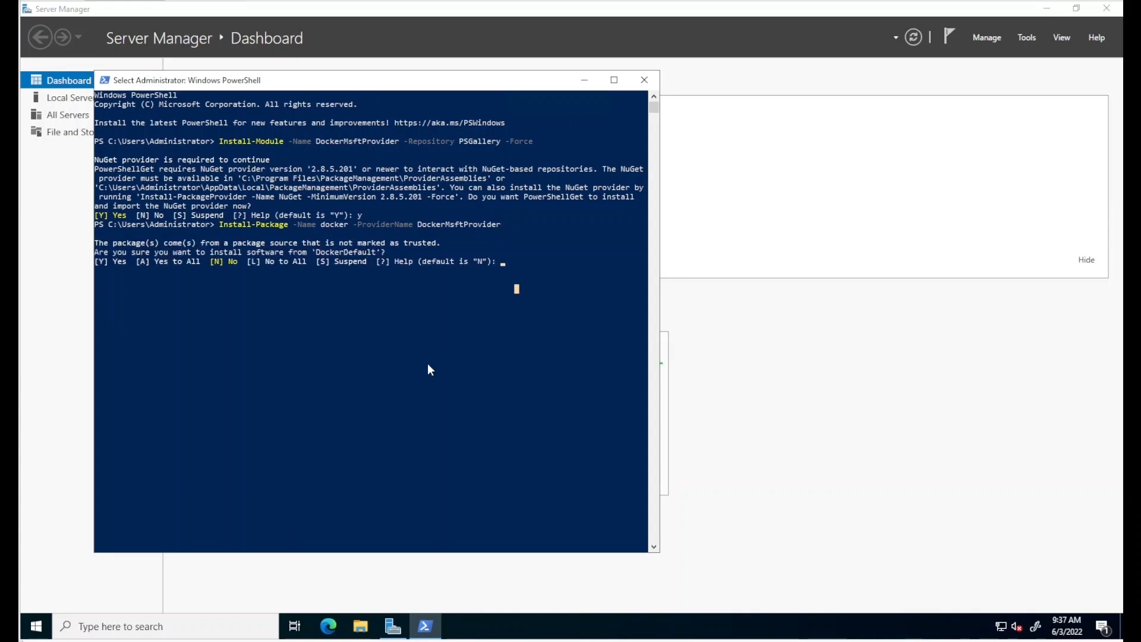
text(y)
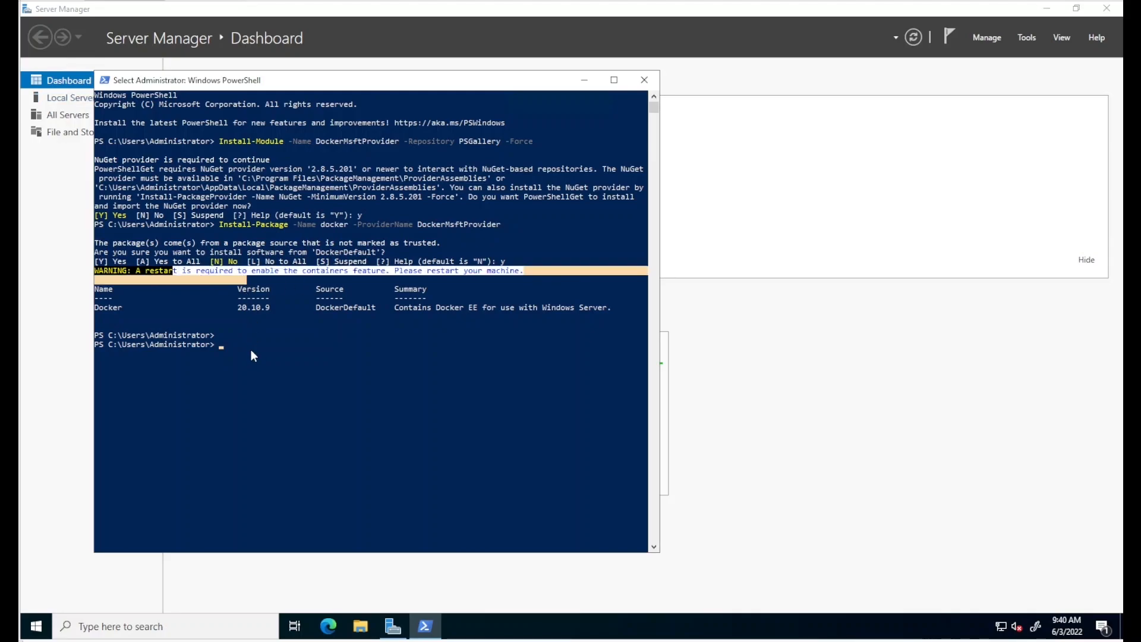
text(rest)
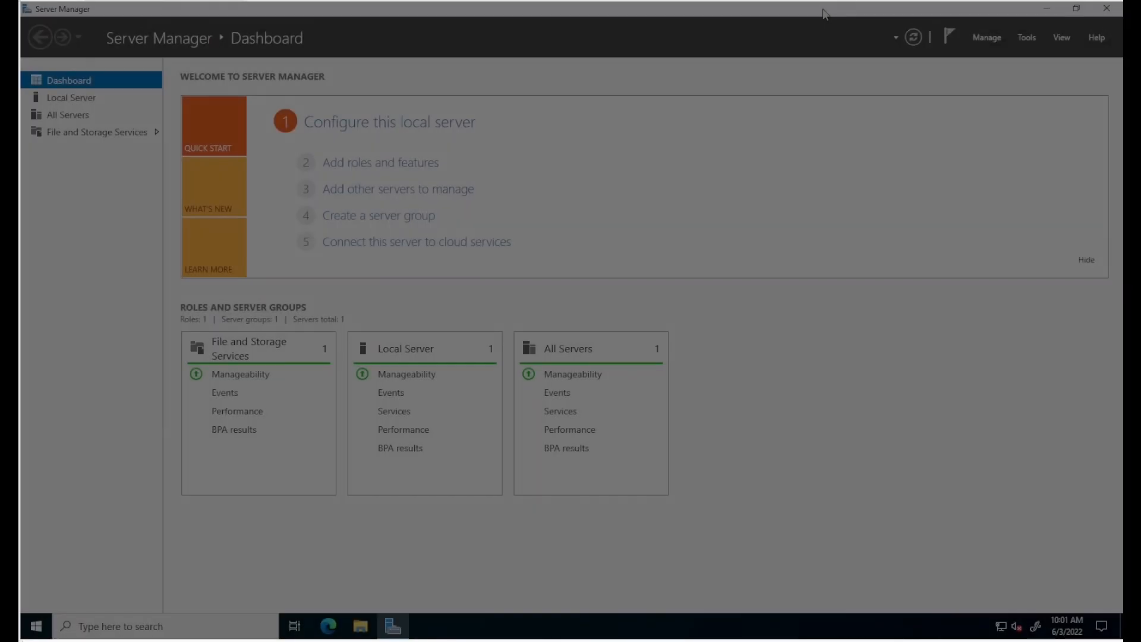
Confirm Containers shows as Installed in the features wizard, cancel, and launch a new PowerShell
click(987, 37)
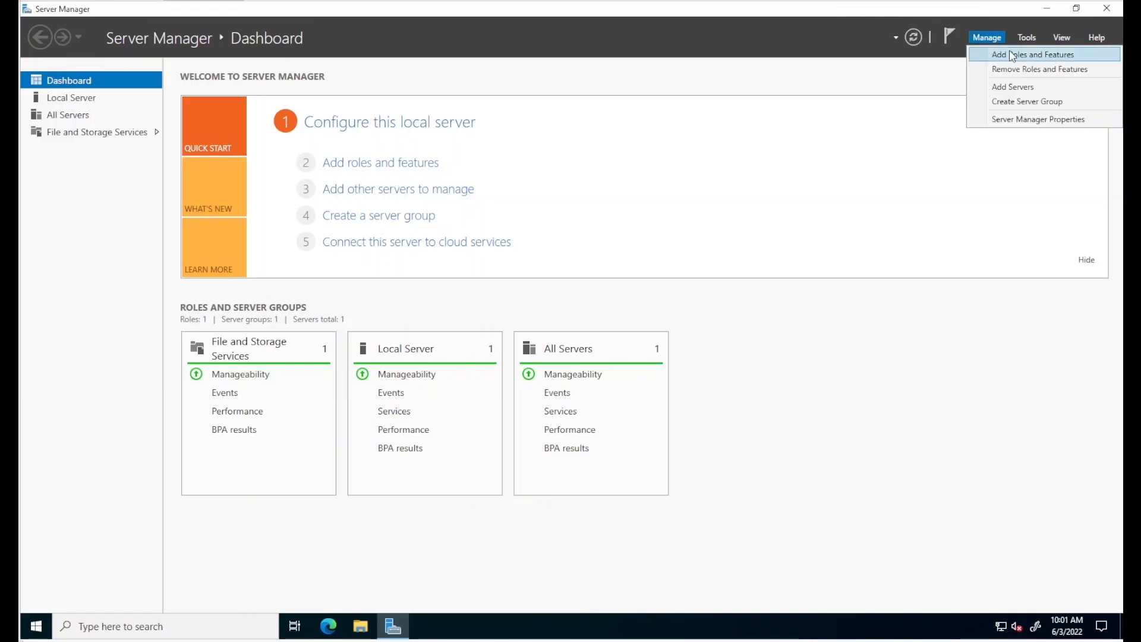
click(1022, 54)
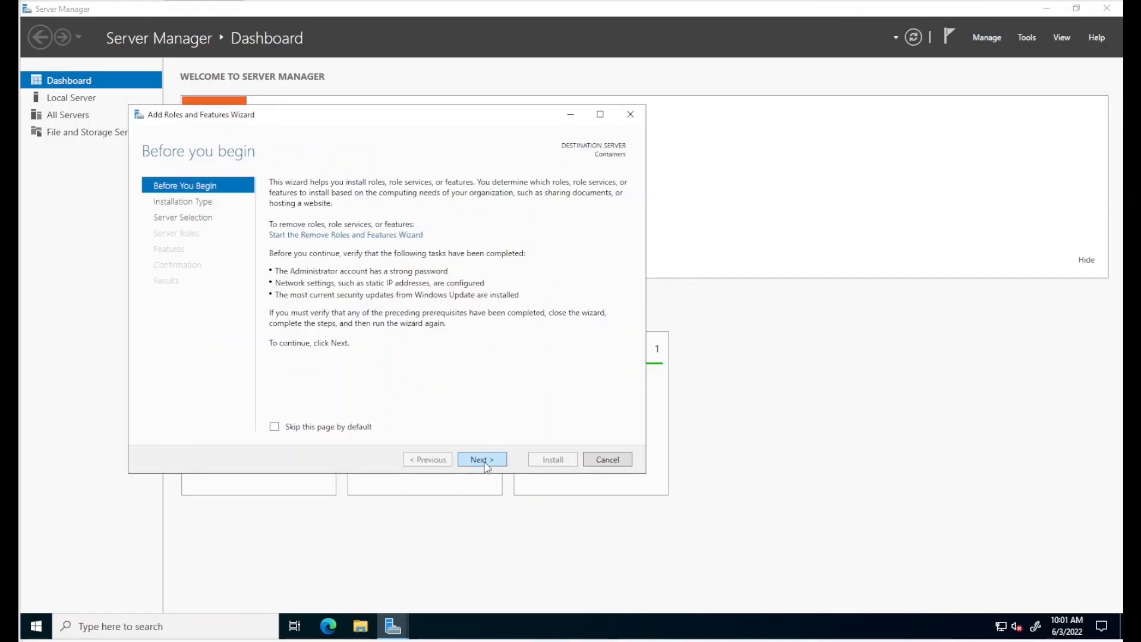
click(481, 459)
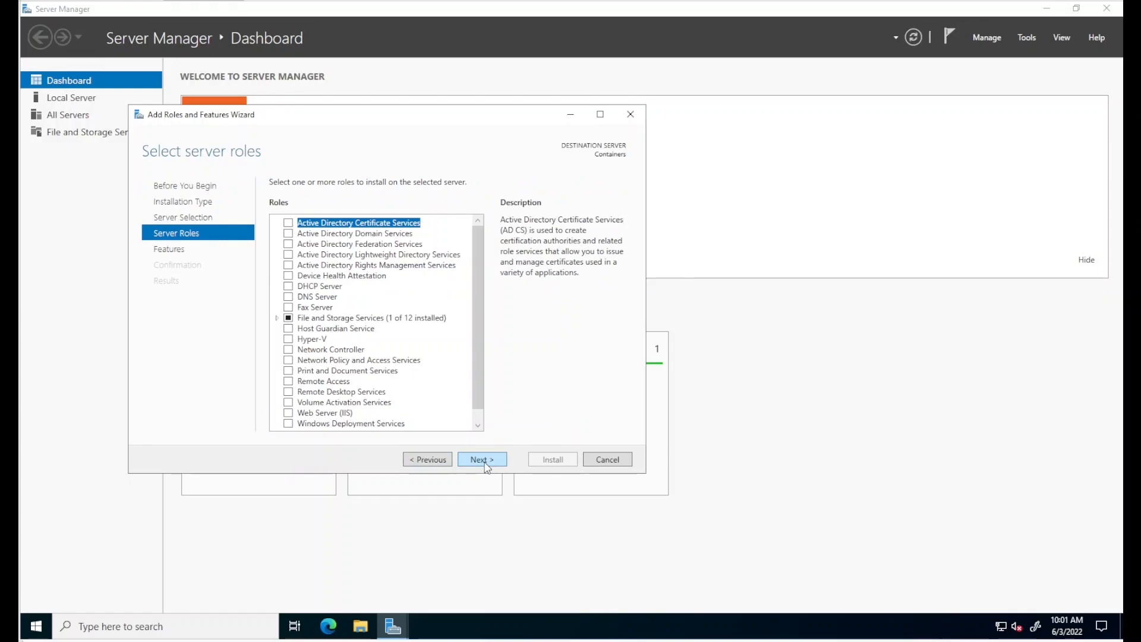
click(482, 459)
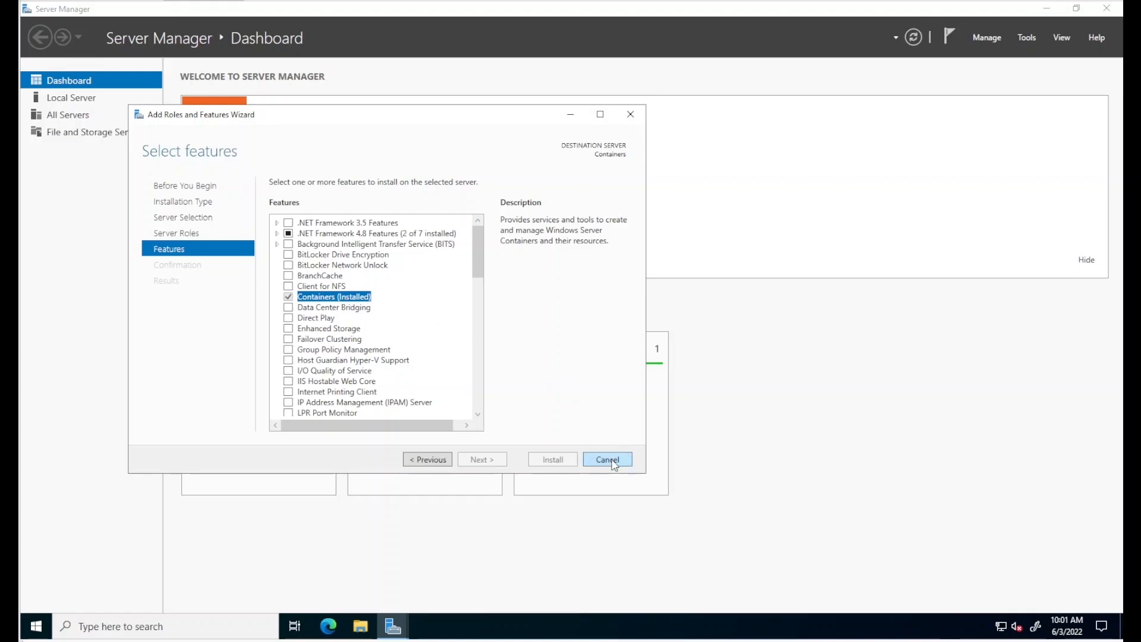
click(607, 460)
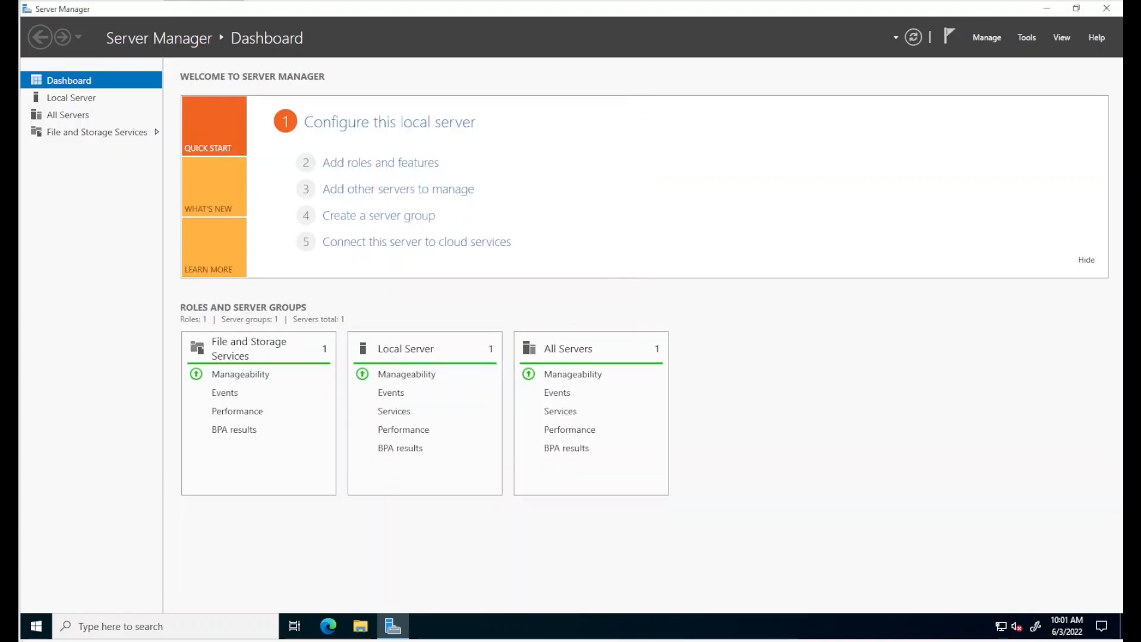
click(424, 625)
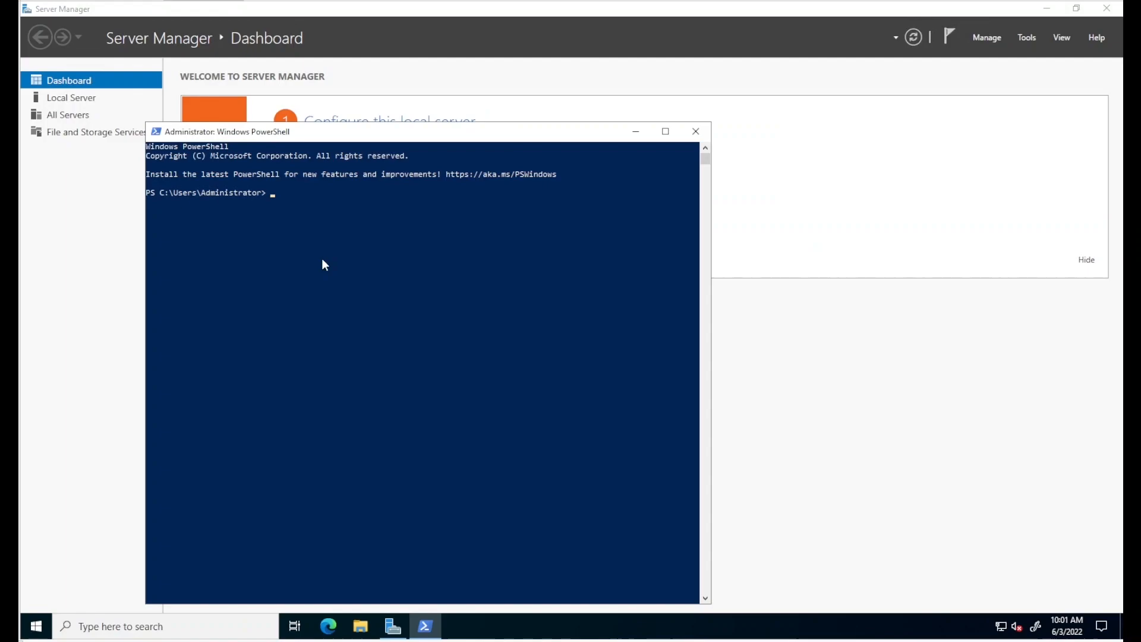
Run docker, docker version and docker info to see version 20.10.9, CPUs and total memory
text(docker)
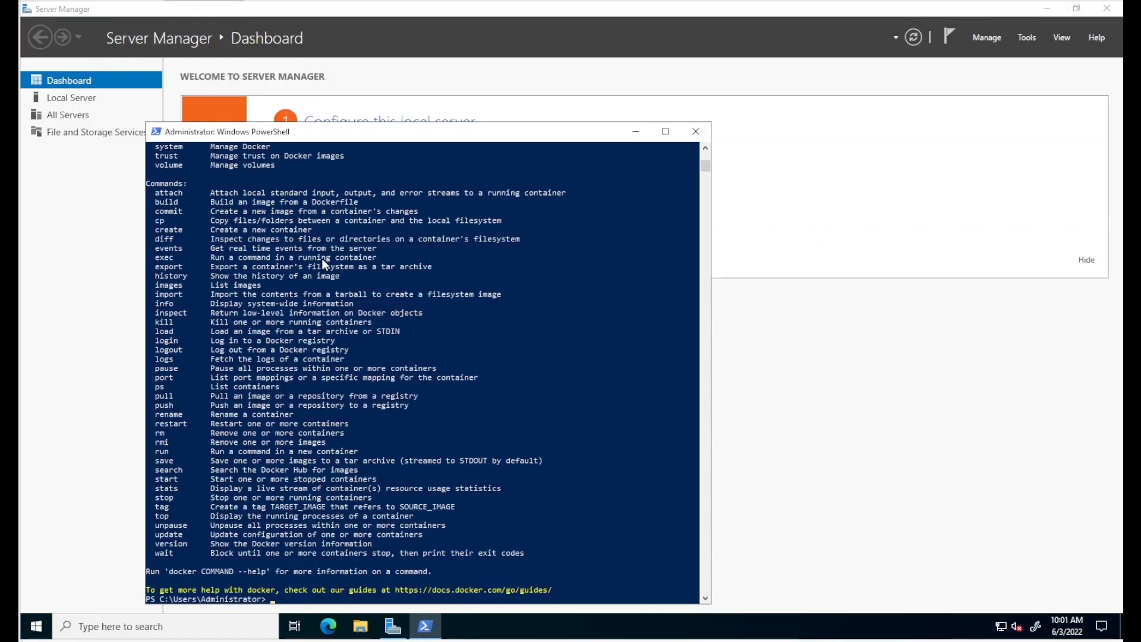
text(docker version)
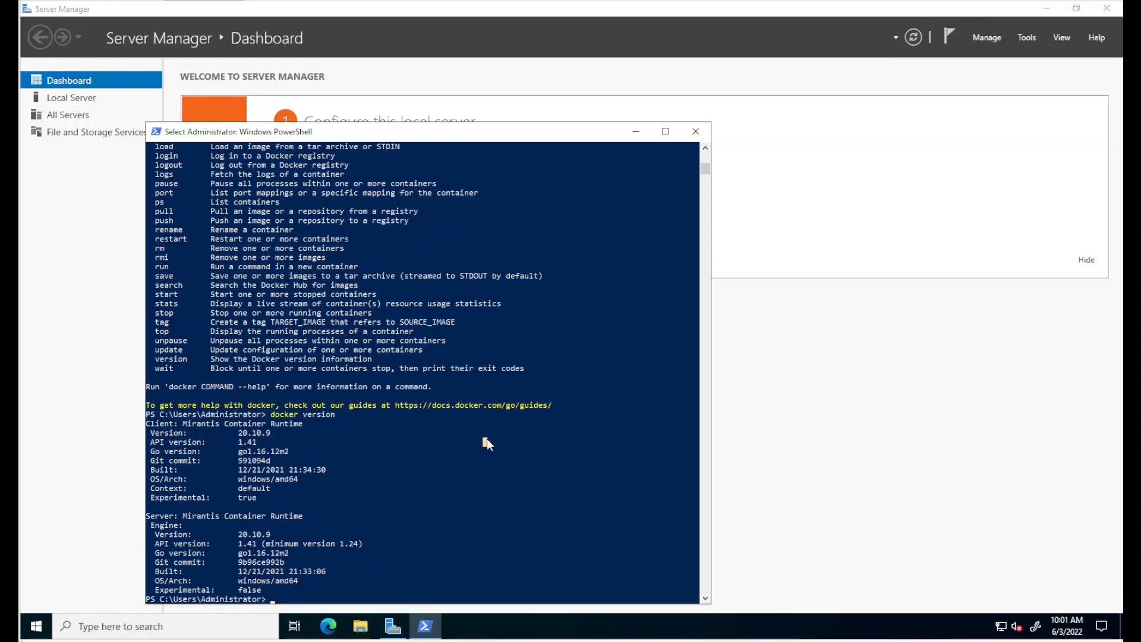
text(docker info)
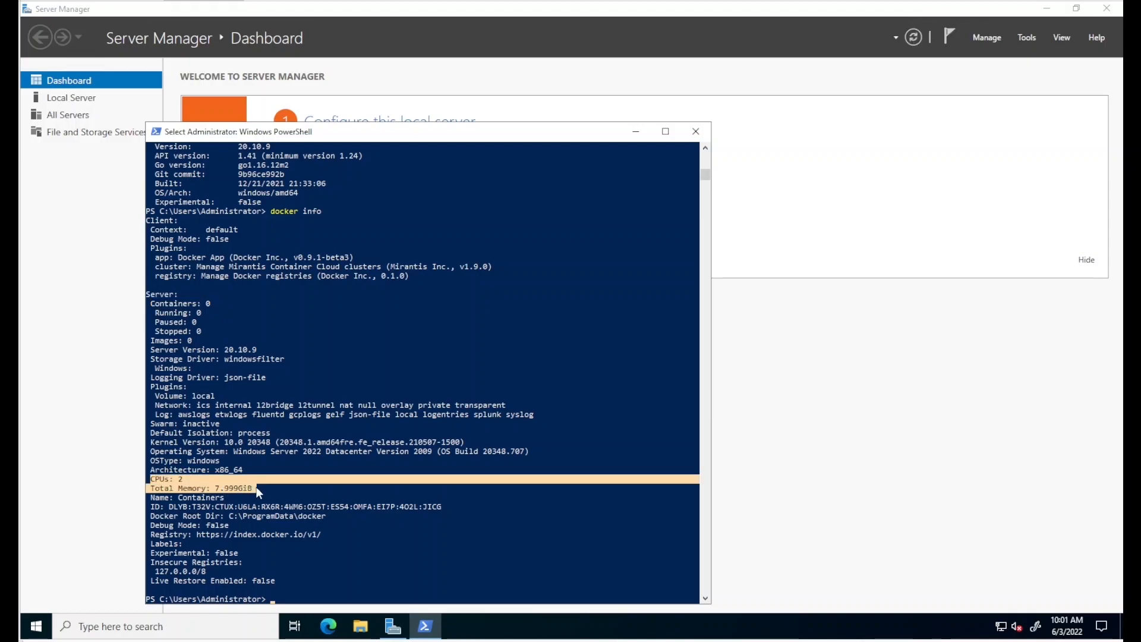
mouse_move(295, 493)
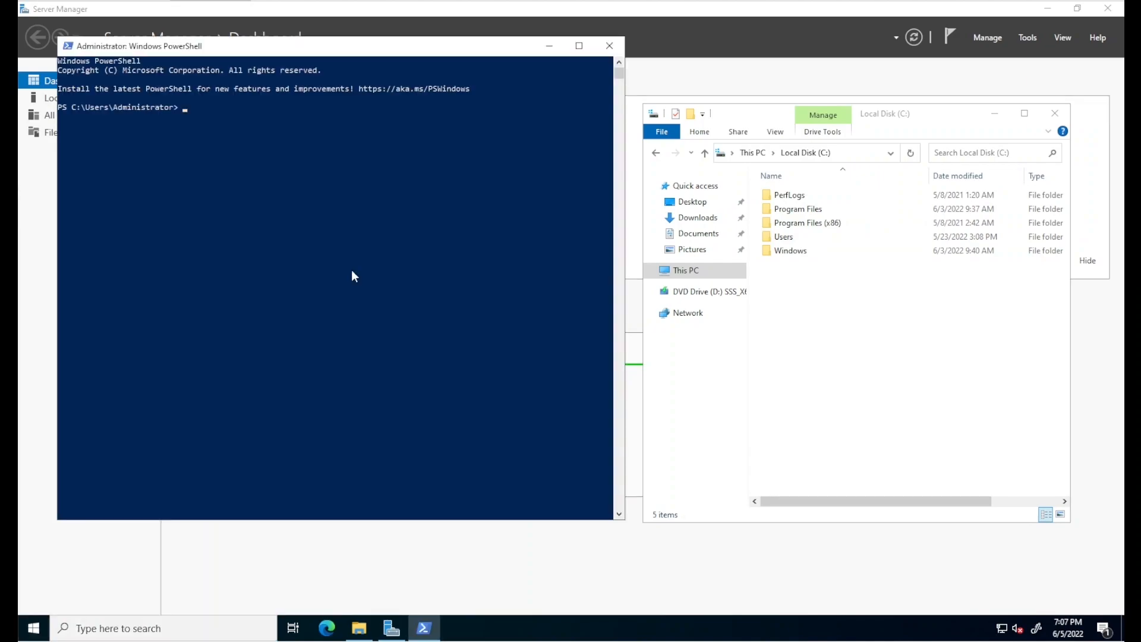
Create C:\containers, move into it, and make an empty dockerfile with New-Item
text(cd \)
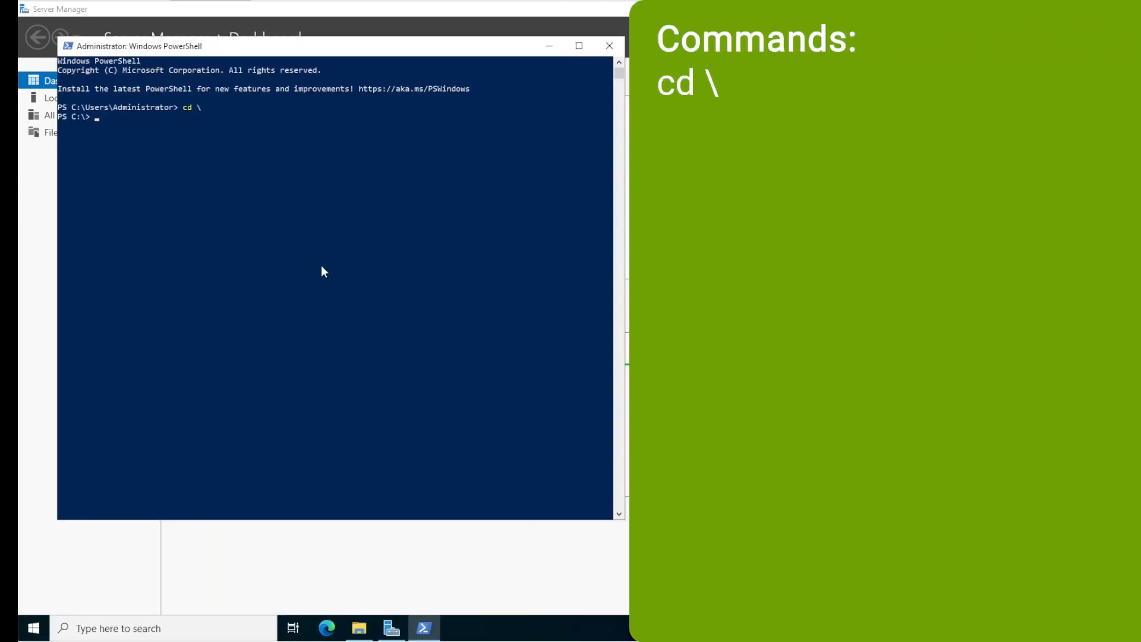
text(mkdir)
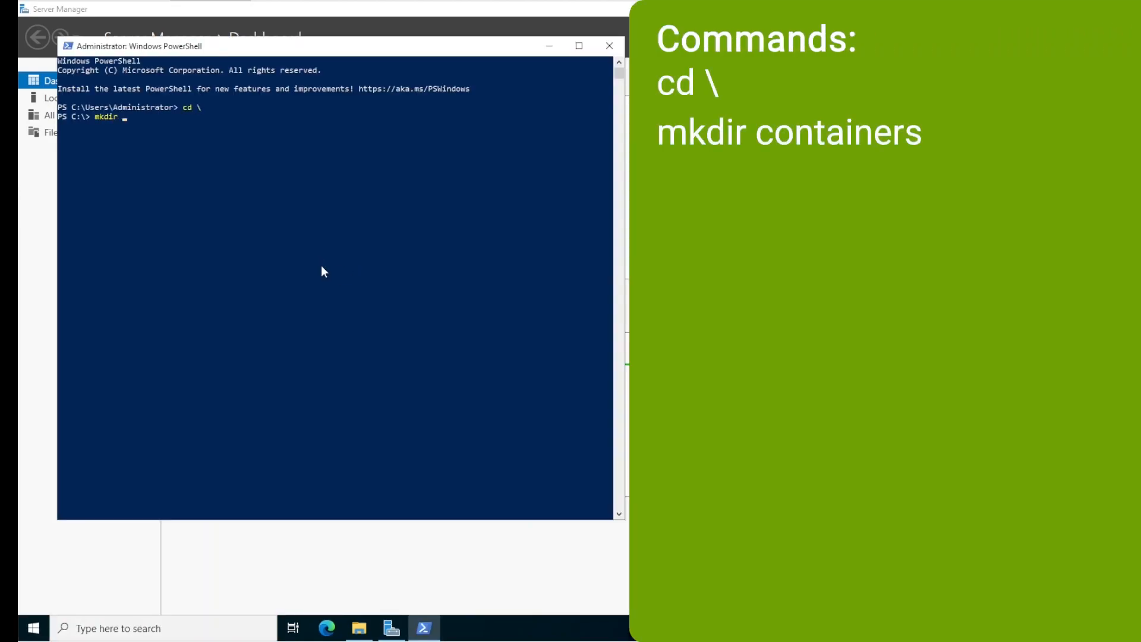
text(containers)
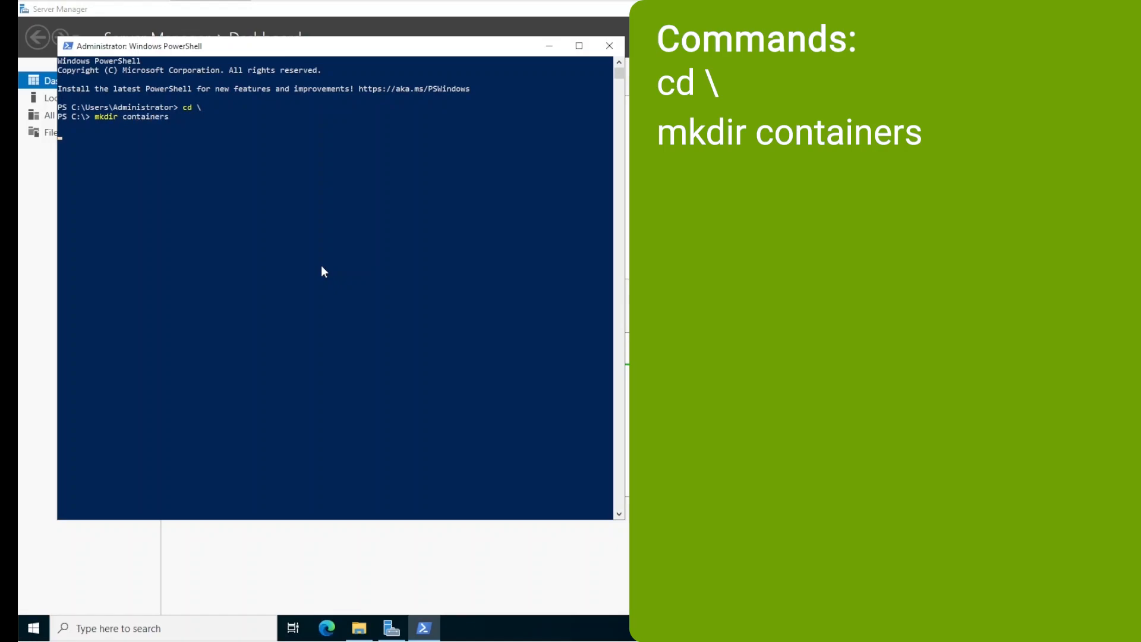
text(cd .\containers\)
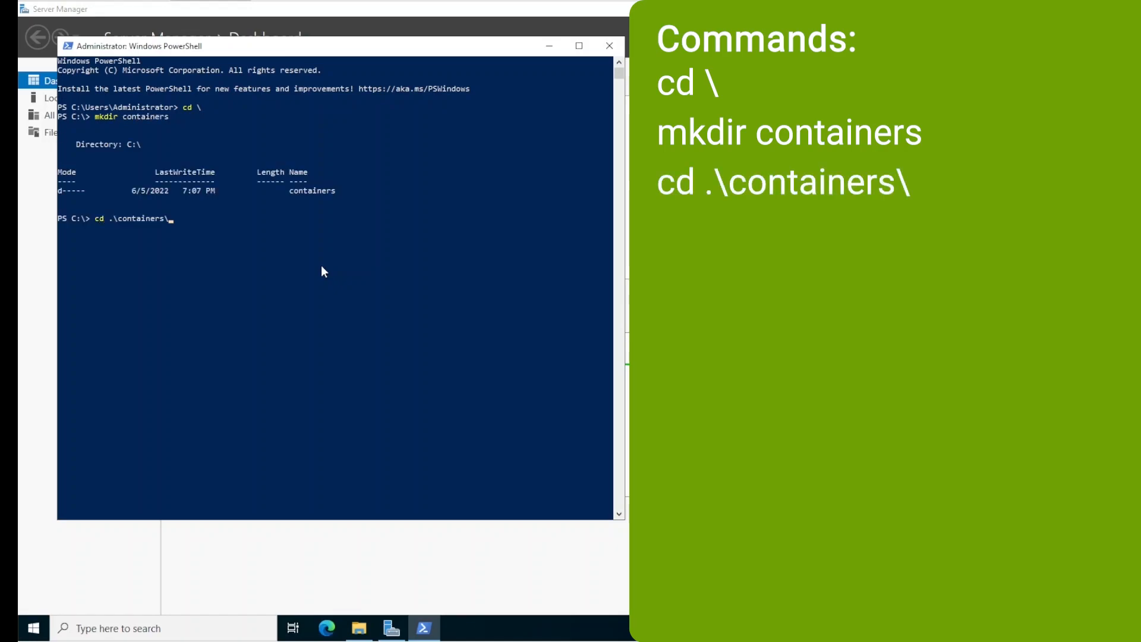
key(Enter)
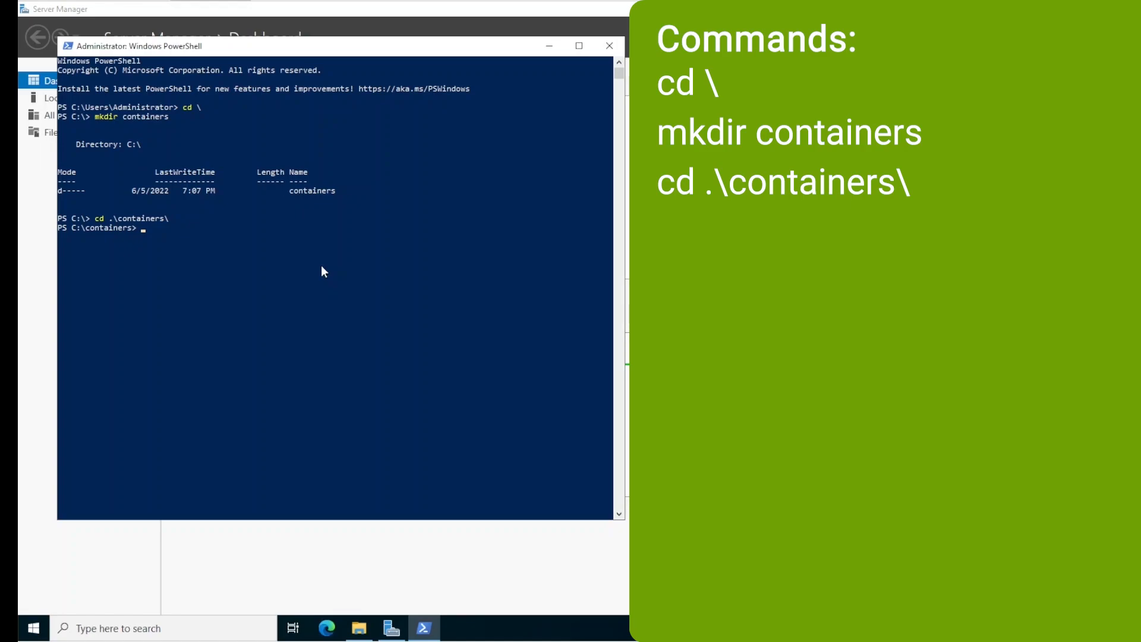
text(new-)
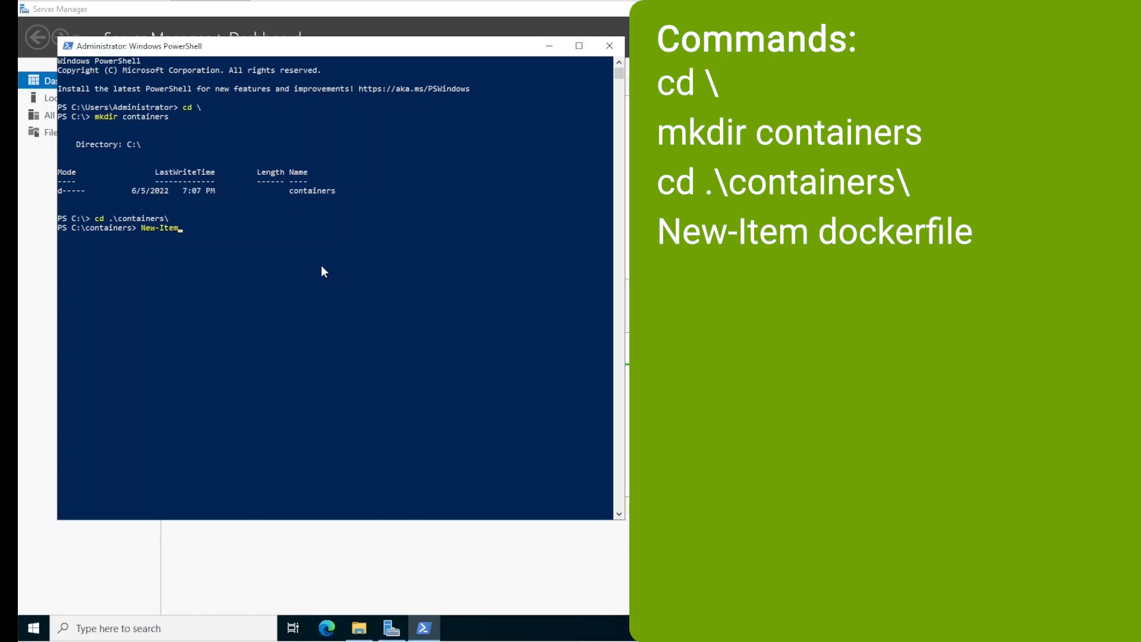
text(dockerfile)
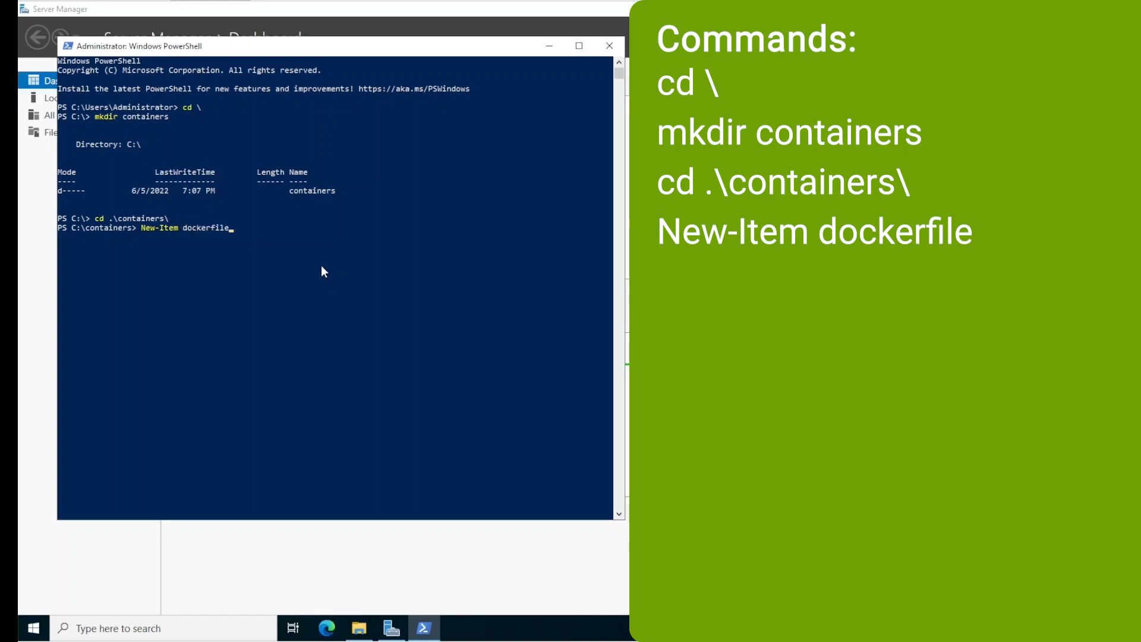
key(Enter)
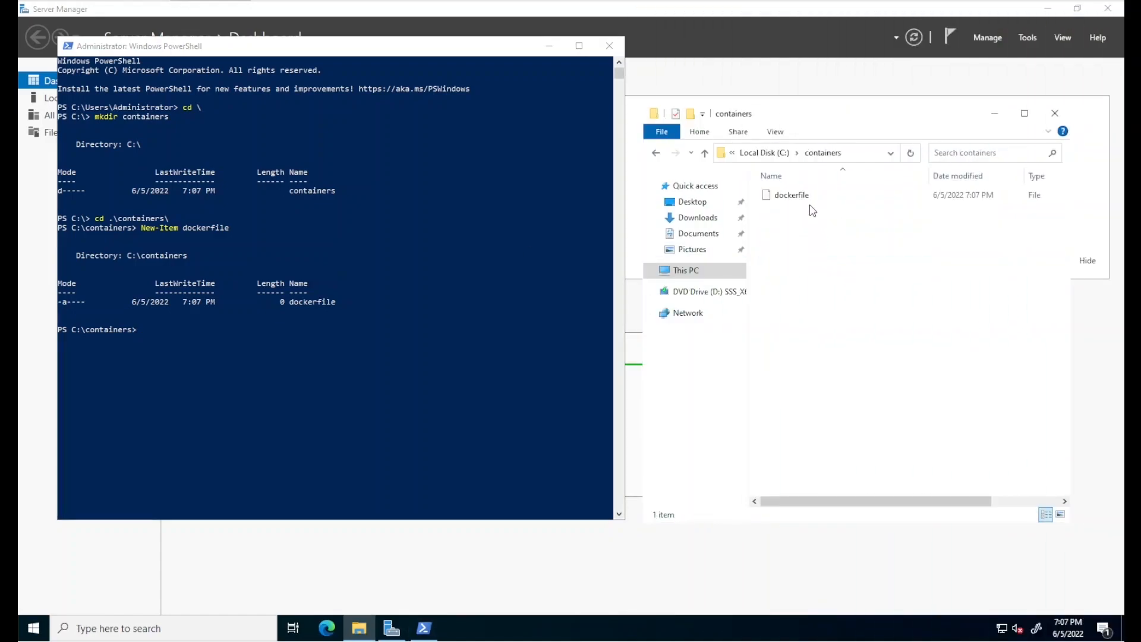
Write FROM mcr.microsoft.com/windows/servercore/iis, RUN powershell and COPY index.html into the dockerfile, and save
double_click(790, 195)
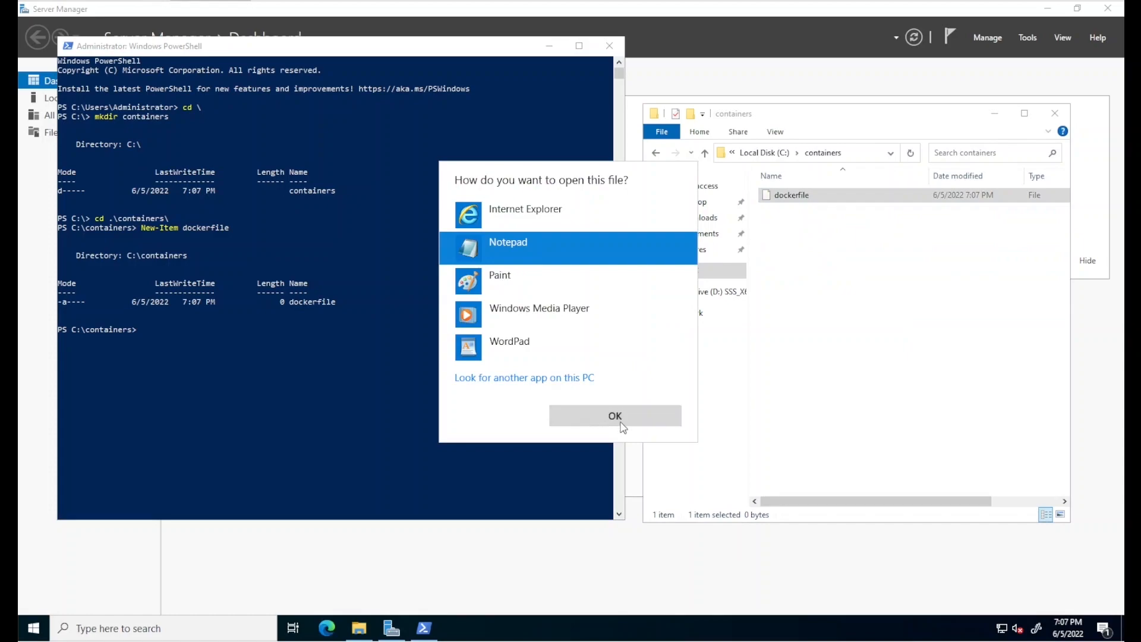
click(615, 415)
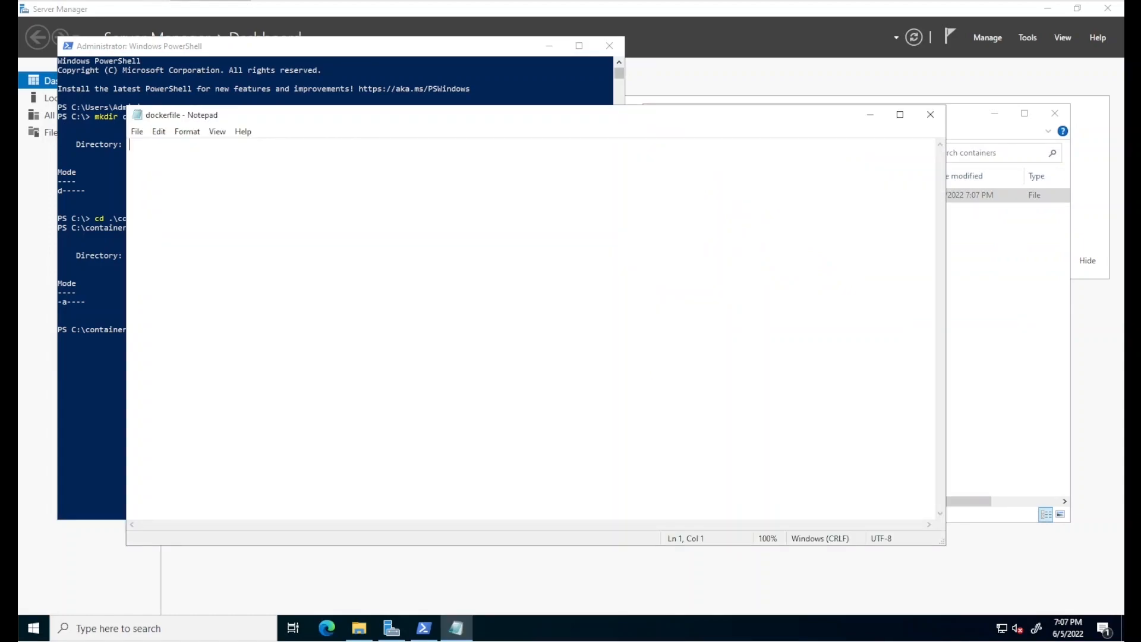
text(FROM mcr.microsoft.com/windows/servercore/iis)
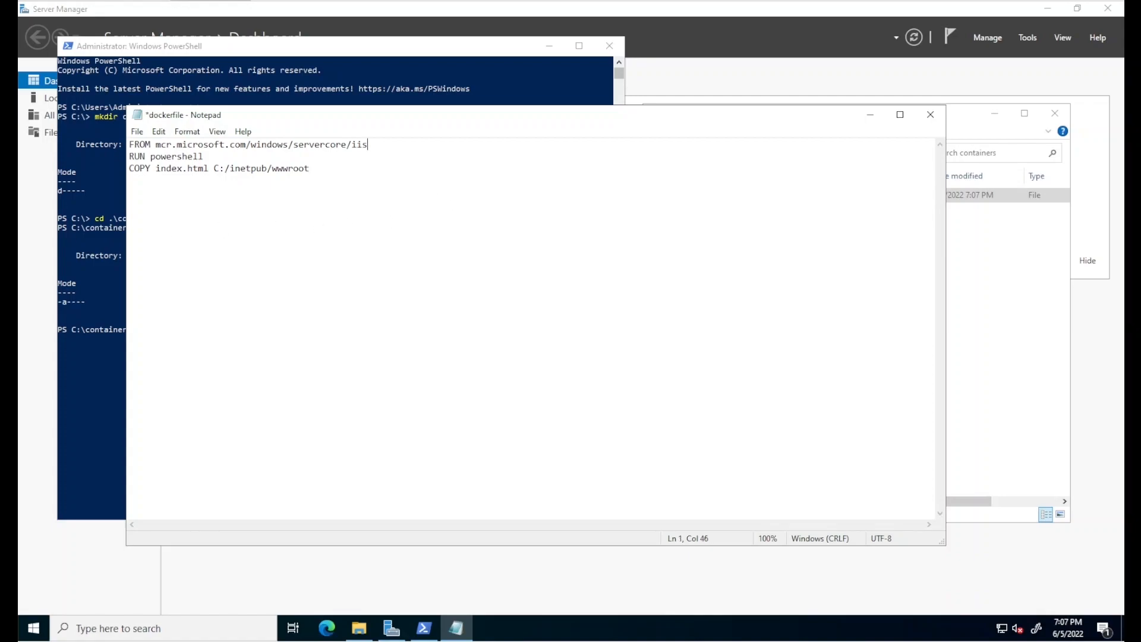
drag(367, 144, 129, 144)
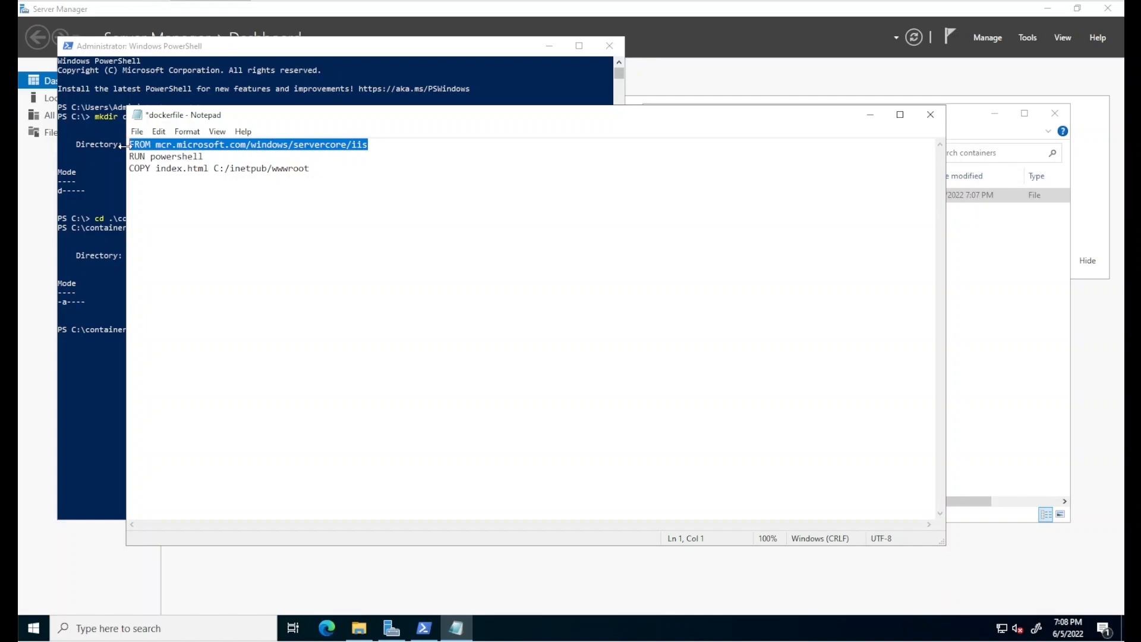
double_click(190, 156)
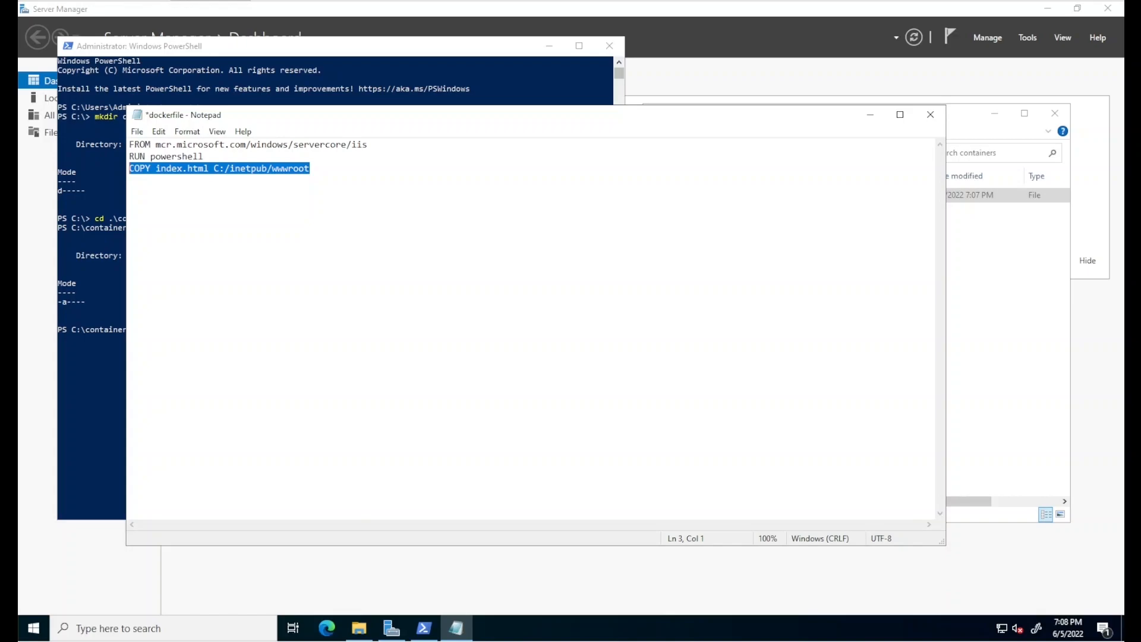
mouse_move(929, 114)
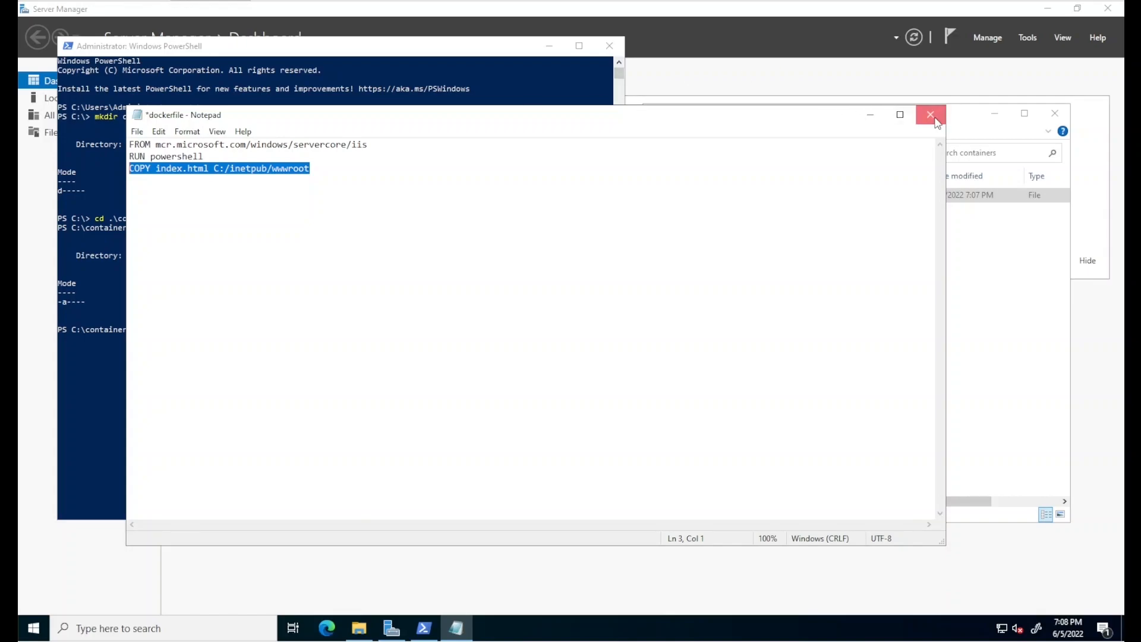
click(929, 114)
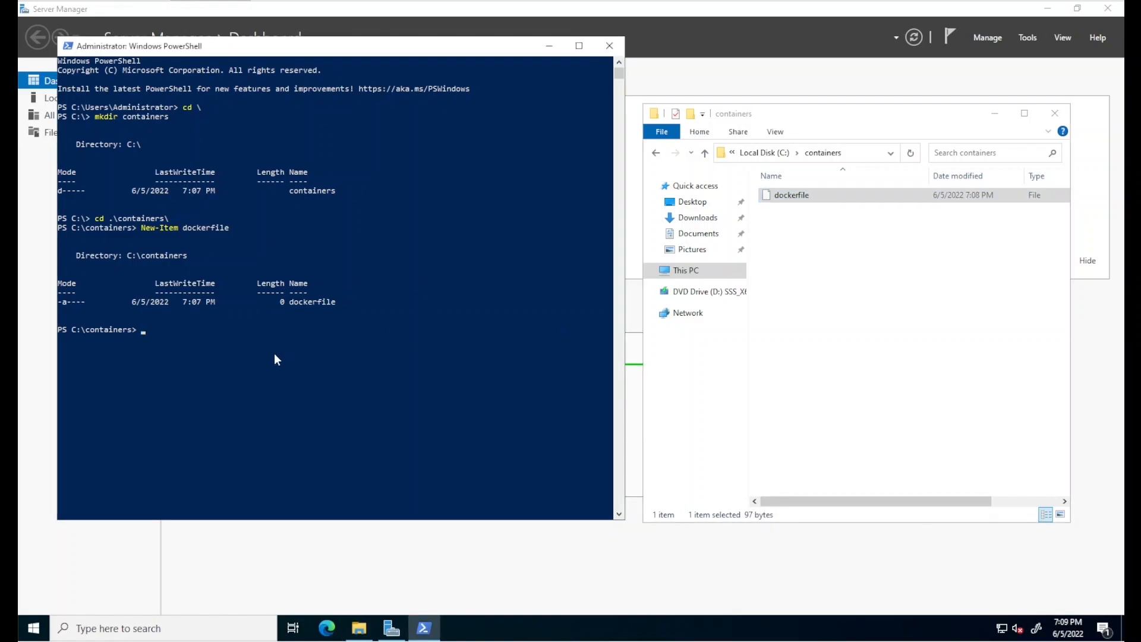
Create an empty index.html with New-Item and right-click it in File Explorer
text(new)
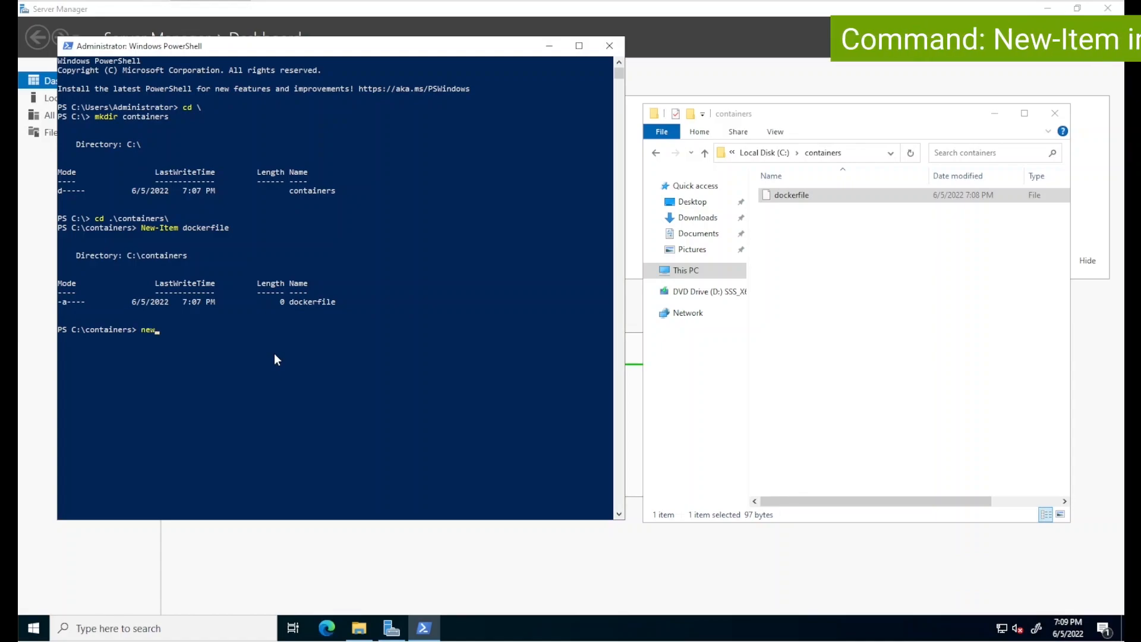
text(-item)
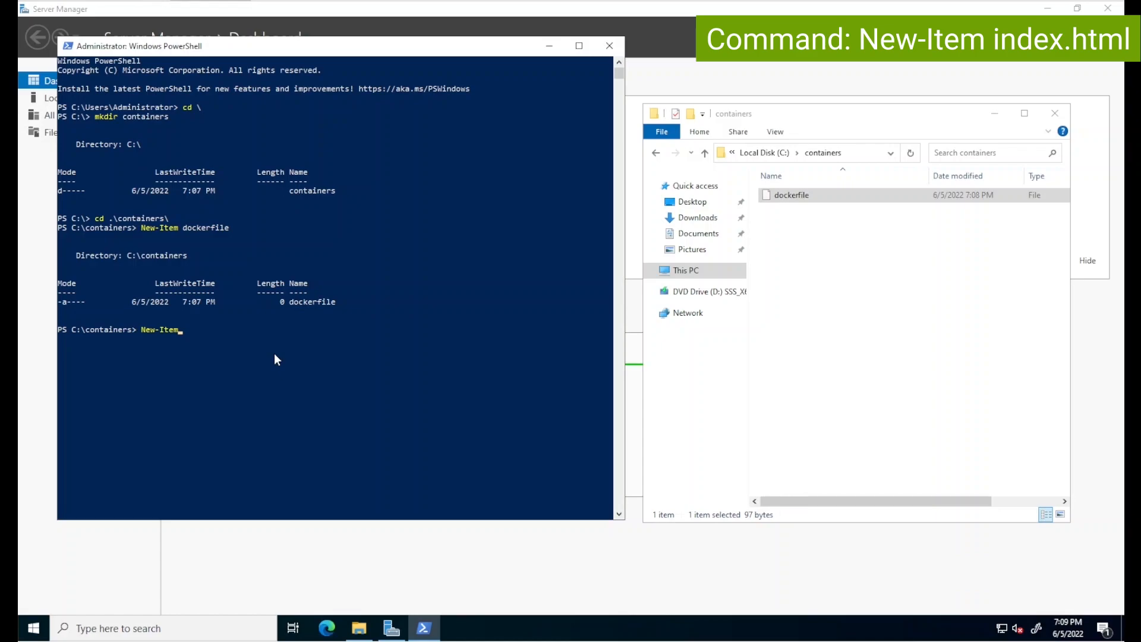
text(index.)
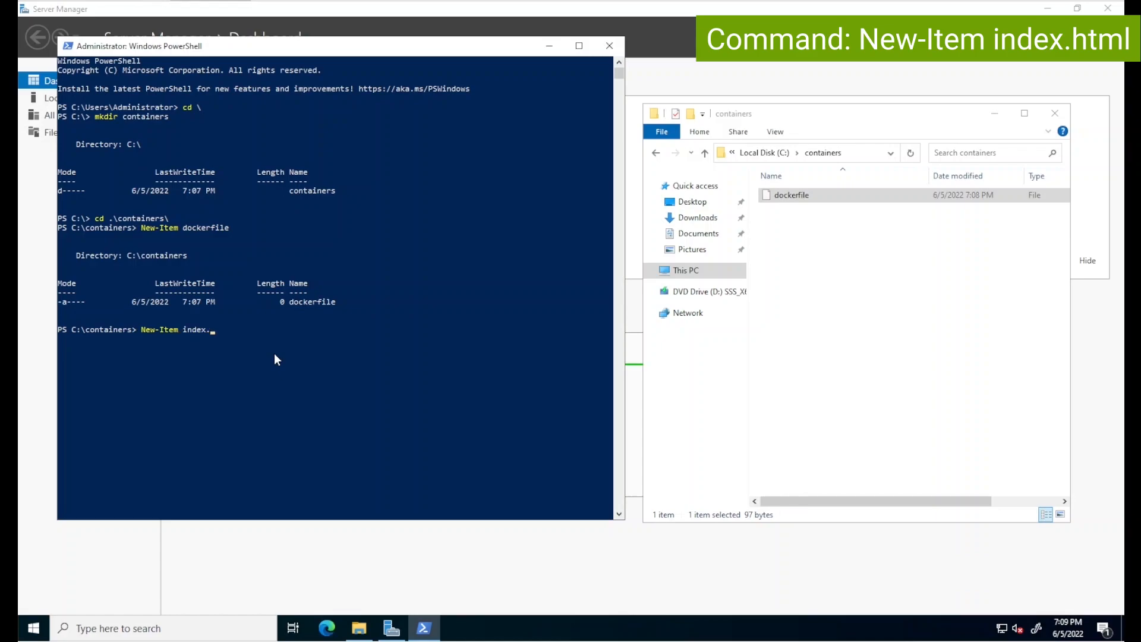
key(Enter)
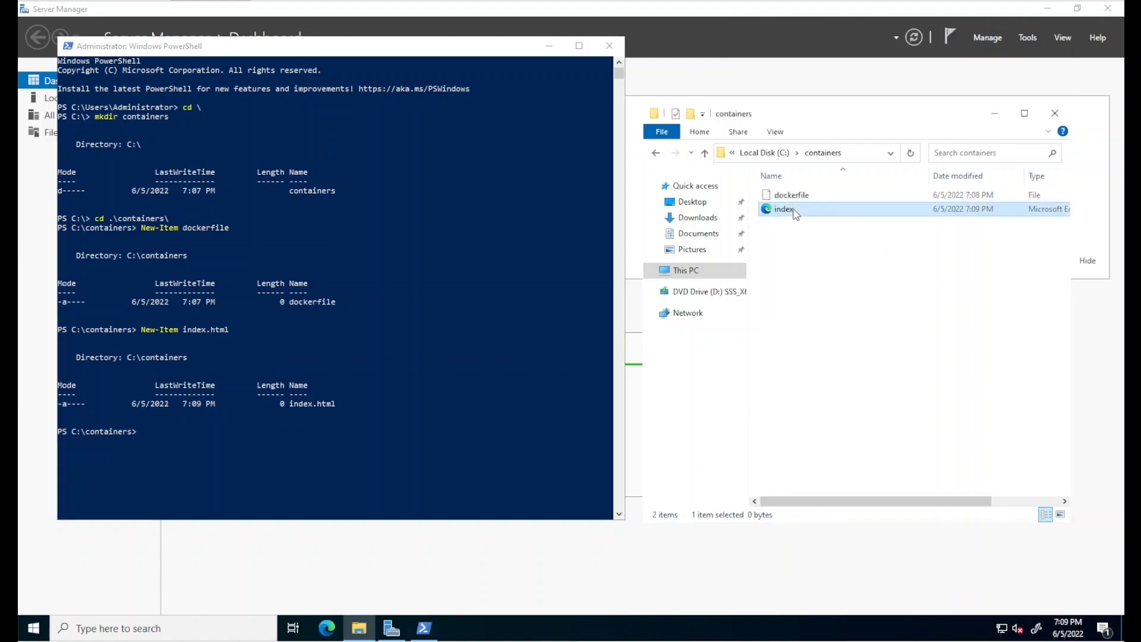
right_click(784, 209)
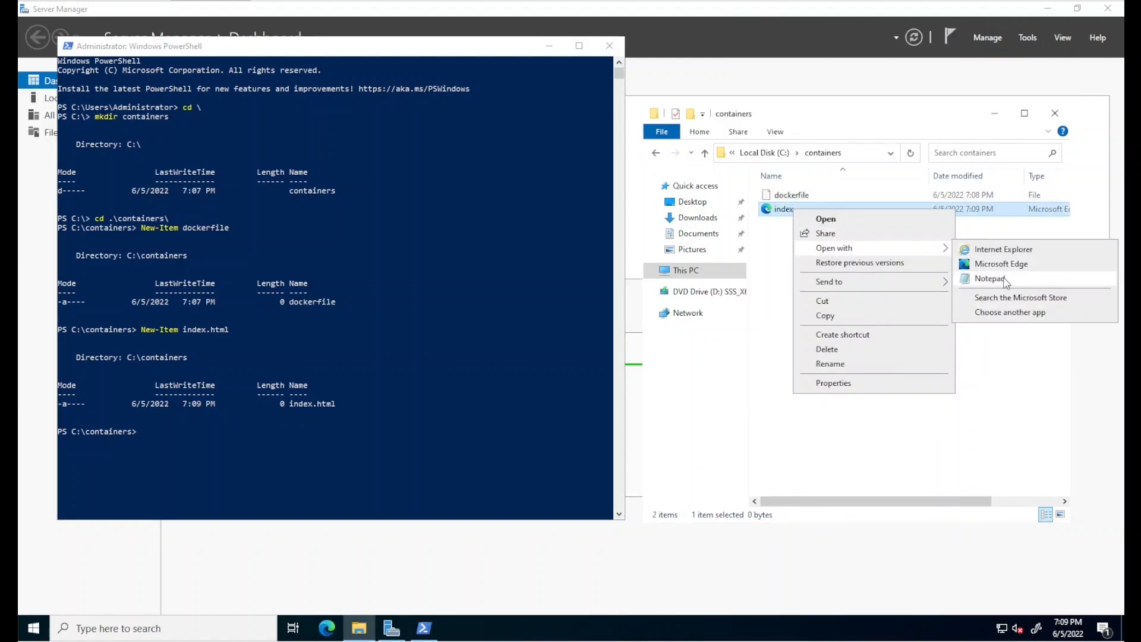
Open index.html in Notepad and enter <h1>Hello World!</h1>
click(989, 279)
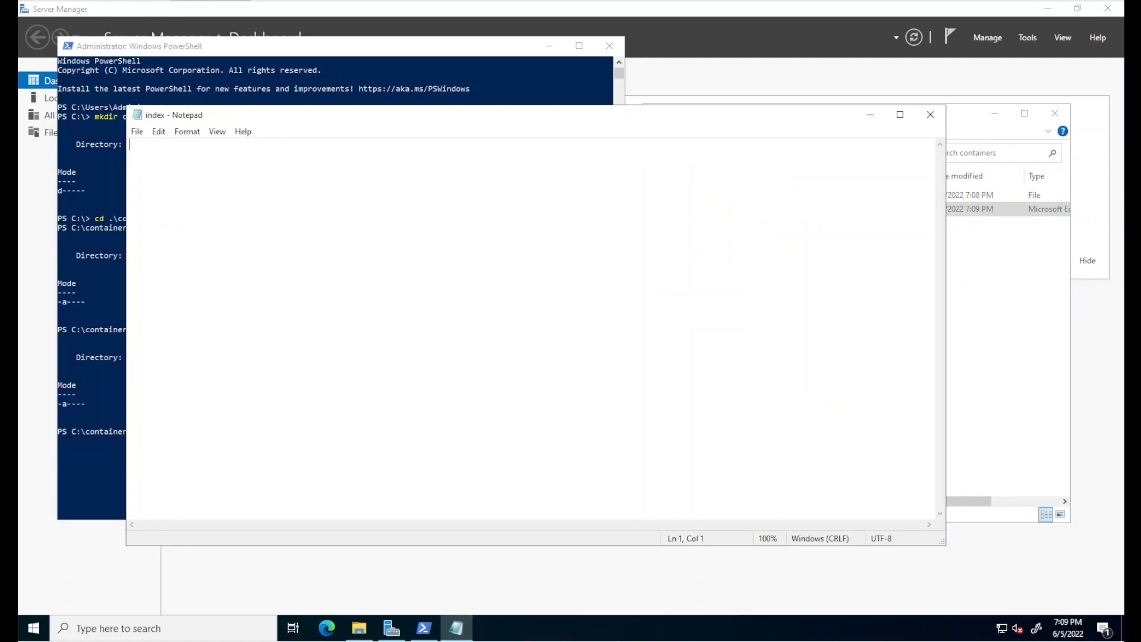
mouse_move(366, 364)
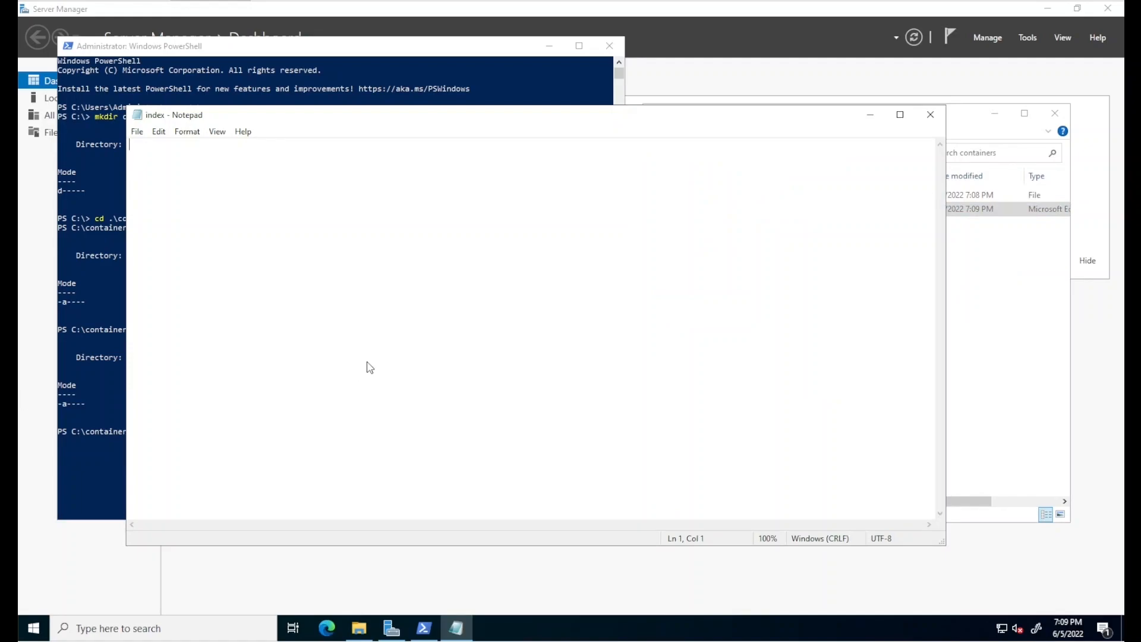
text(<h1>Hello World!</h1>)
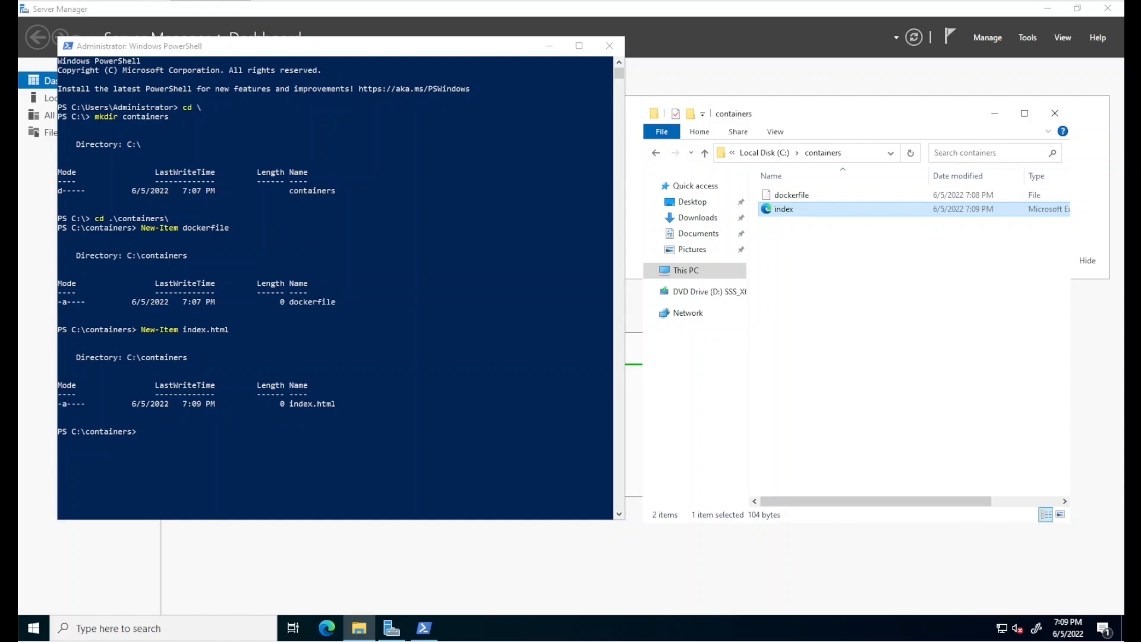
click(791, 194)
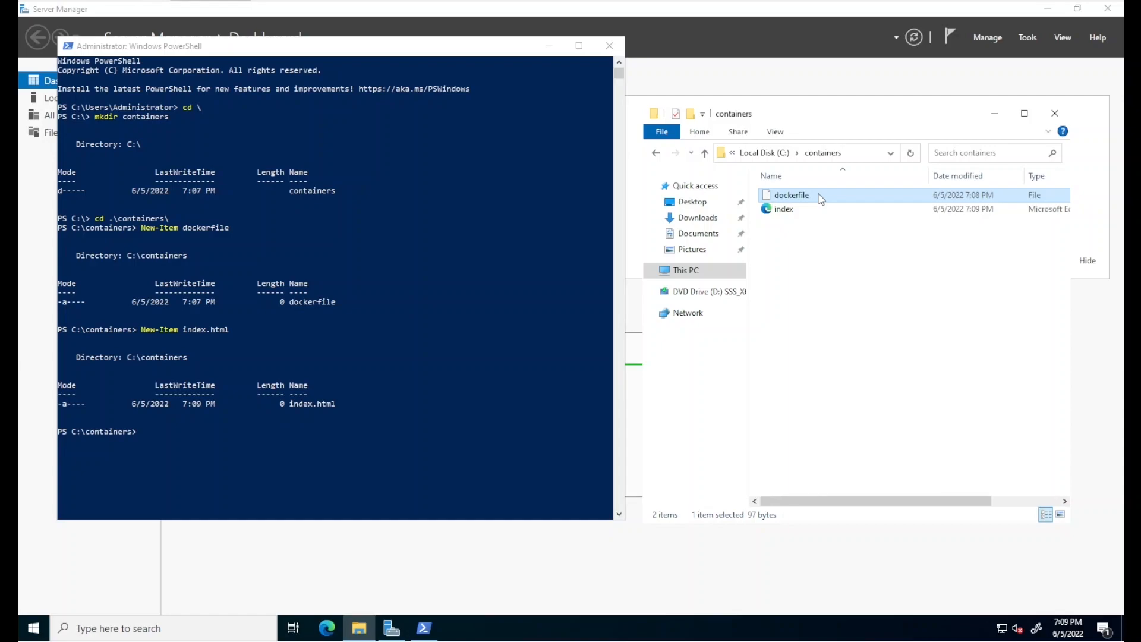
click(783, 208)
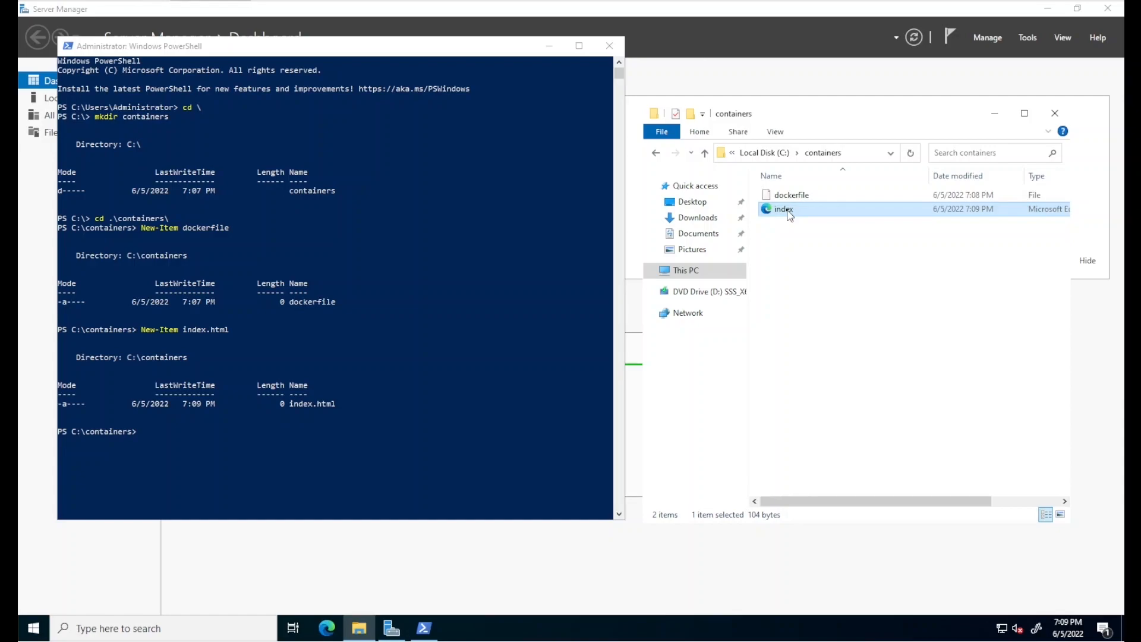
click(261, 338)
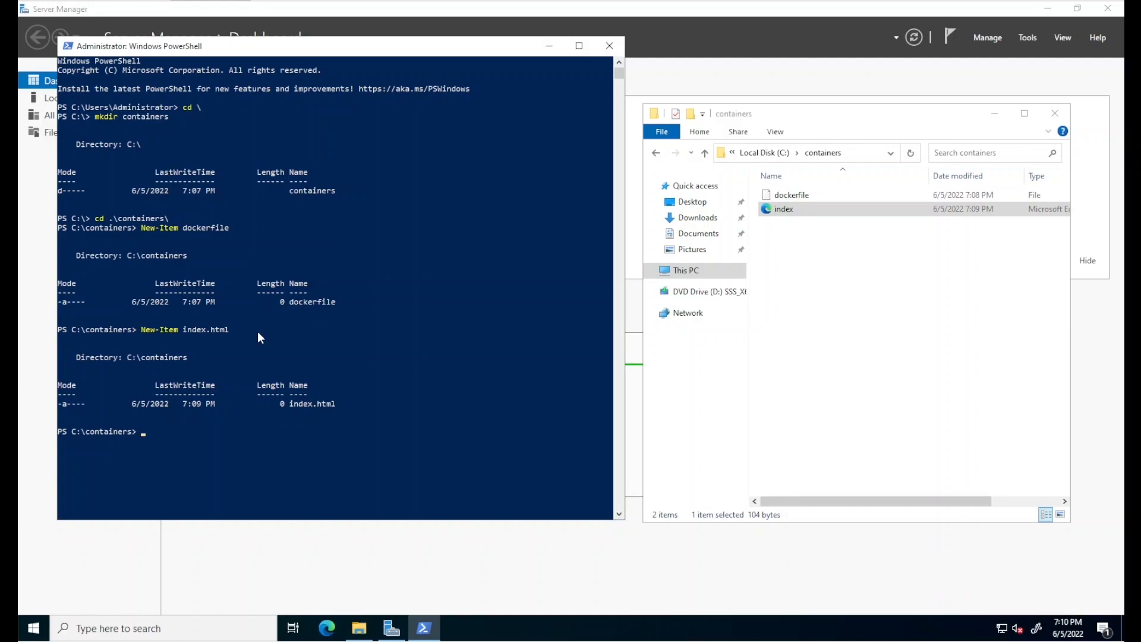
Run docker build -t webserver . and confirm the 5.04GB webserver image with docker images
text(docker b)
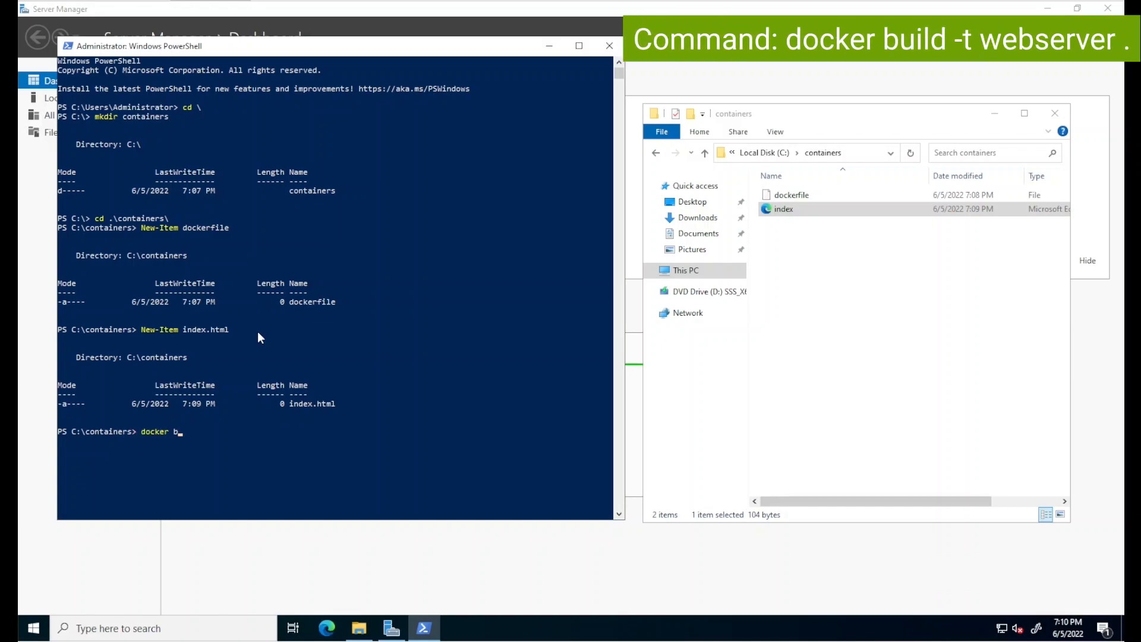
text(uild -t)
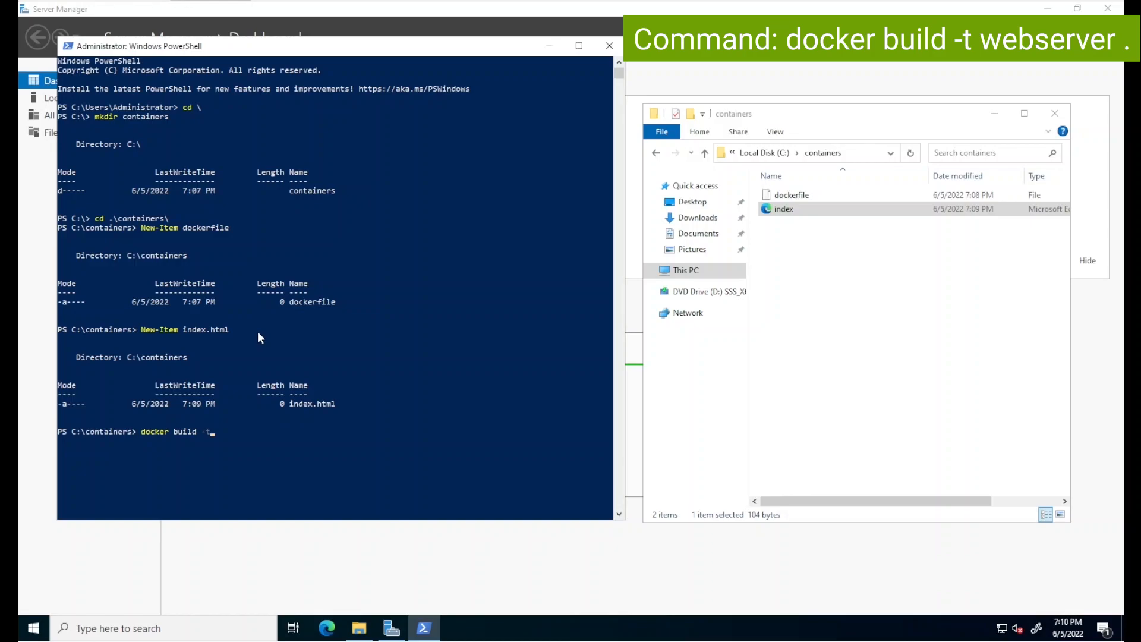
text(w)
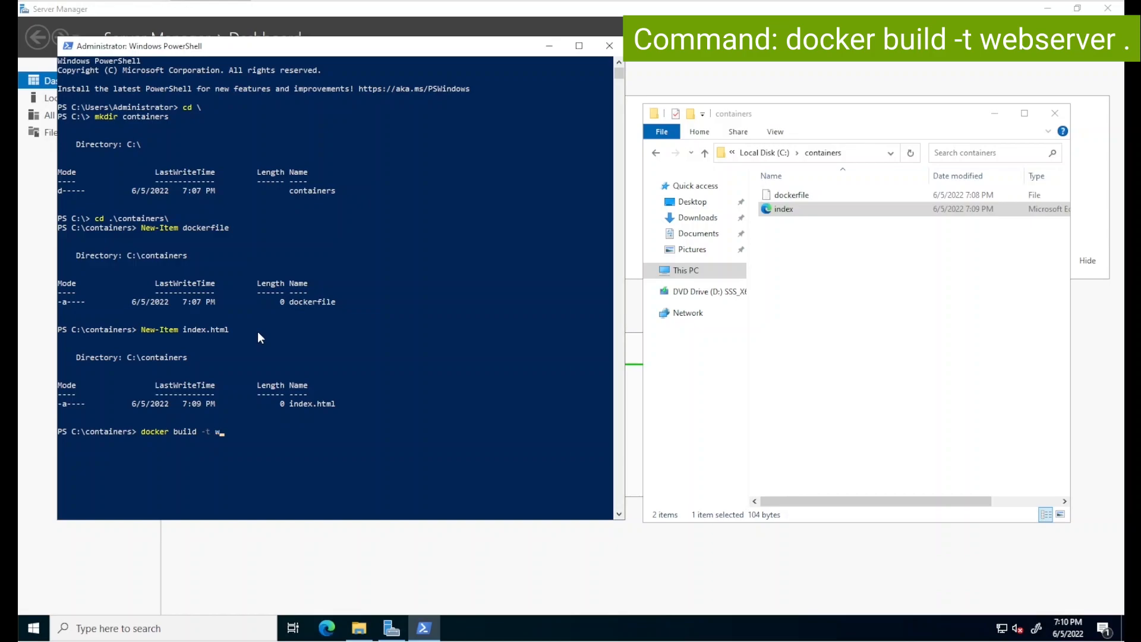
text(ebser)
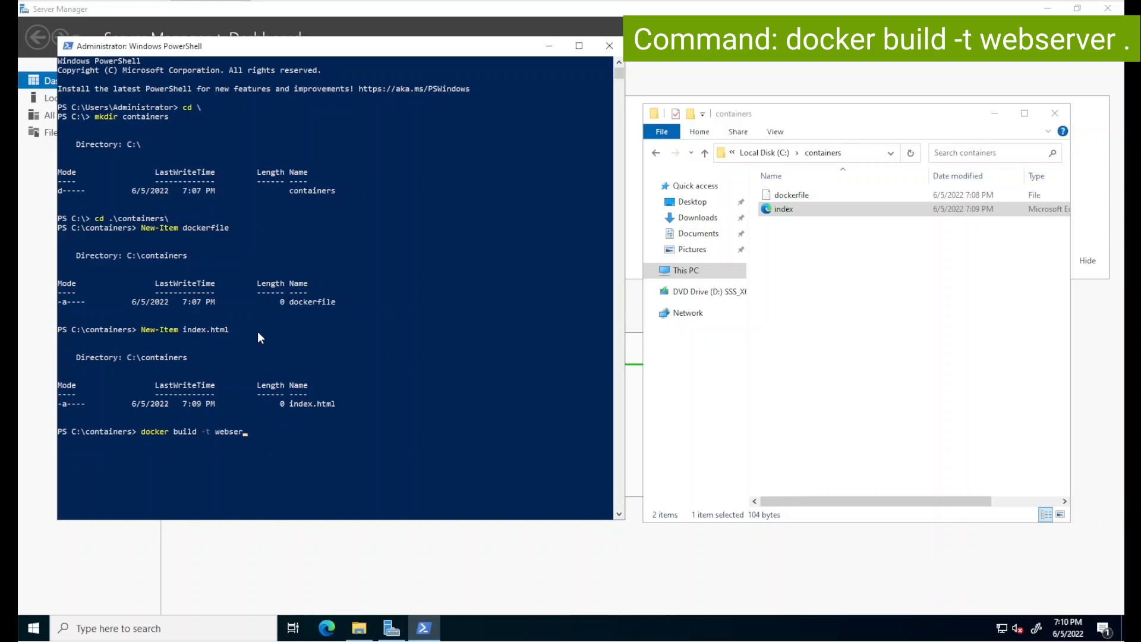
text(ver .)
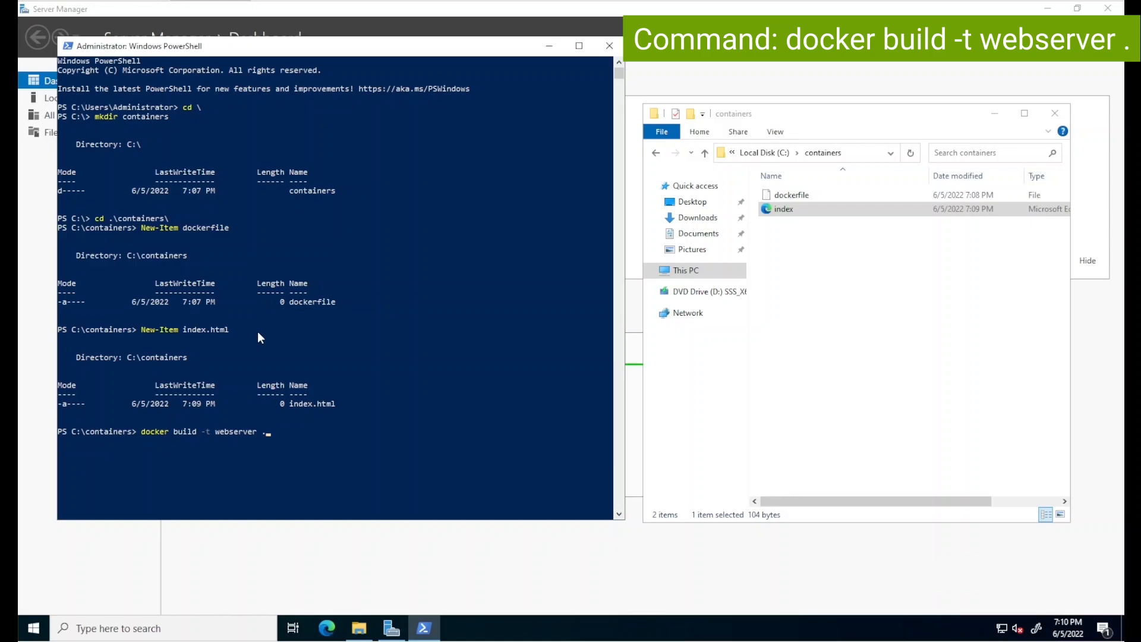
mouse_move(744, 280)
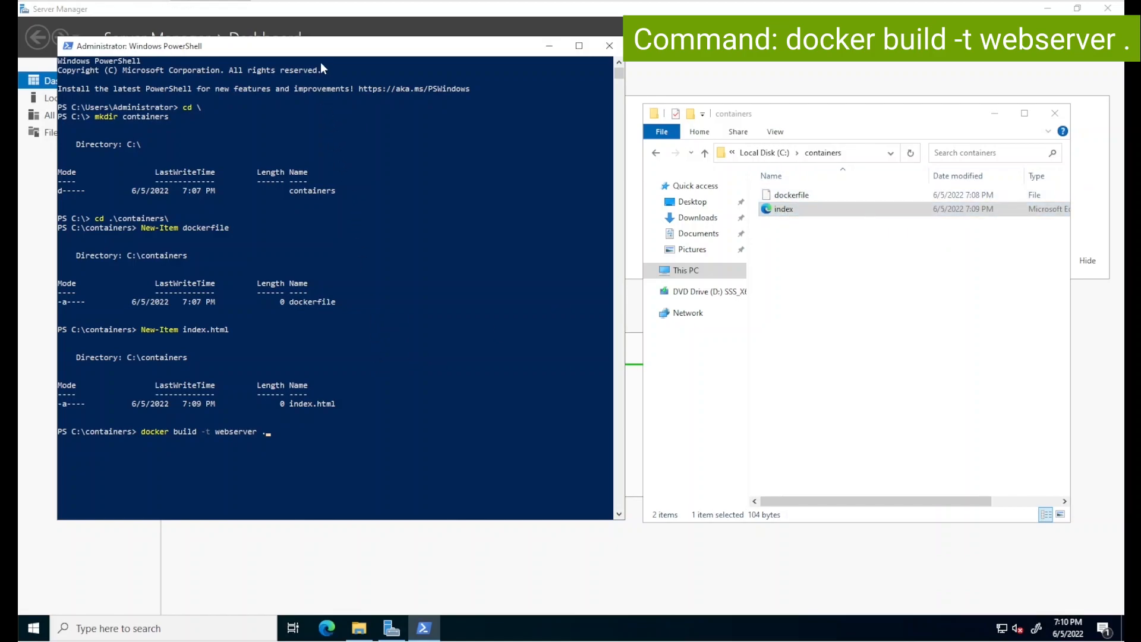
mouse_move(323, 54)
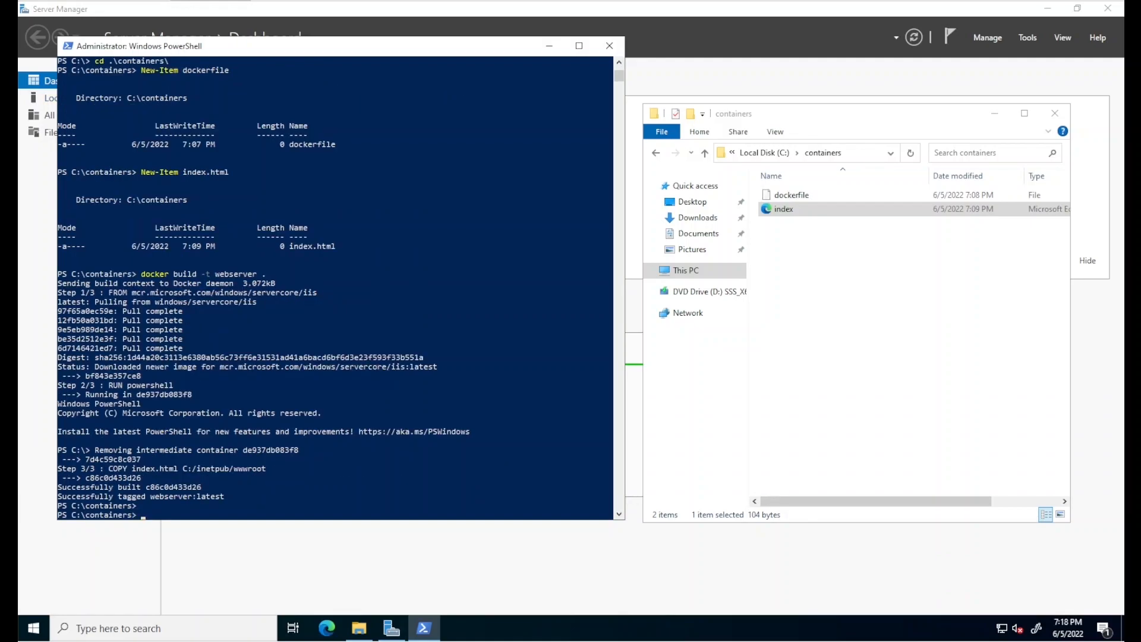
text(docker images)
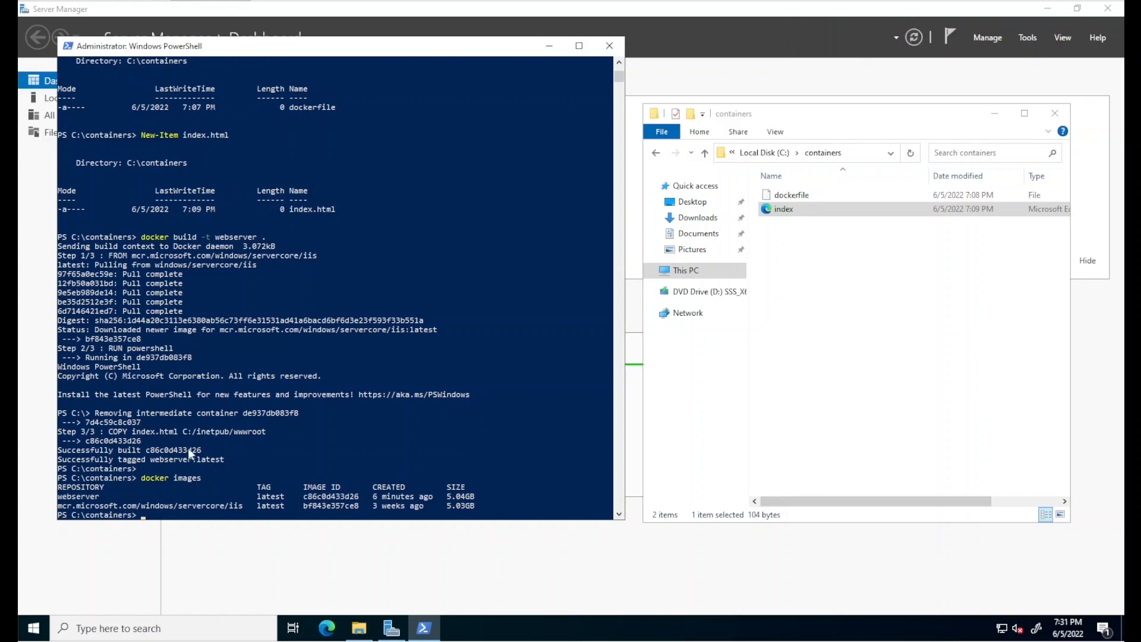
mouse_move(268, 466)
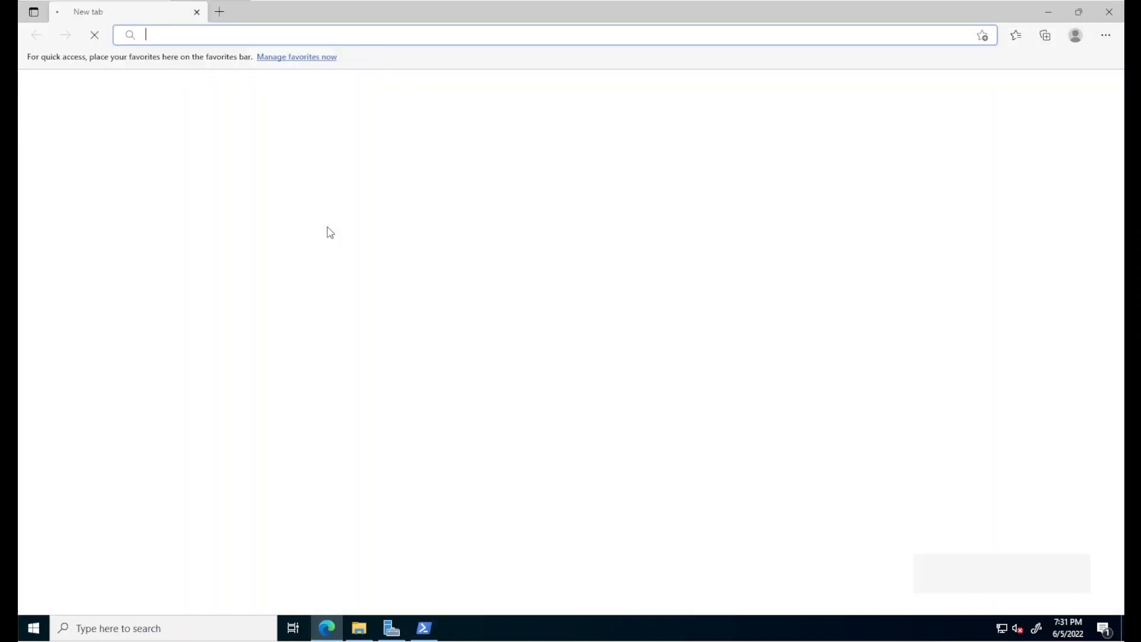
text(http://localhost/)
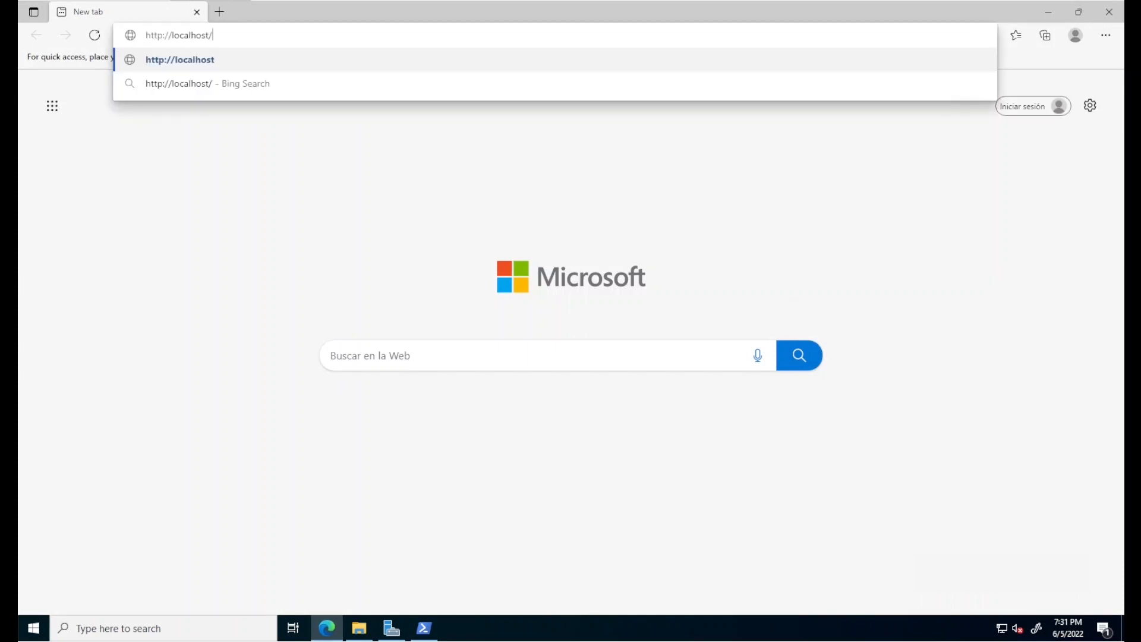
key(Enter)
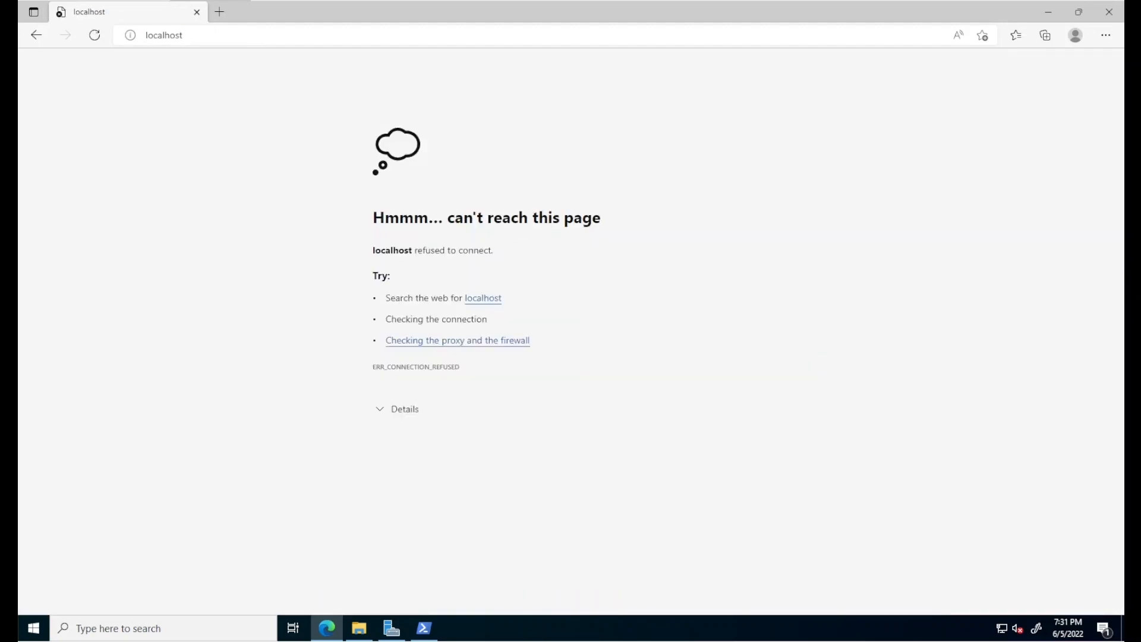
click(94, 35)
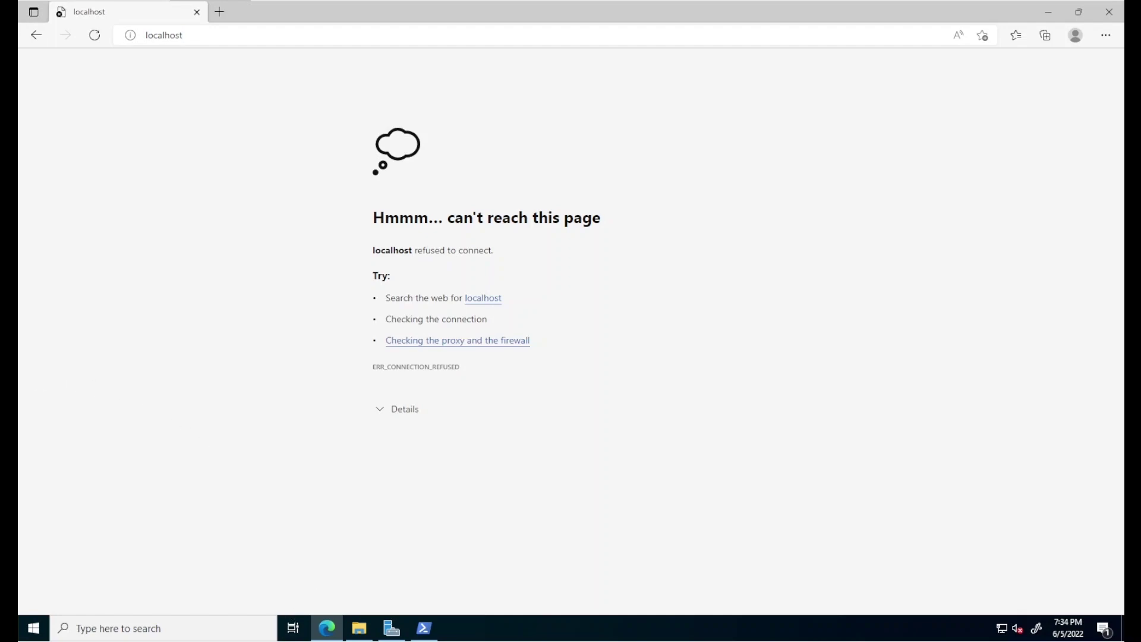
click(424, 628)
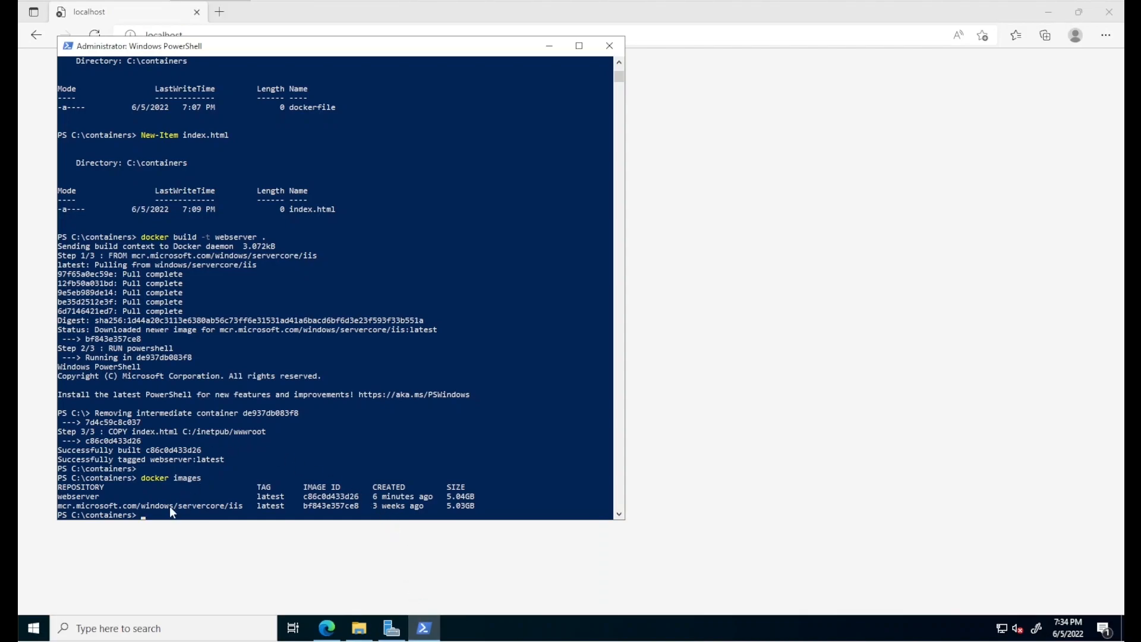
Run container1 detached from the webserver image, publishing port 80:80
text(docker run --name container1 -d -p 80:80 webserver)
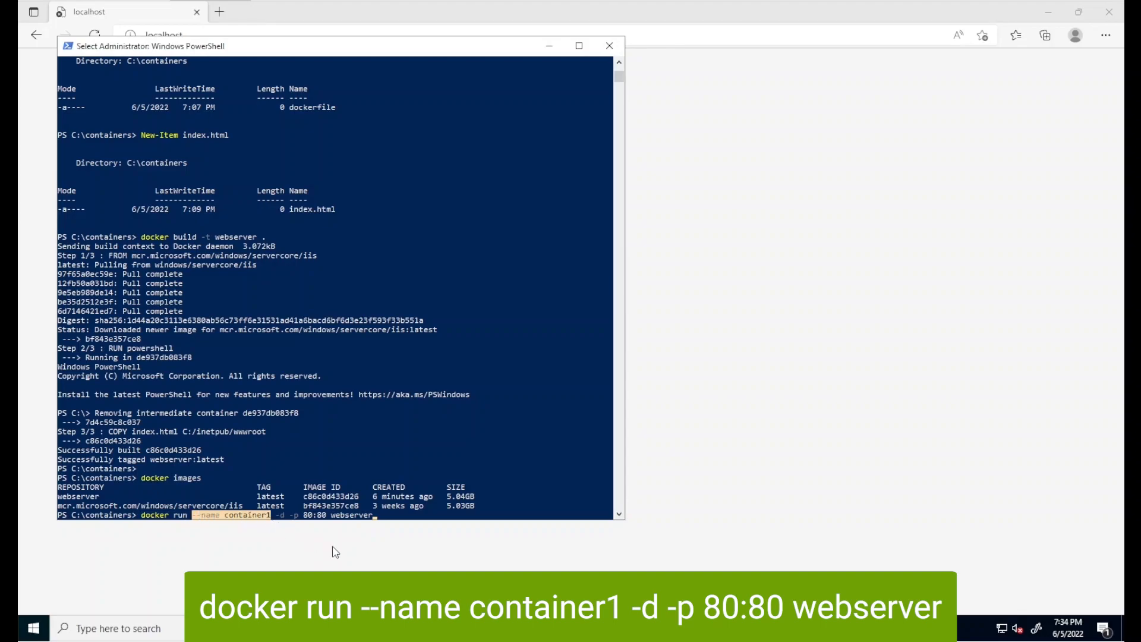
mouse_move(328, 551)
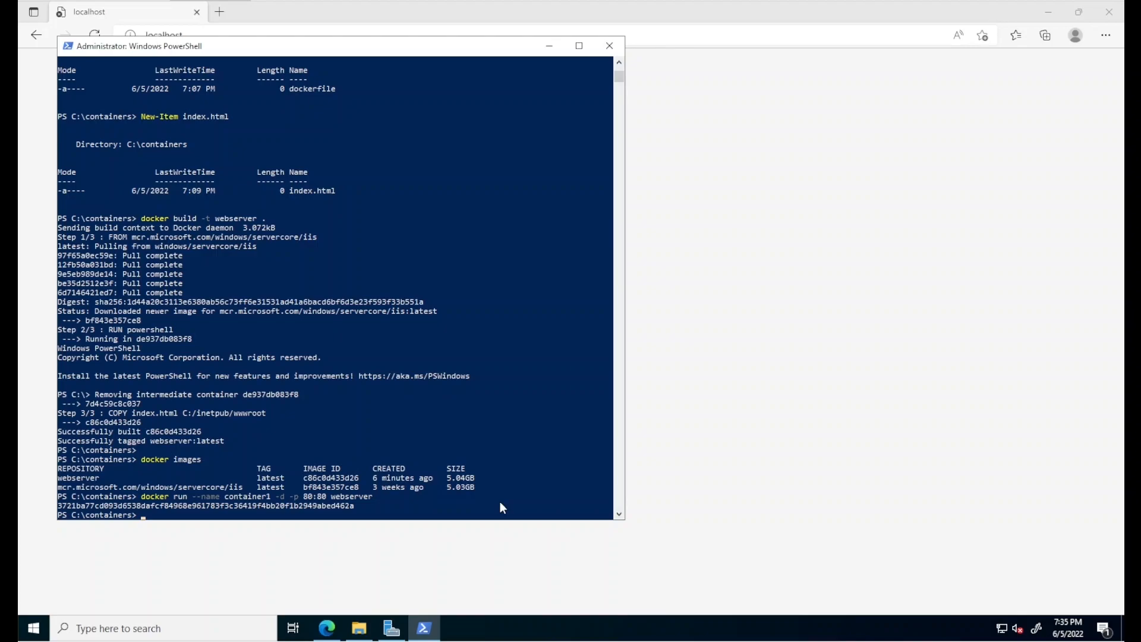
mouse_move(788, 535)
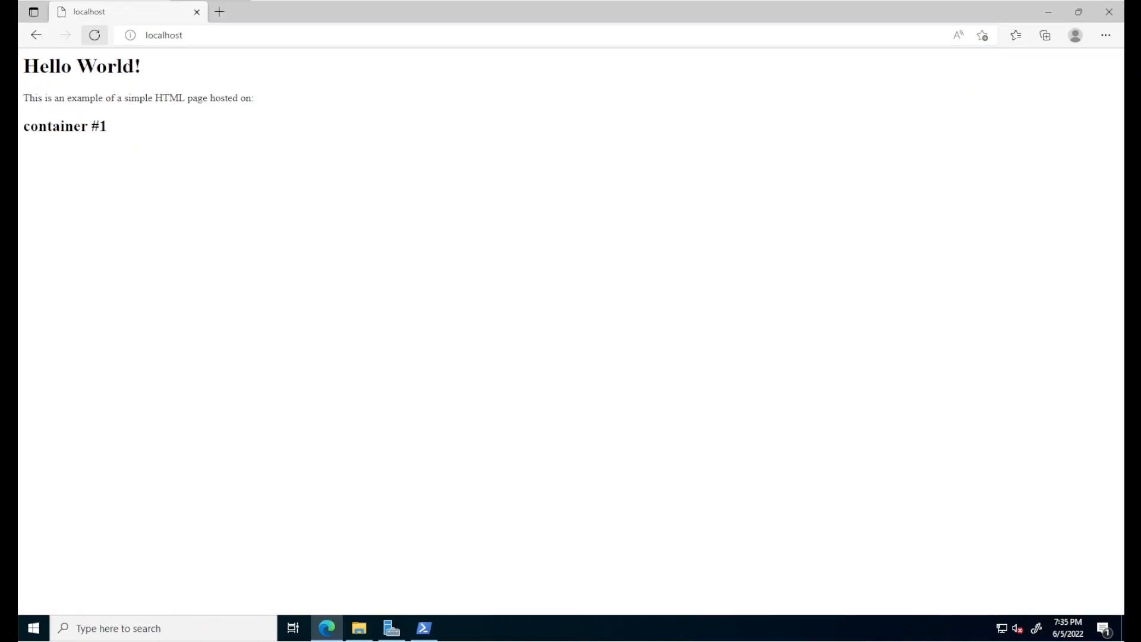
mouse_move(95, 35)
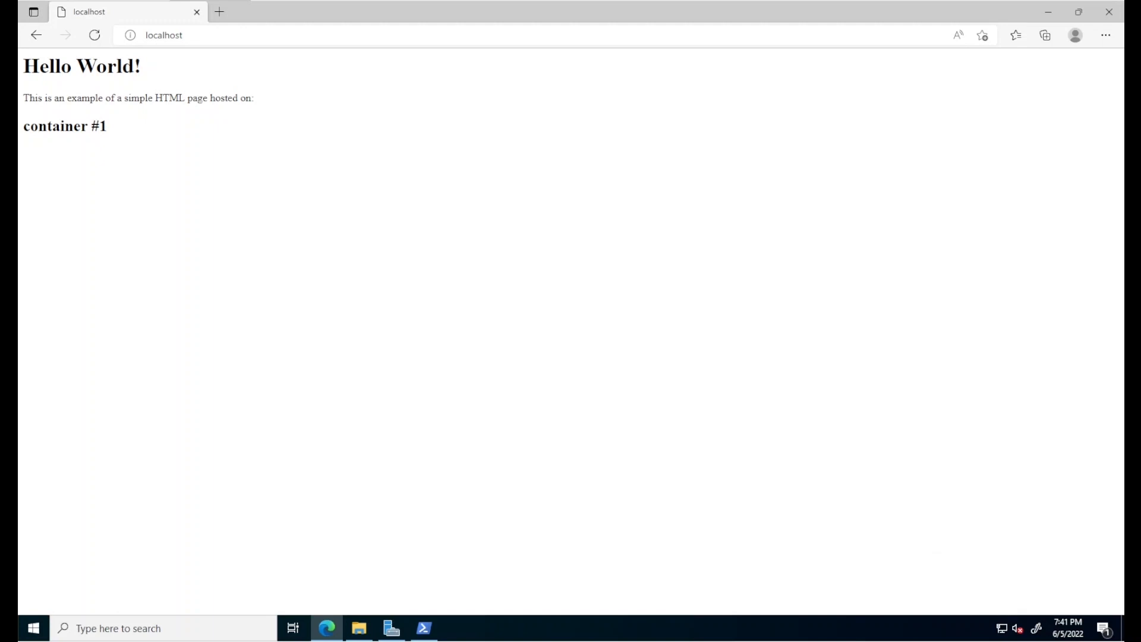
Open an administrator PowerShell and enter container1 with docker exec -ti container1 powershell
right_click(12, 628)
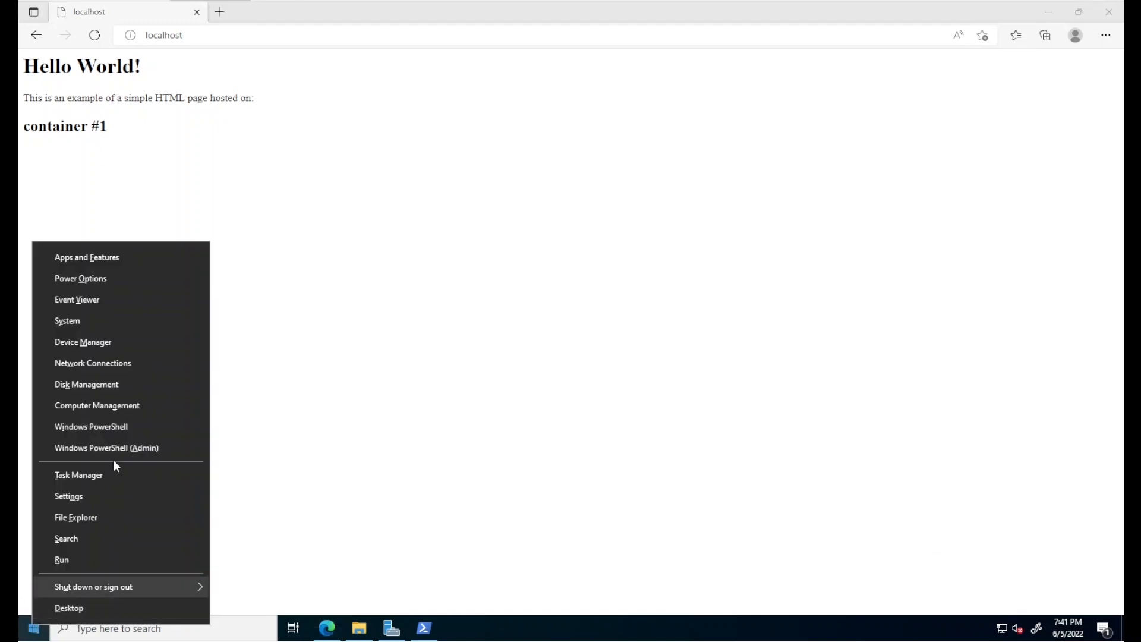
click(109, 448)
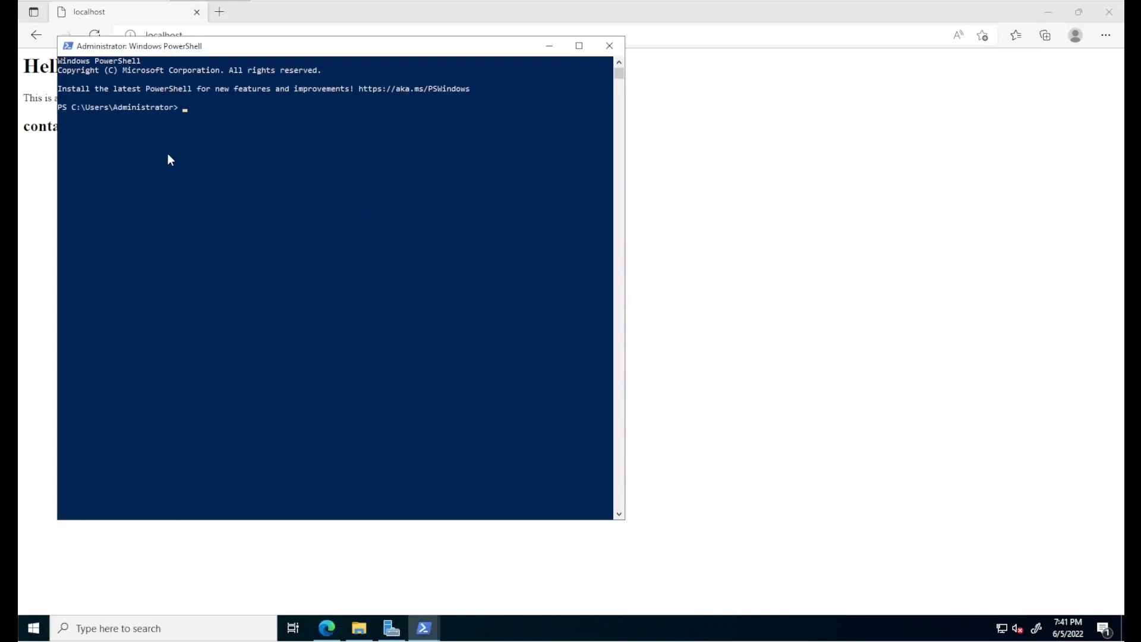
text(docker exec -ti container1 powershell)
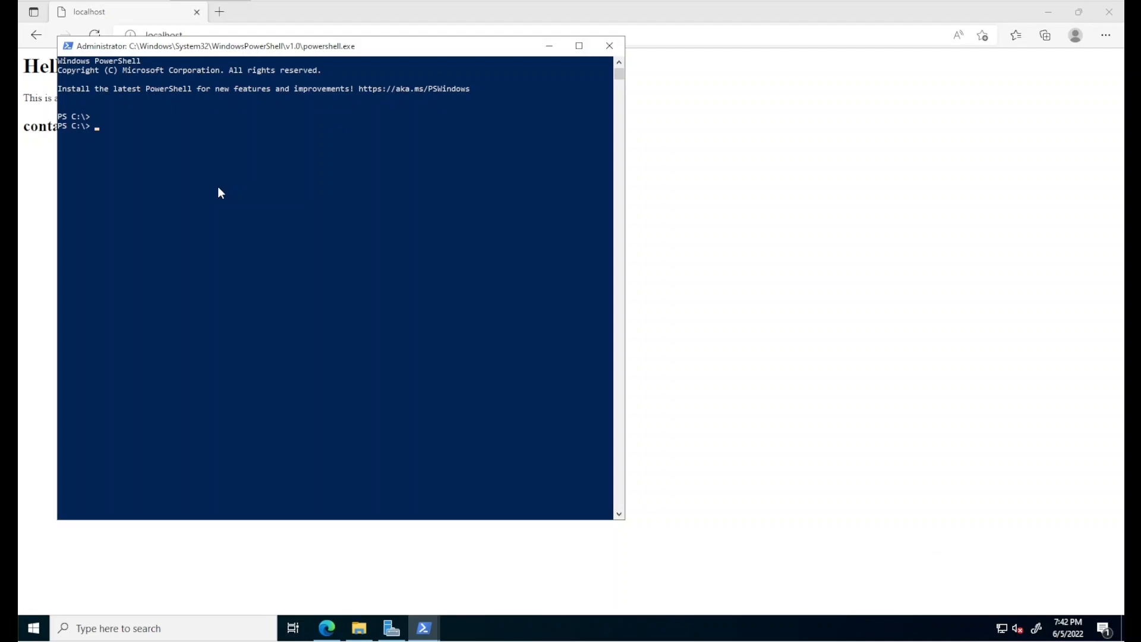
Show and highlight the container hostname 3721ba77cd09 and IPv4 address 172.30.18.53
text(ho)
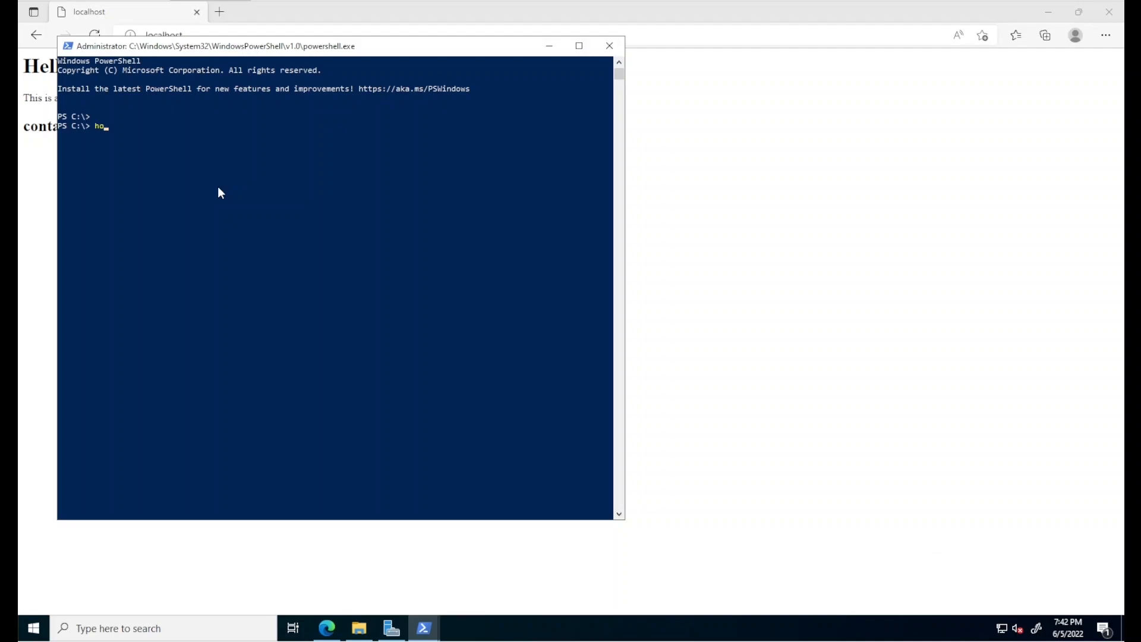
key(Enter)
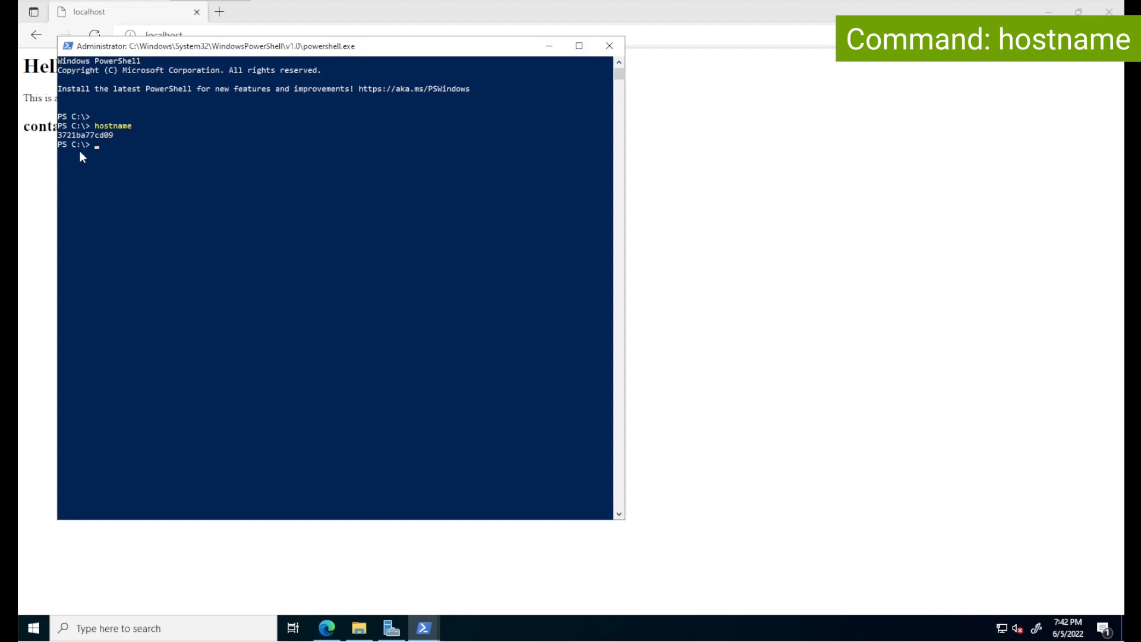
drag(59, 135, 117, 135)
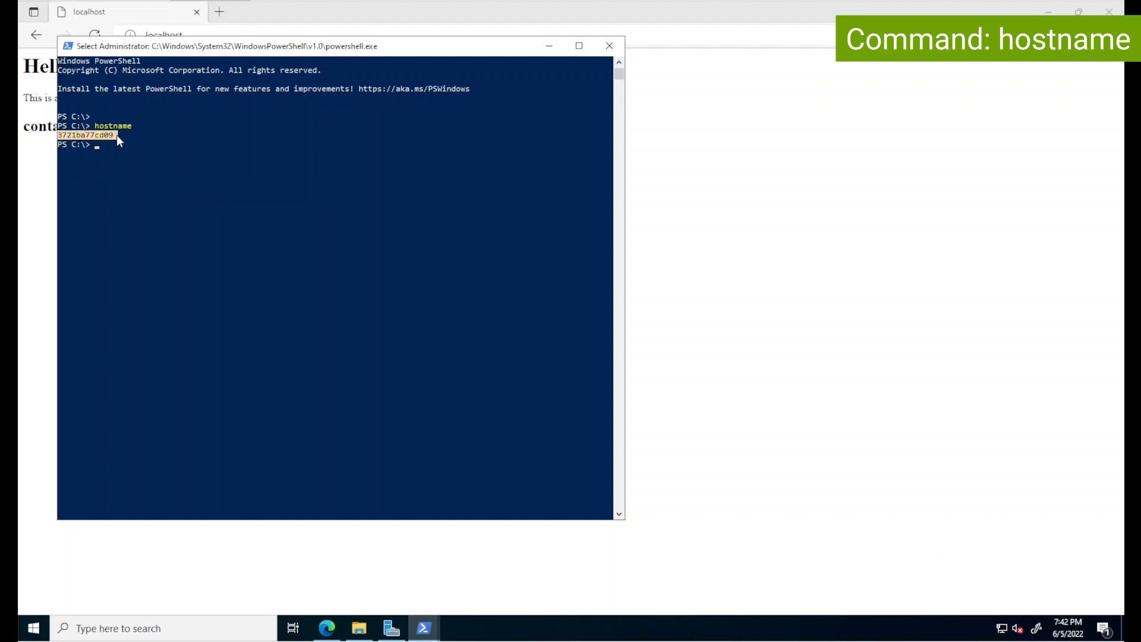
text(ipconfig)
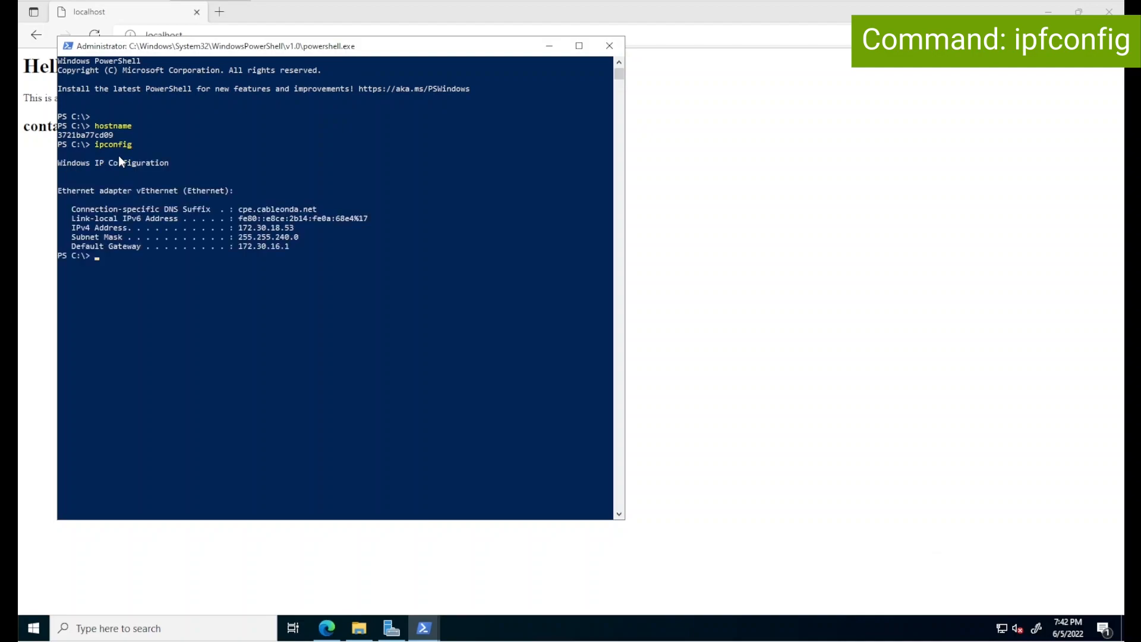
drag(238, 227, 298, 227)
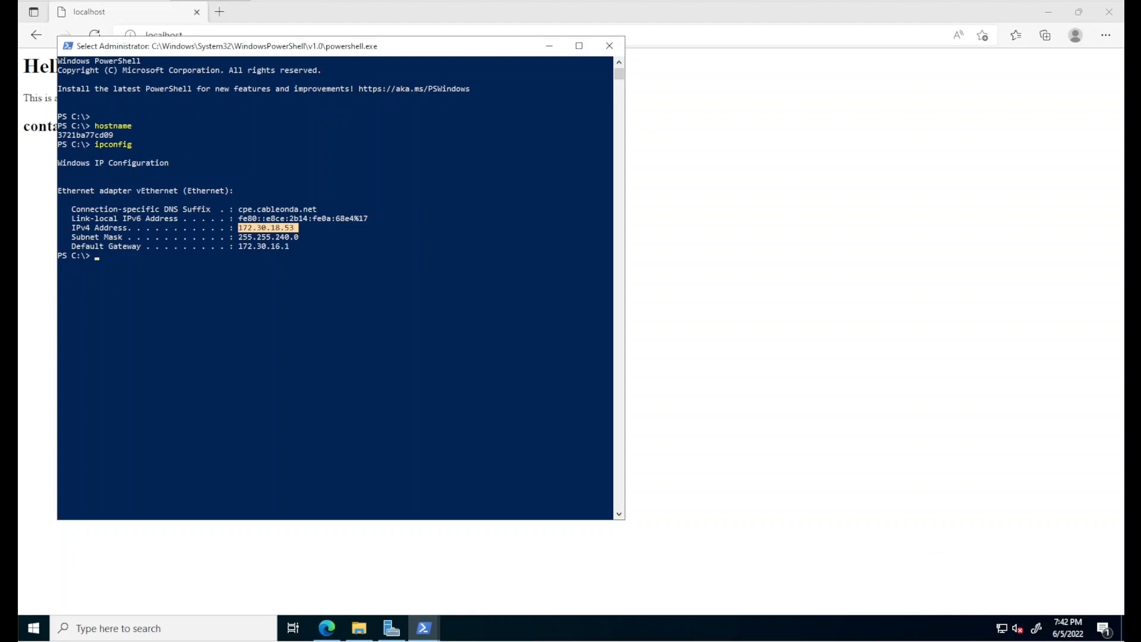
mouse_move(106, 280)
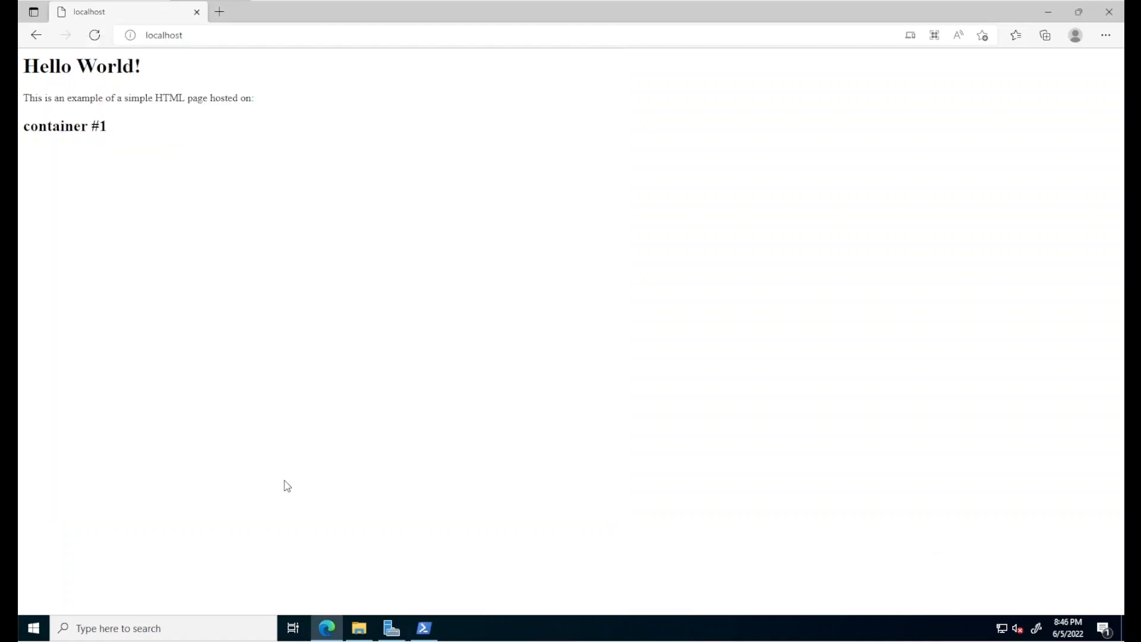
Edit index.html in Notepad so the heading reads container #2, then close it
right_click(788, 209)
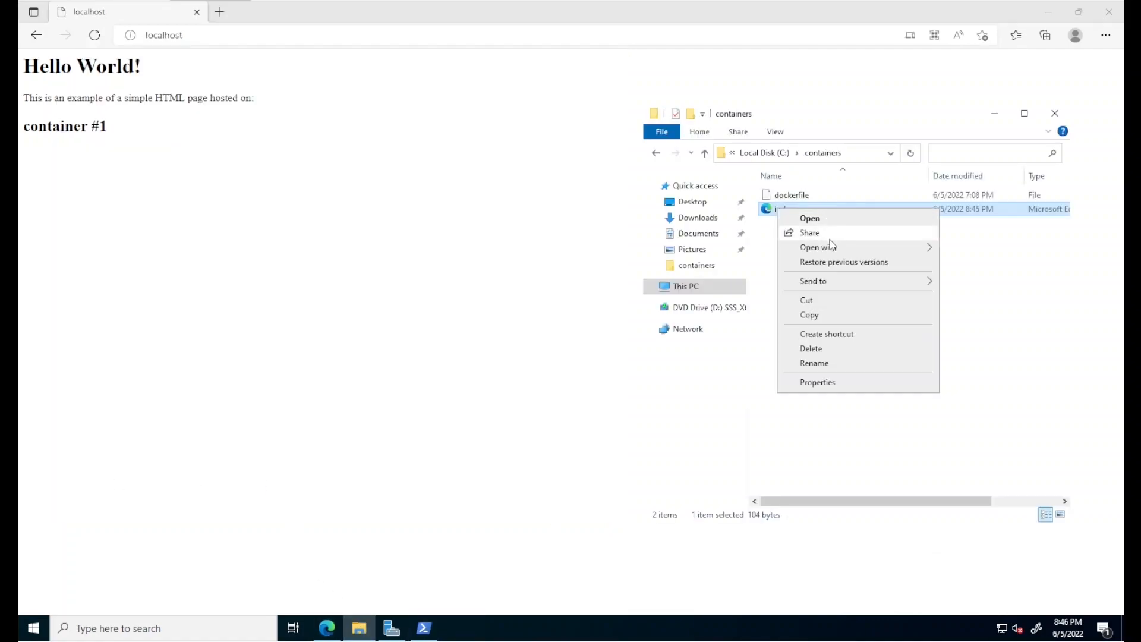
click(809, 218)
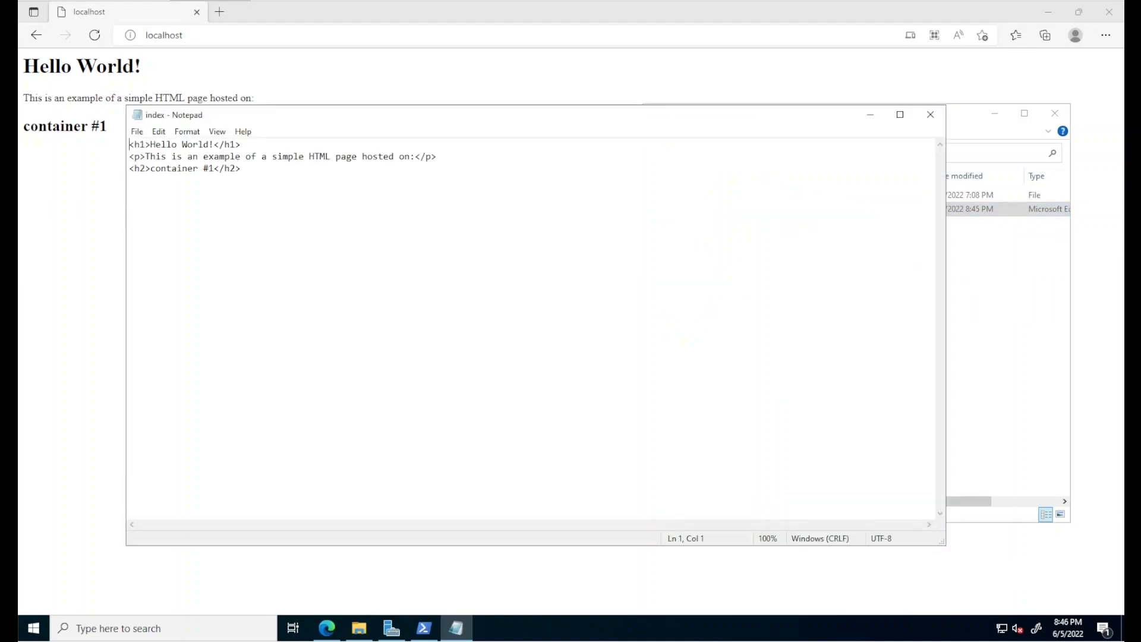
text(2)
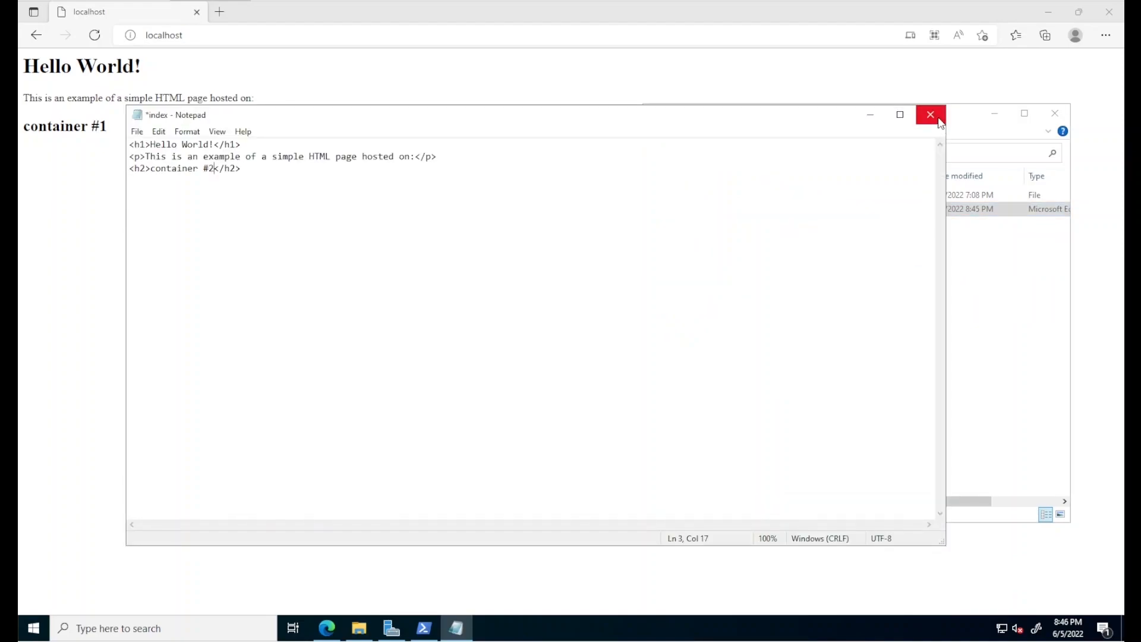
click(930, 114)
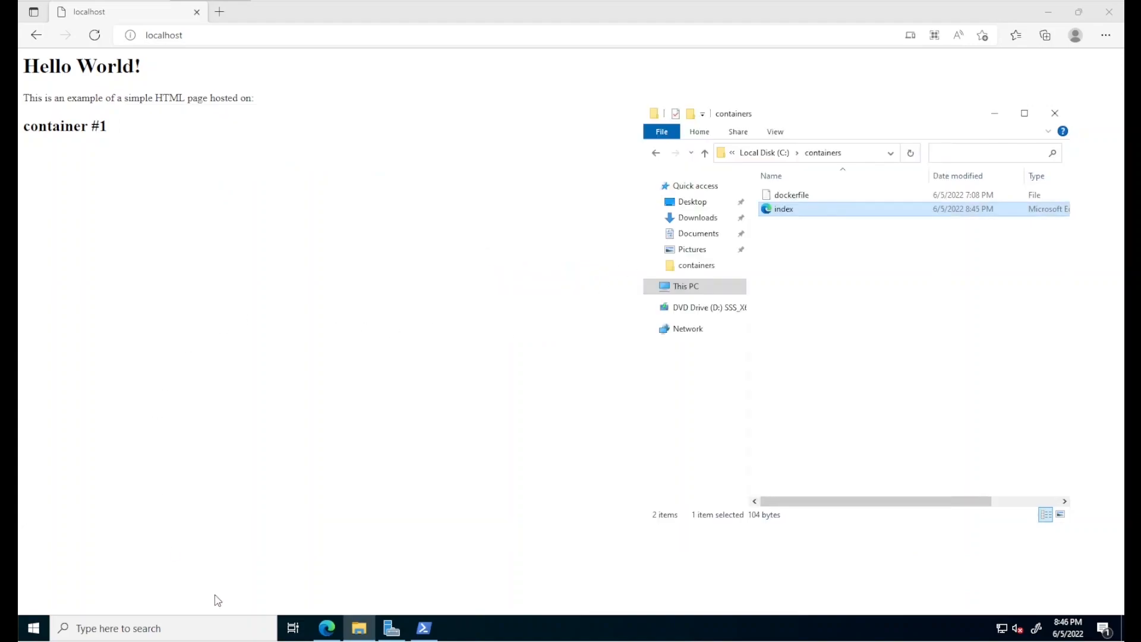
Rebuild the webserver image and run container2 detached with port 8080:80
click(423, 627)
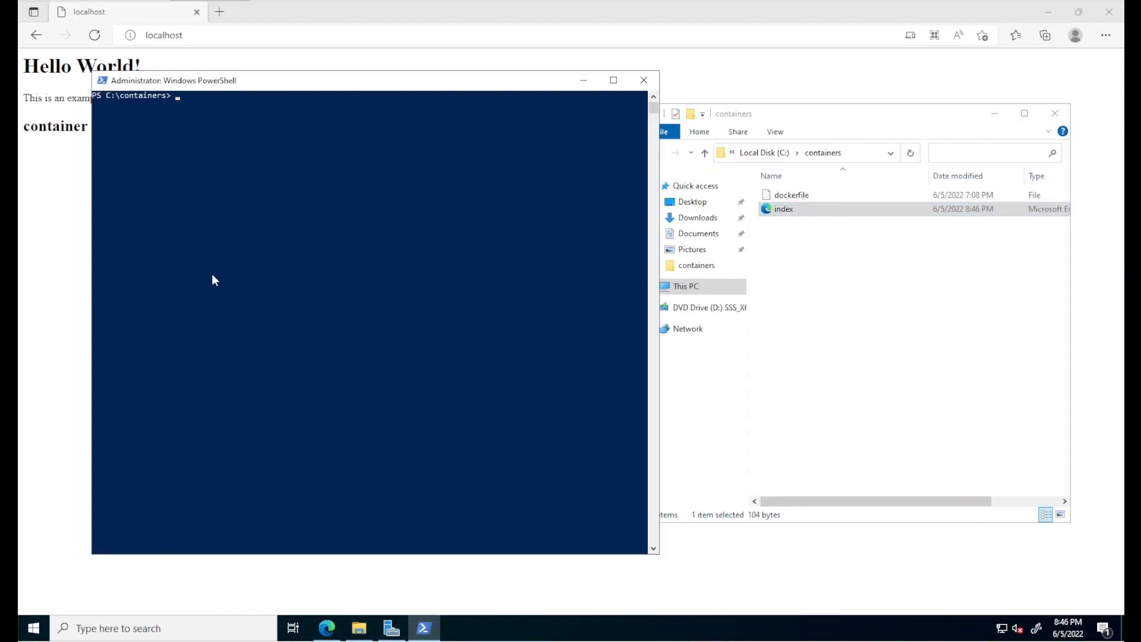
click(209, 272)
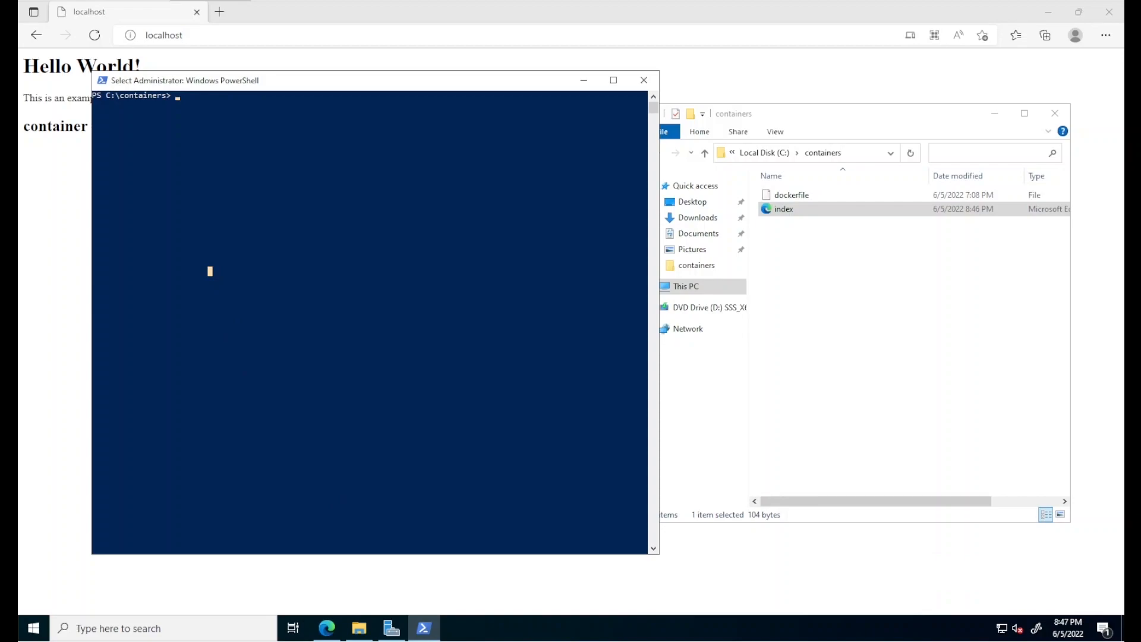
mouse_move(208, 161)
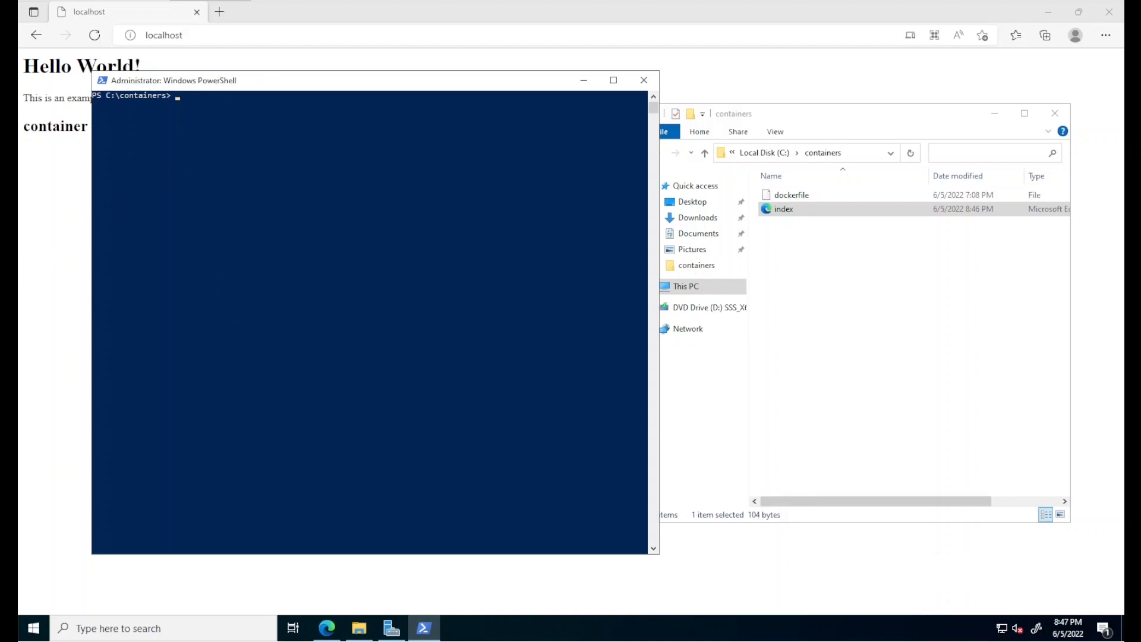
text(docker build -t webserver .)
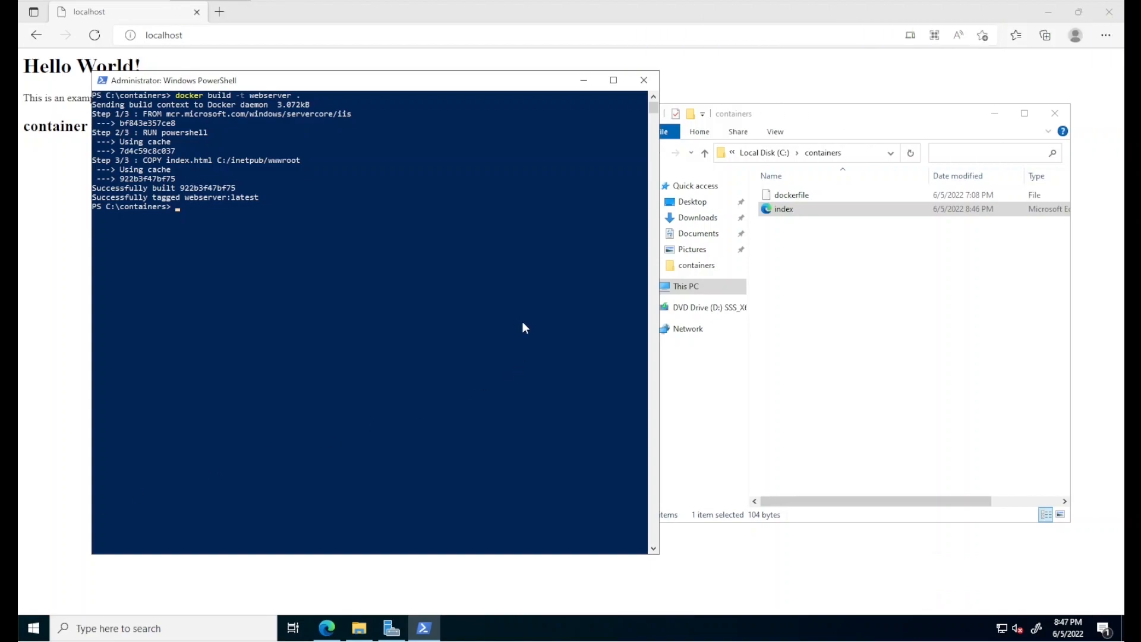
mouse_move(297, 121)
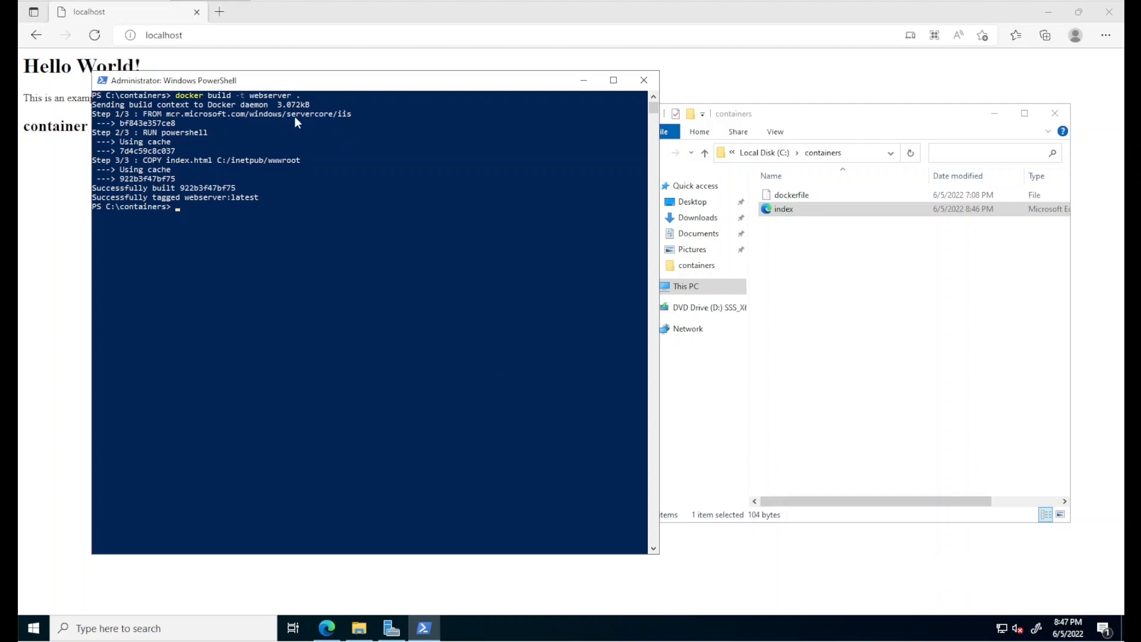
mouse_move(362, 125)
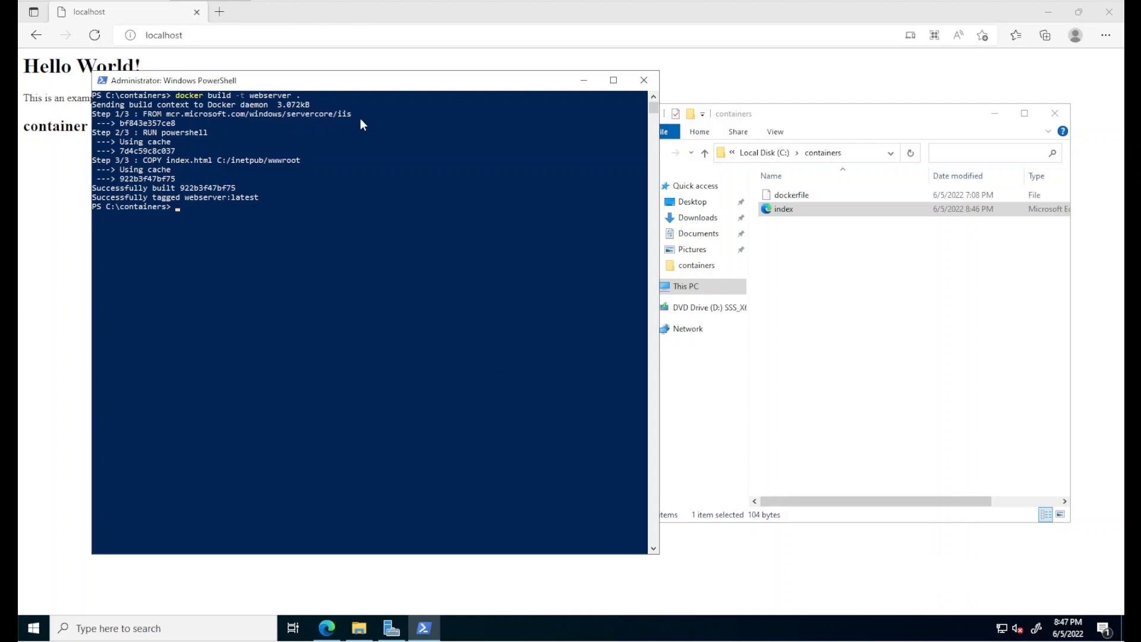
mouse_move(189, 232)
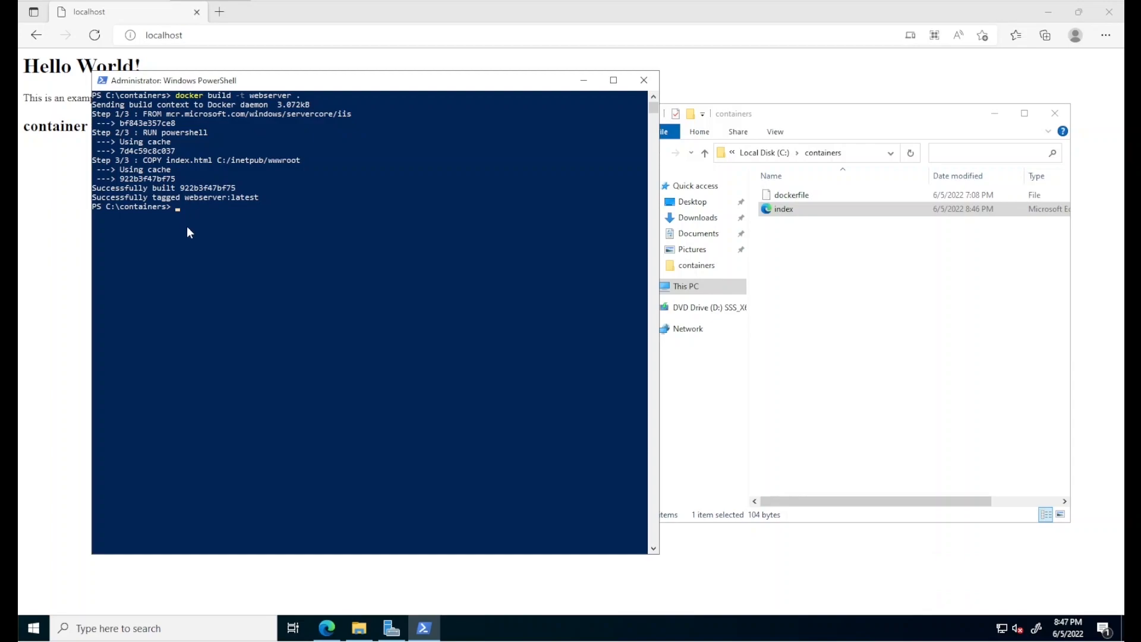
text(docker run --name container2 -d -p 8080:80 webserver)
text(localhost:8080)
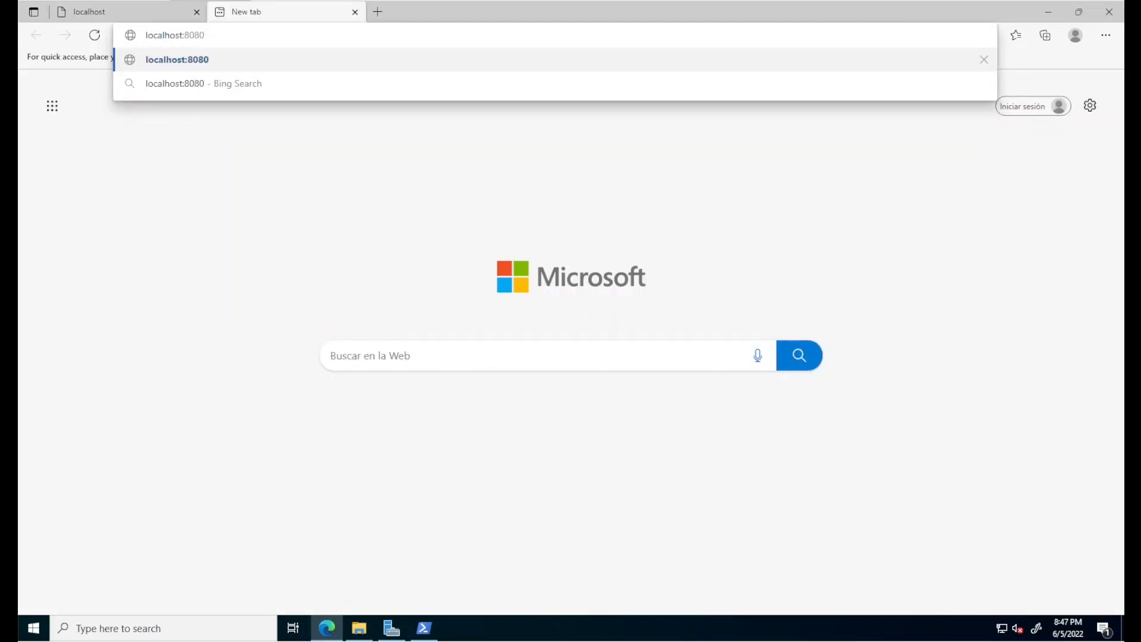
Load localhost:8080 showing container #2, then highlight 'container' on the container #1 page
key(Enter)
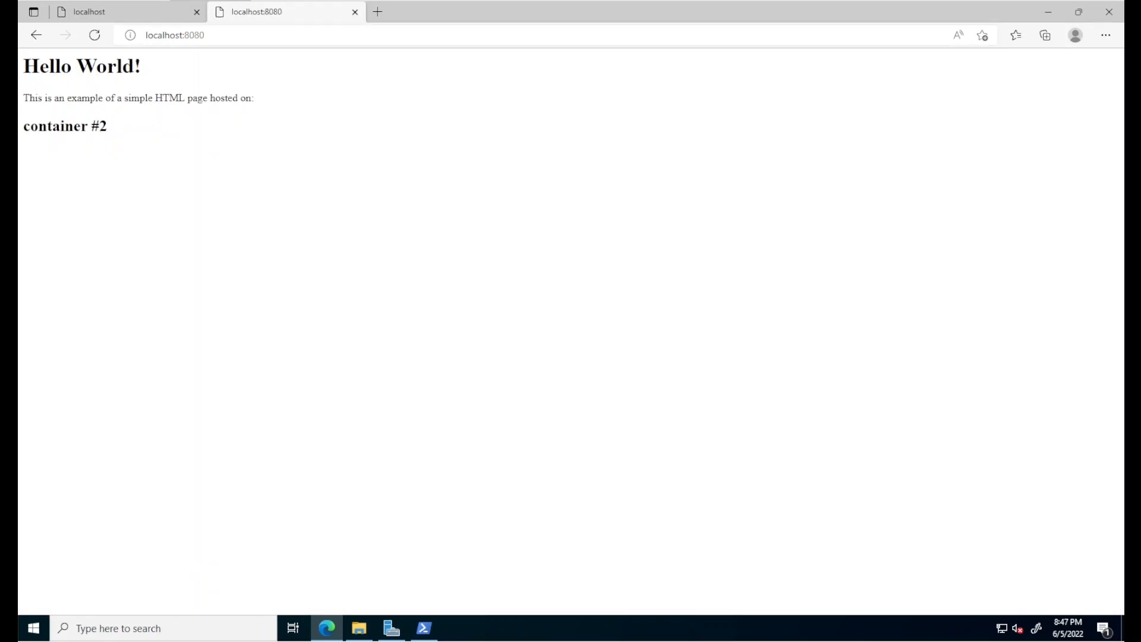
mouse_move(109, 96)
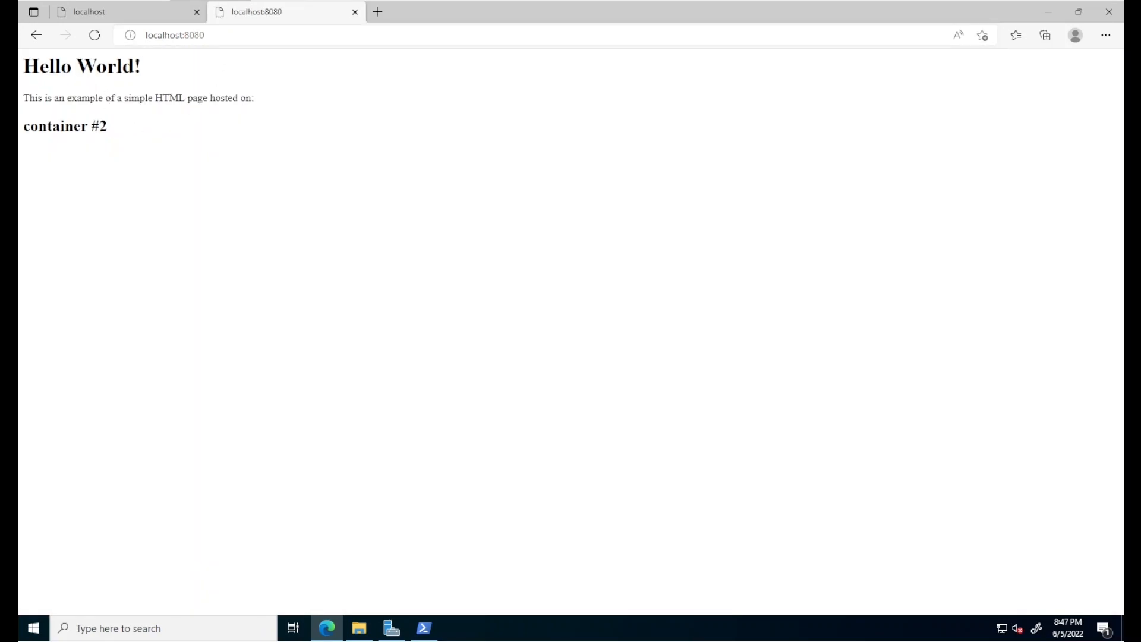
drag(40, 126, 106, 125)
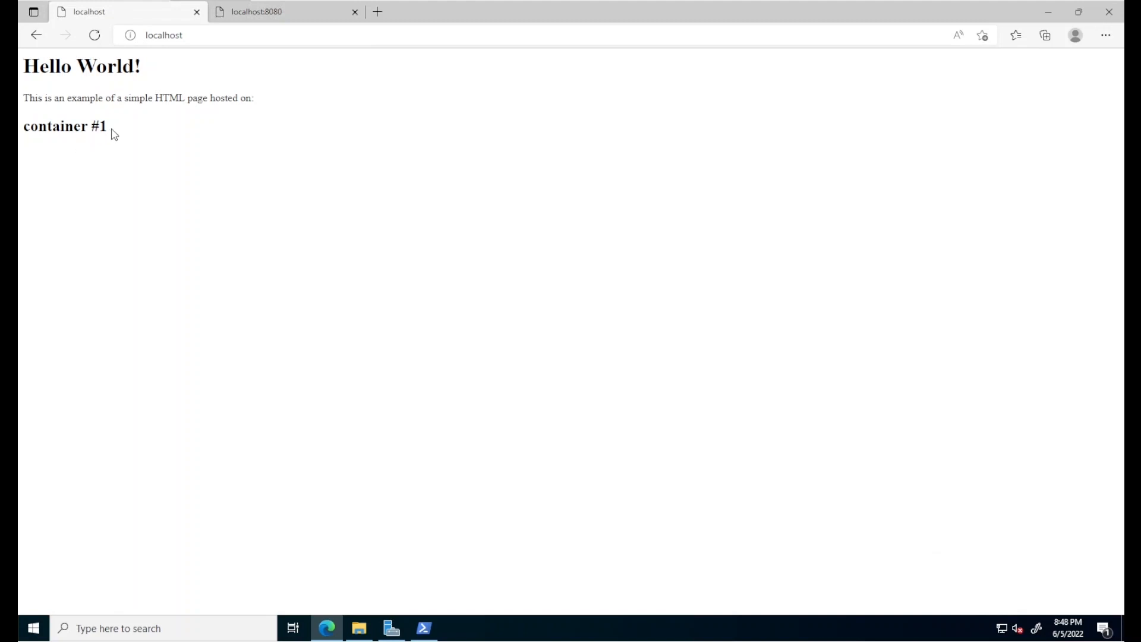
double_click(62, 126)
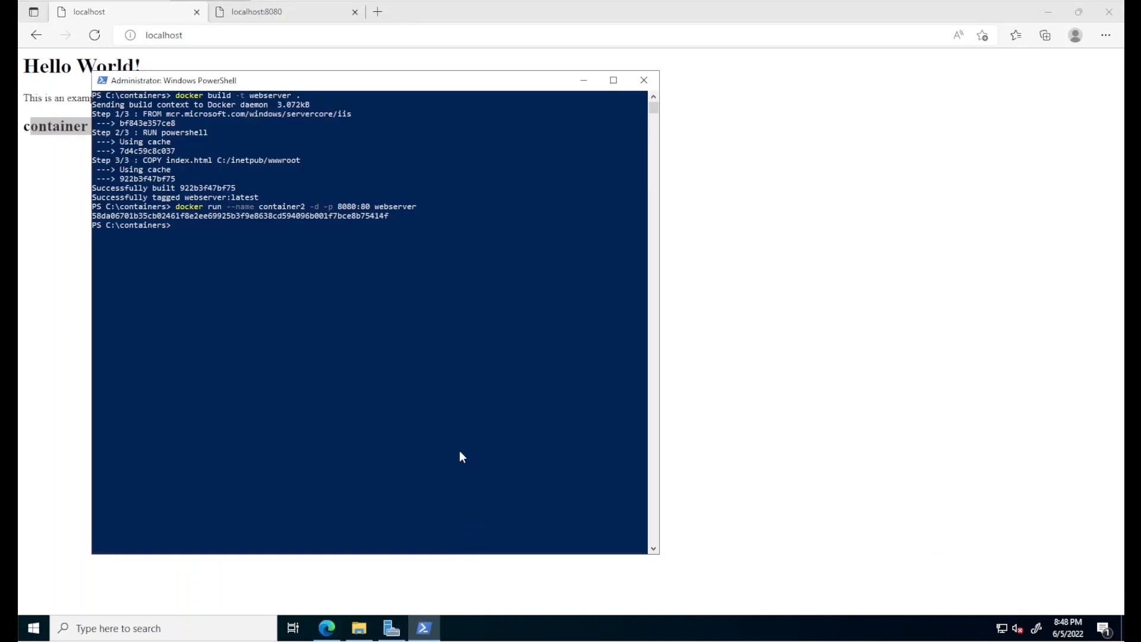
List running containers with docker ps, highlighting container2 and its 8080 port
text(docker ps)
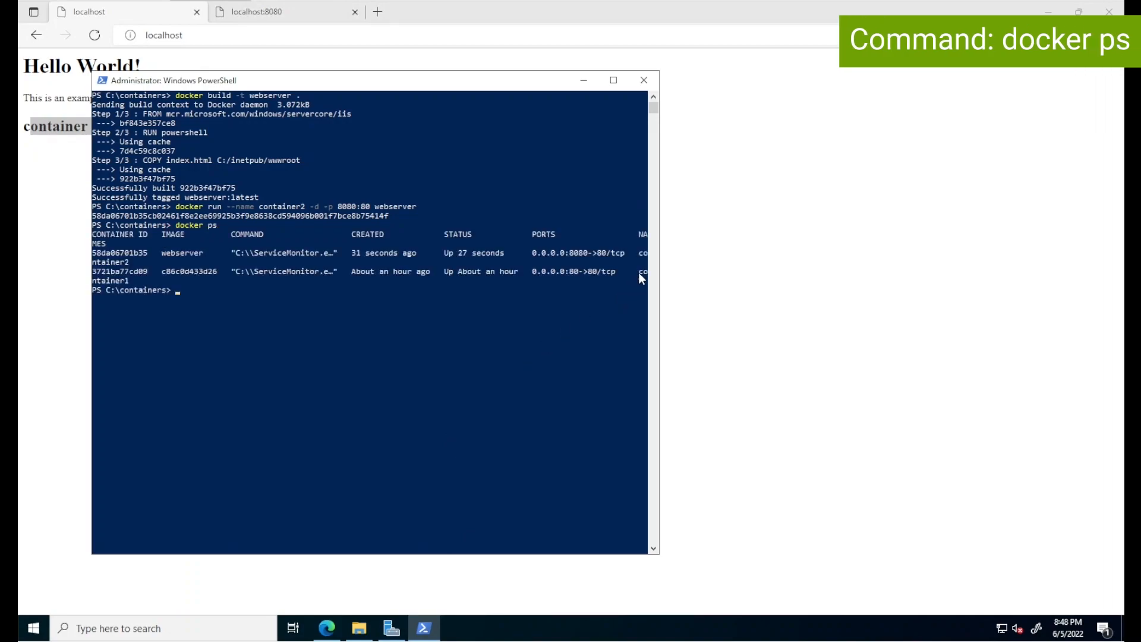
click(572, 281)
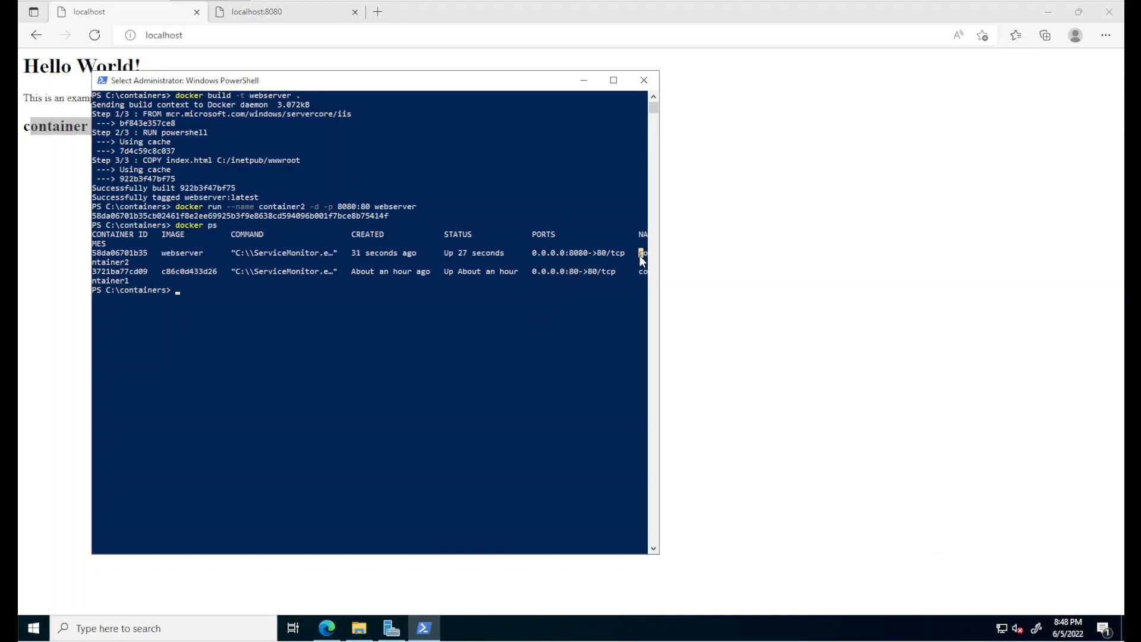
double_click(585, 253)
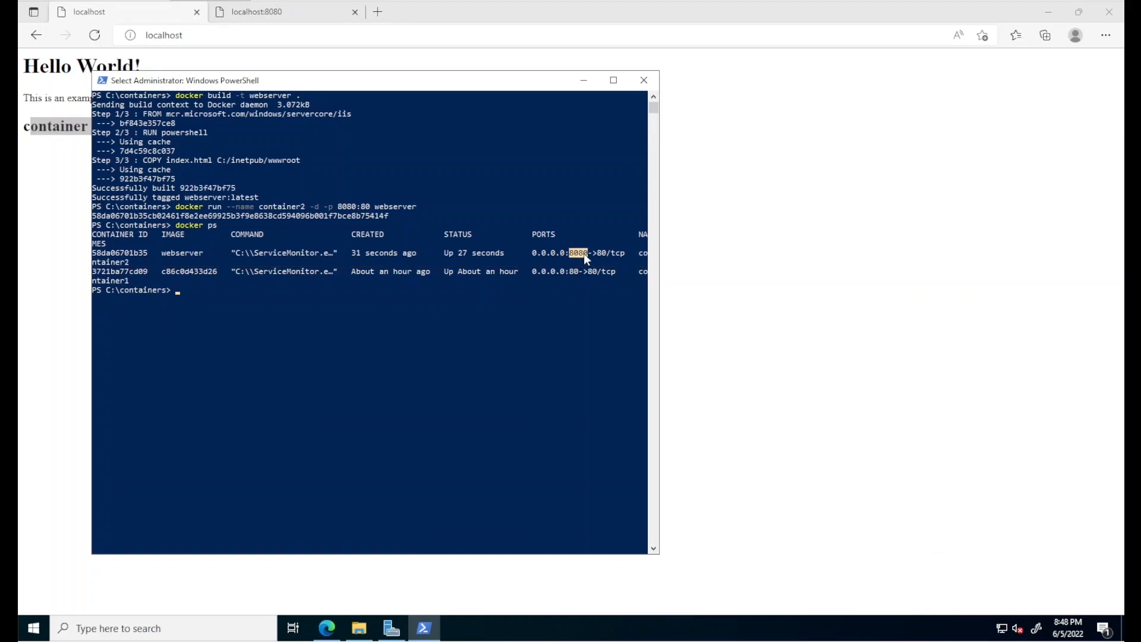